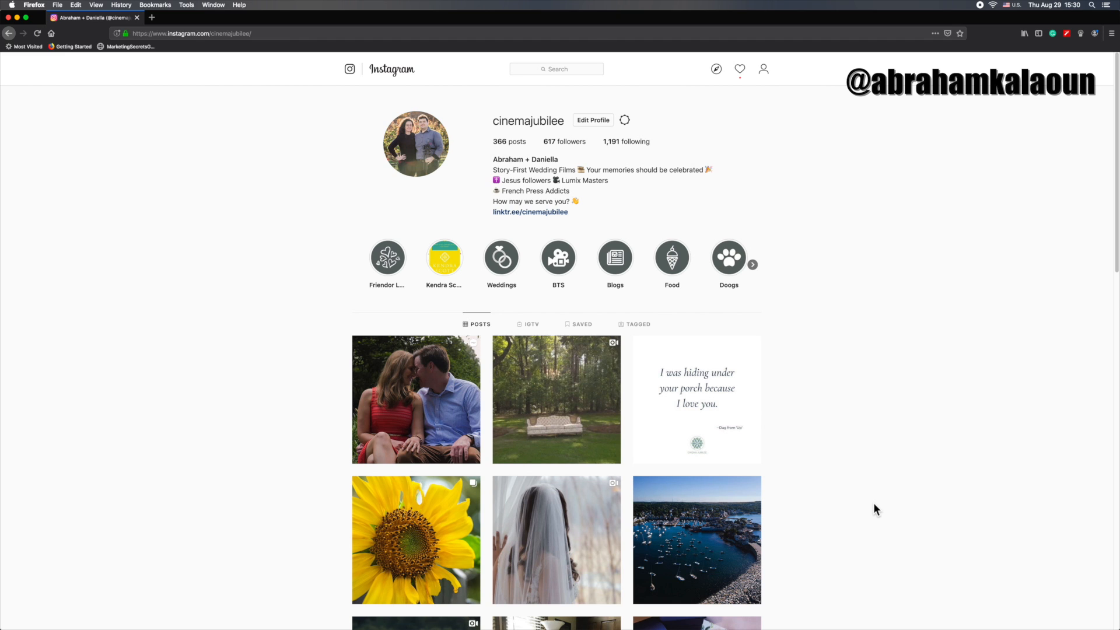
- Switch to the Google Drive folder of Ogletree Styled Shoot clips and wedding video
click(193, 17)
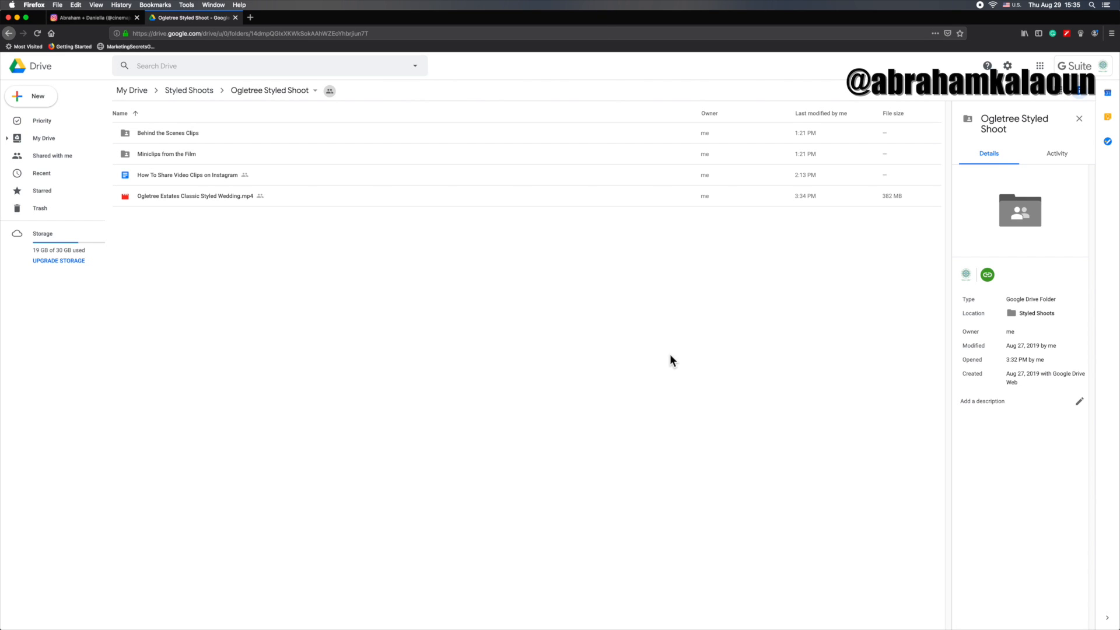
mouse_move(384, 245)
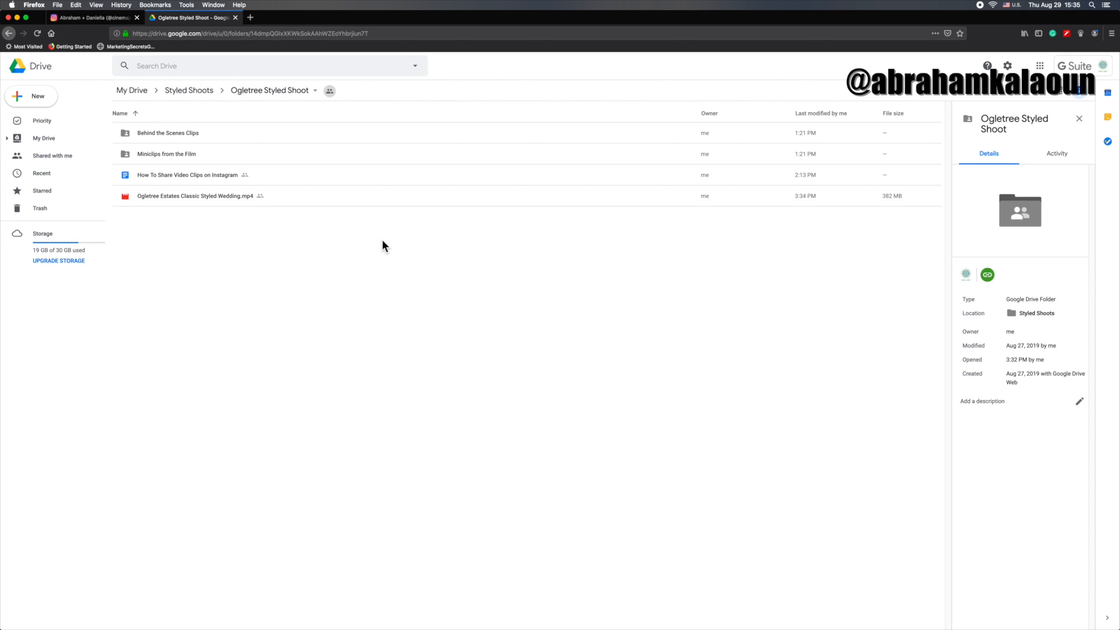
- Download Ogletree Estates Classic Styled Wedding.mp4, bypassing the virus-scan warning and saving the file
click(195, 195)
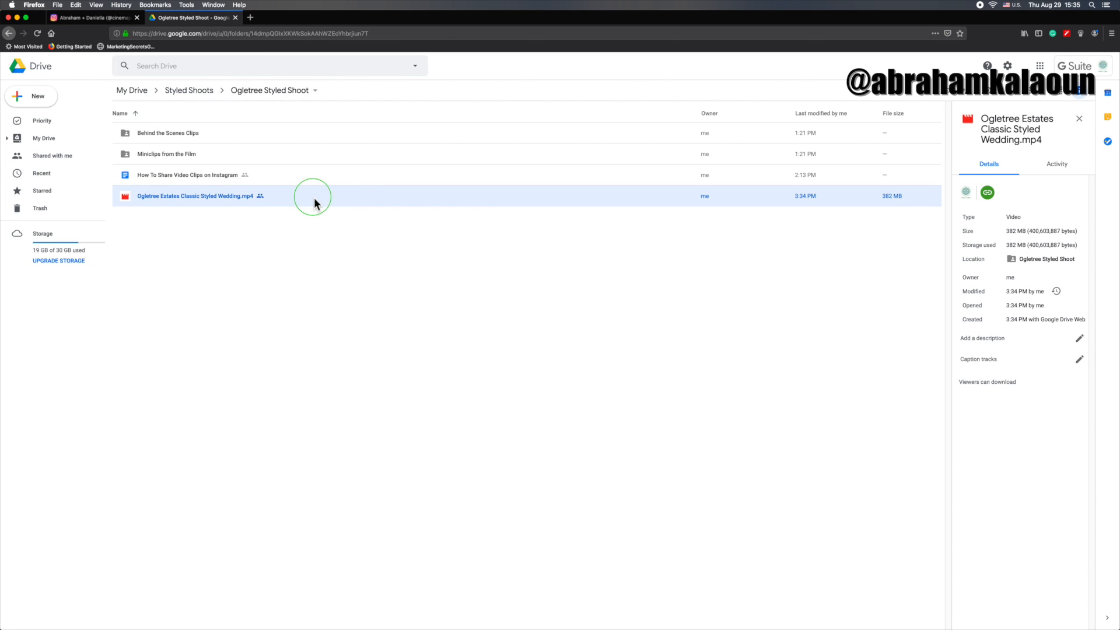
right_click(314, 203)
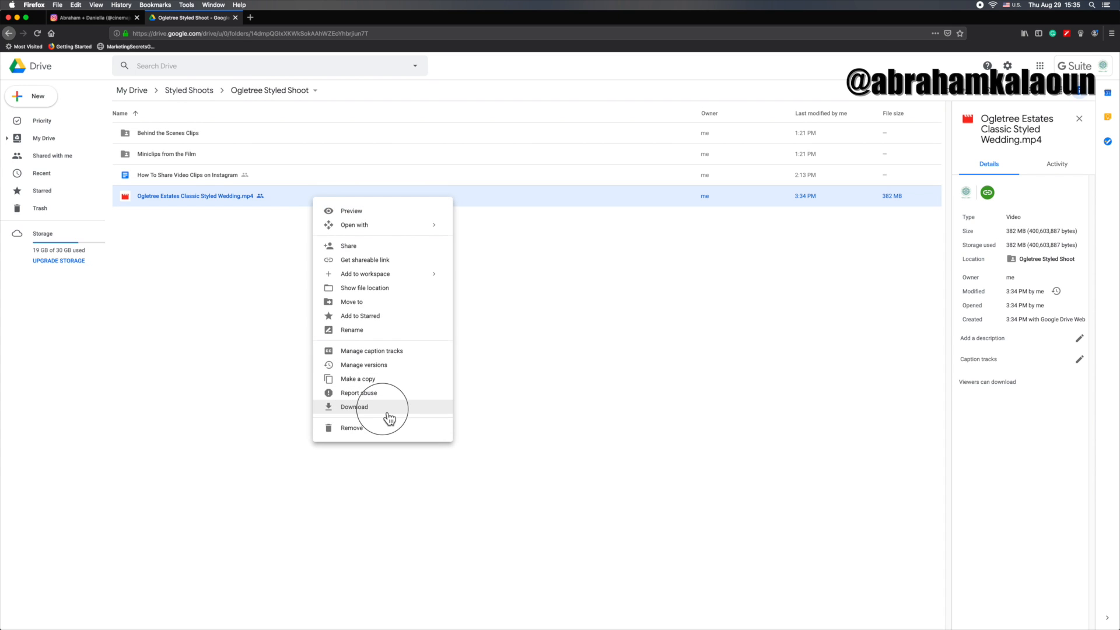
click(354, 407)
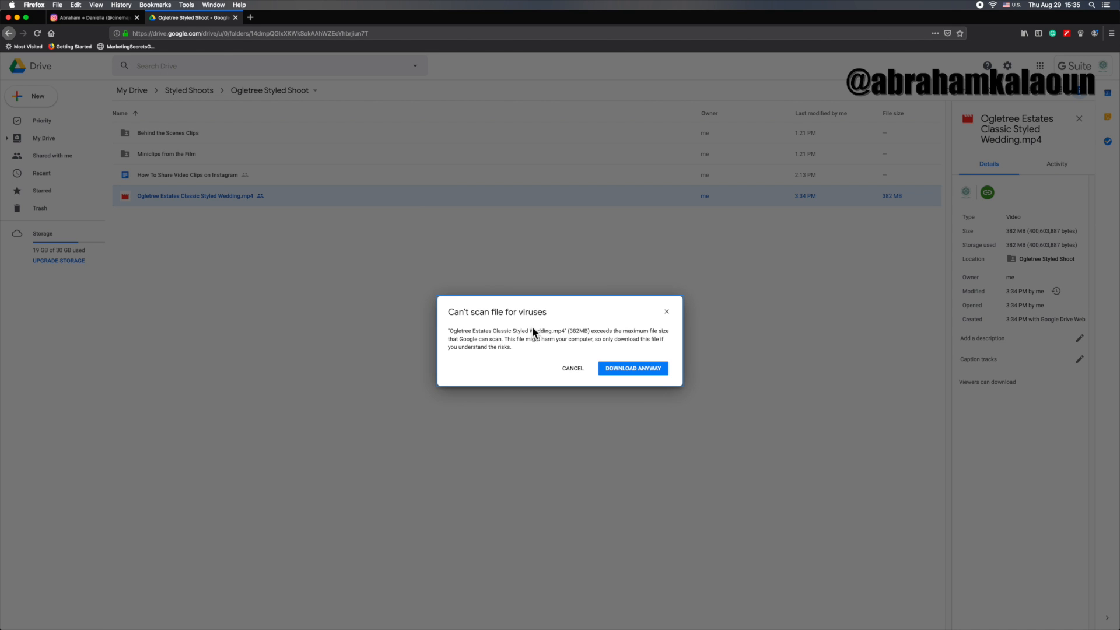
mouse_move(640, 375)
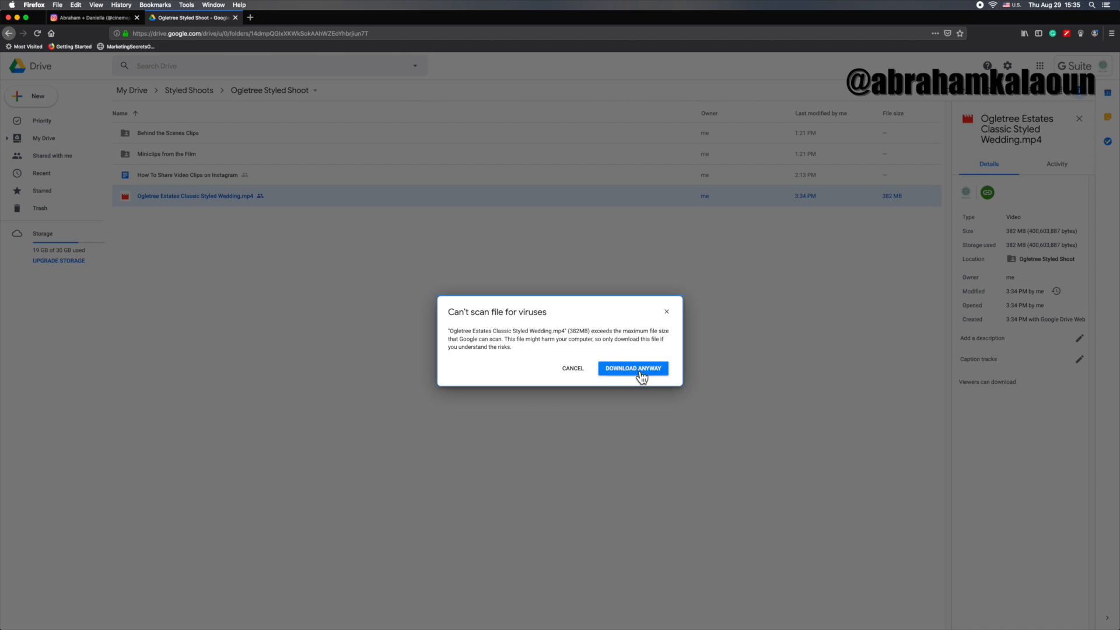
click(631, 368)
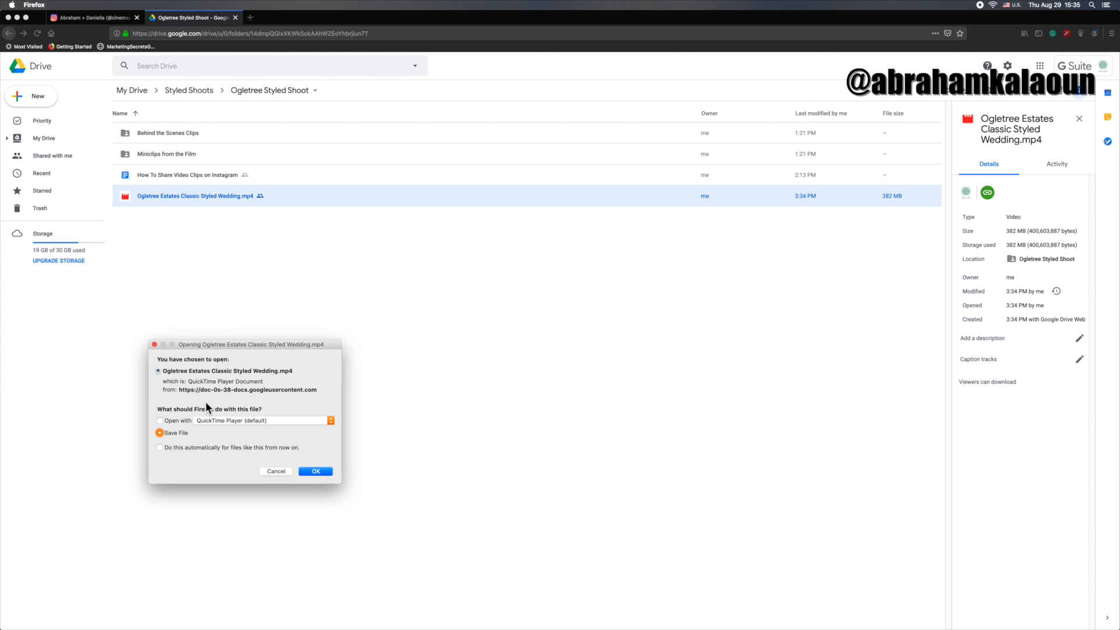
click(315, 471)
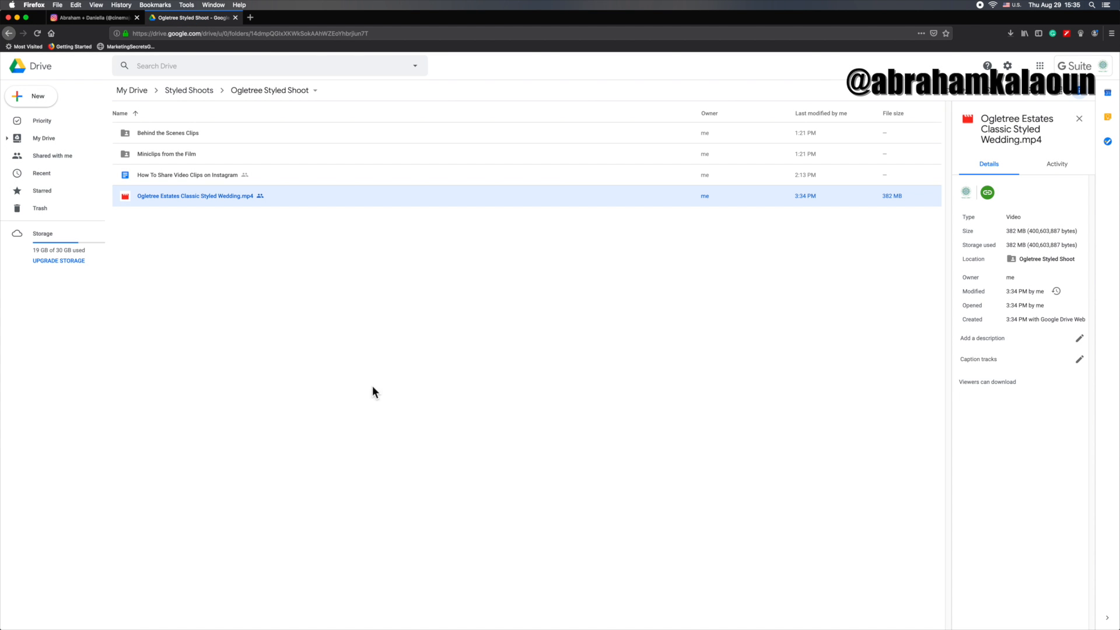
mouse_move(411, 377)
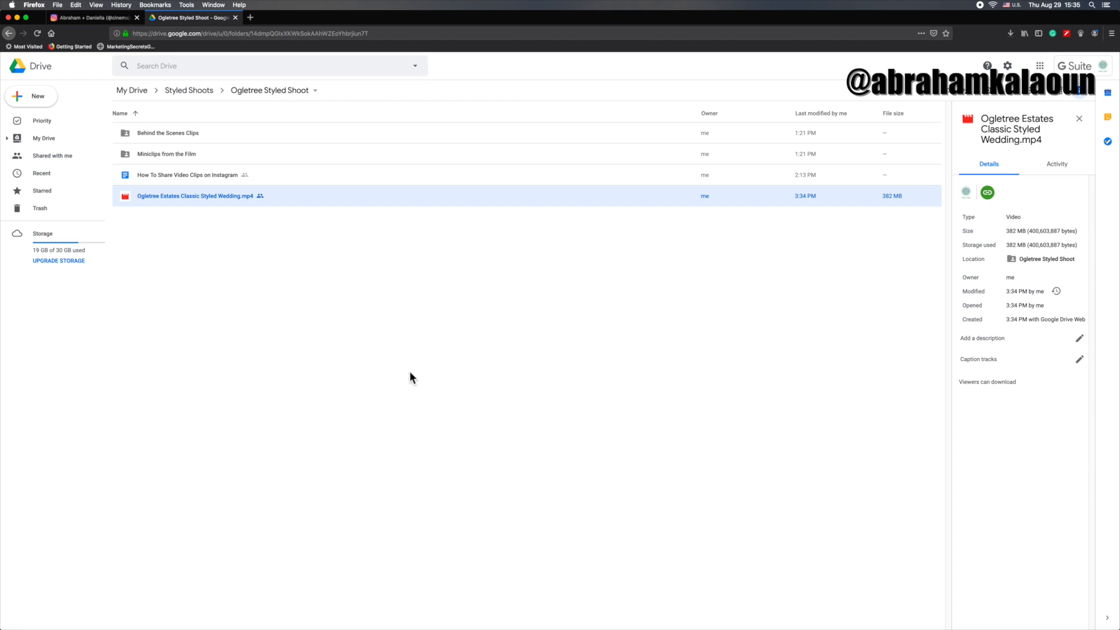
mouse_move(497, 372)
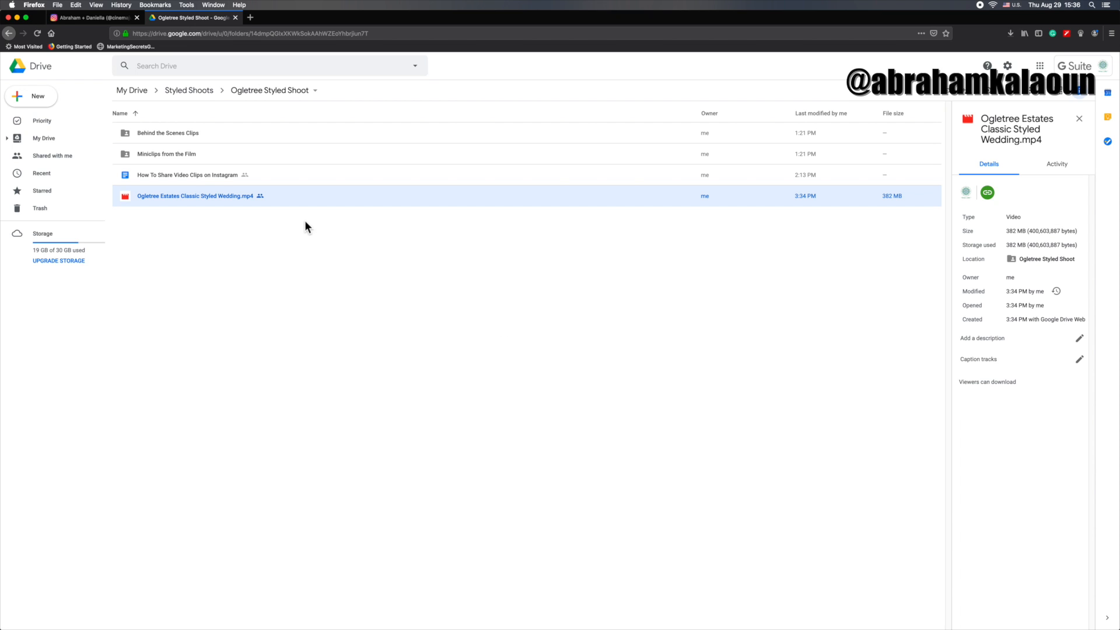
mouse_move(888, 206)
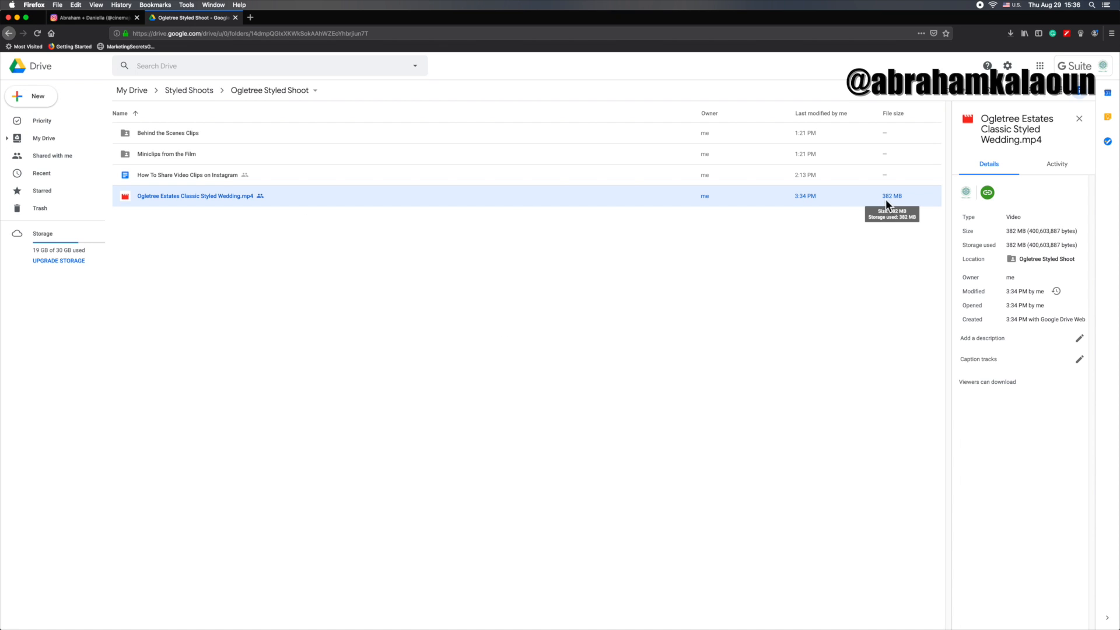
mouse_move(811, 248)
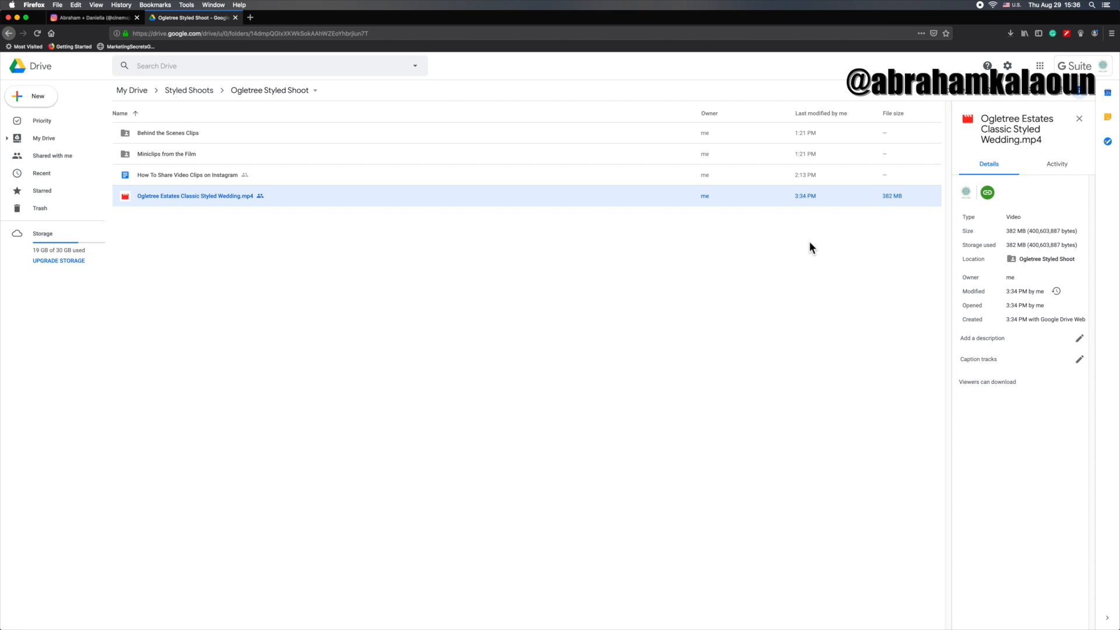
mouse_move(894, 206)
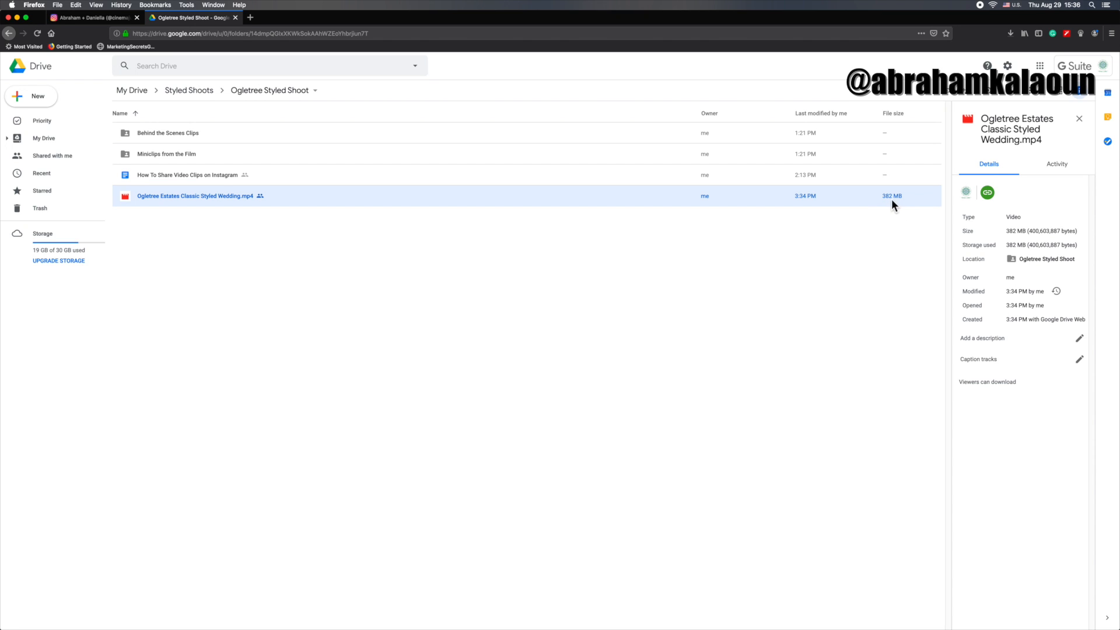
mouse_move(846, 204)
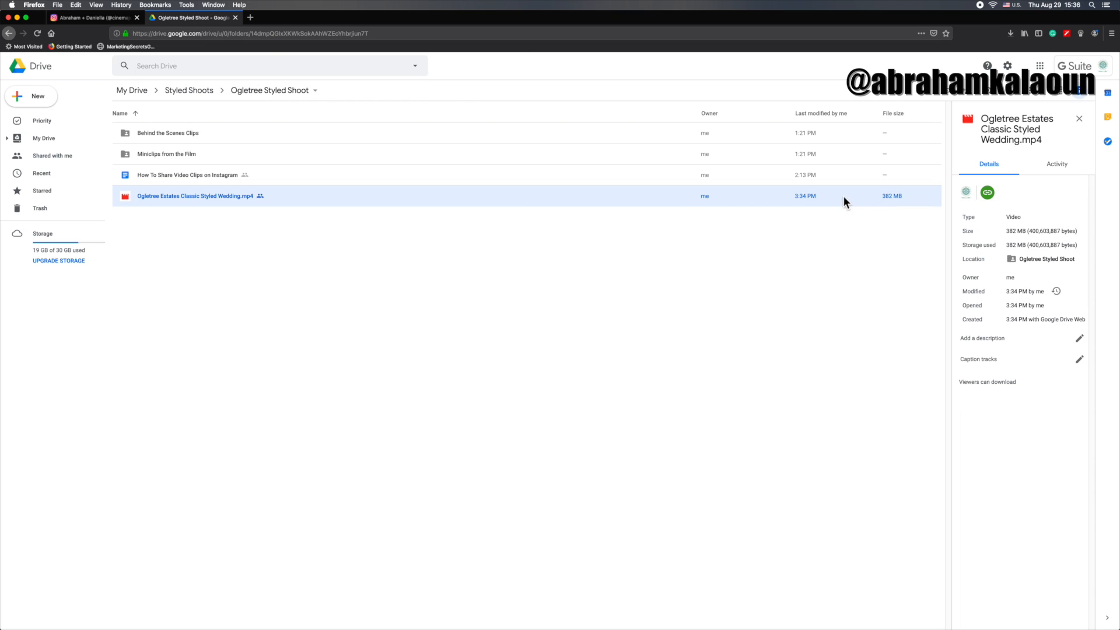
mouse_move(866, 222)
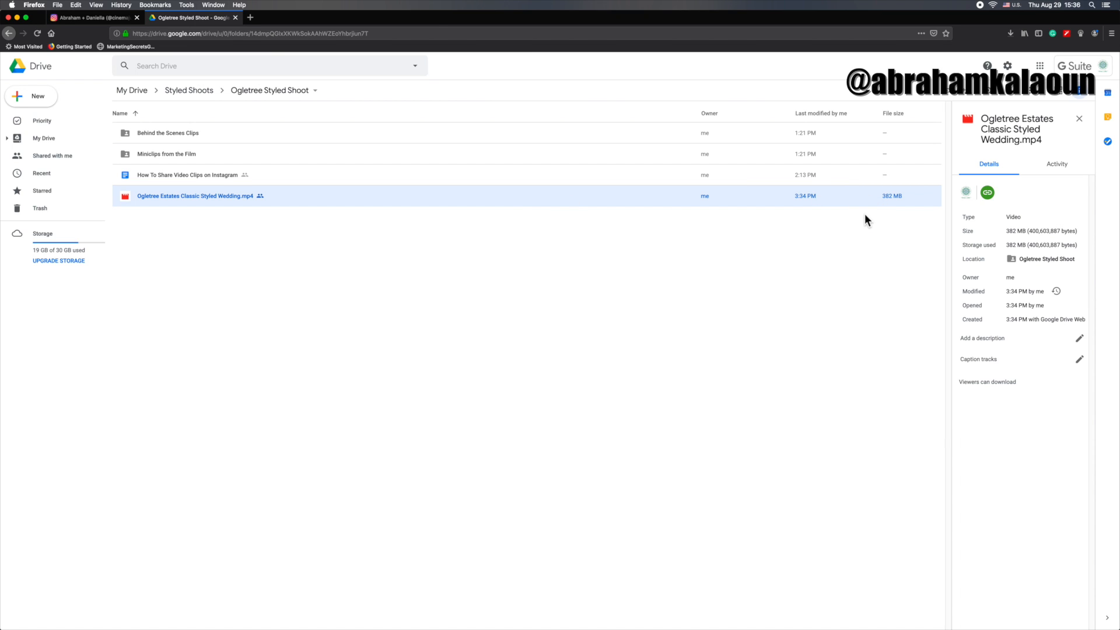
mouse_move(810, 261)
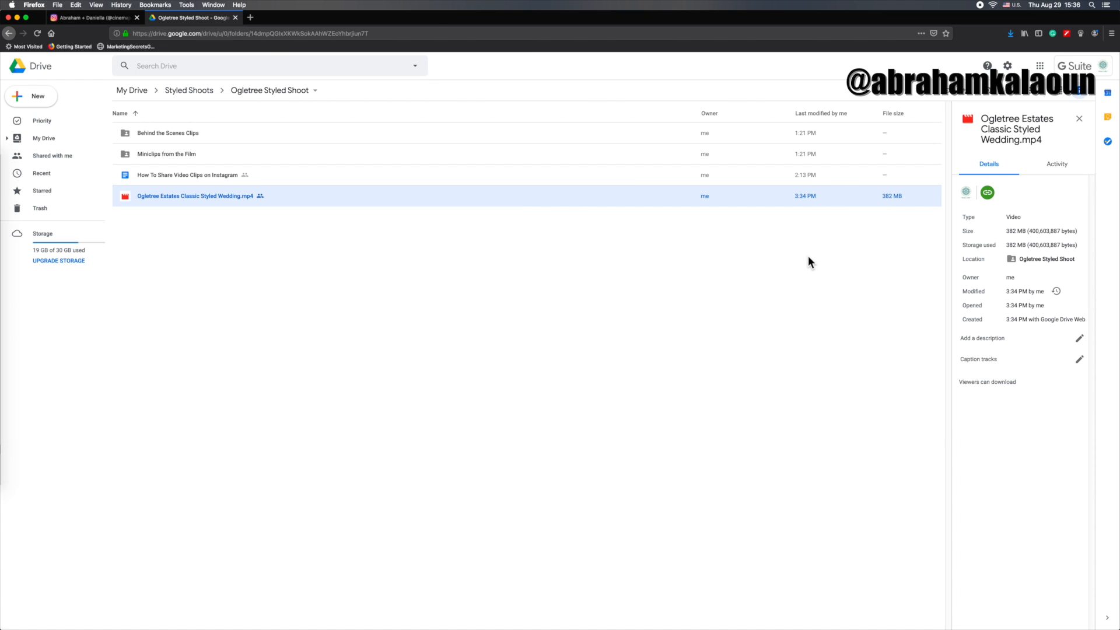
mouse_move(811, 262)
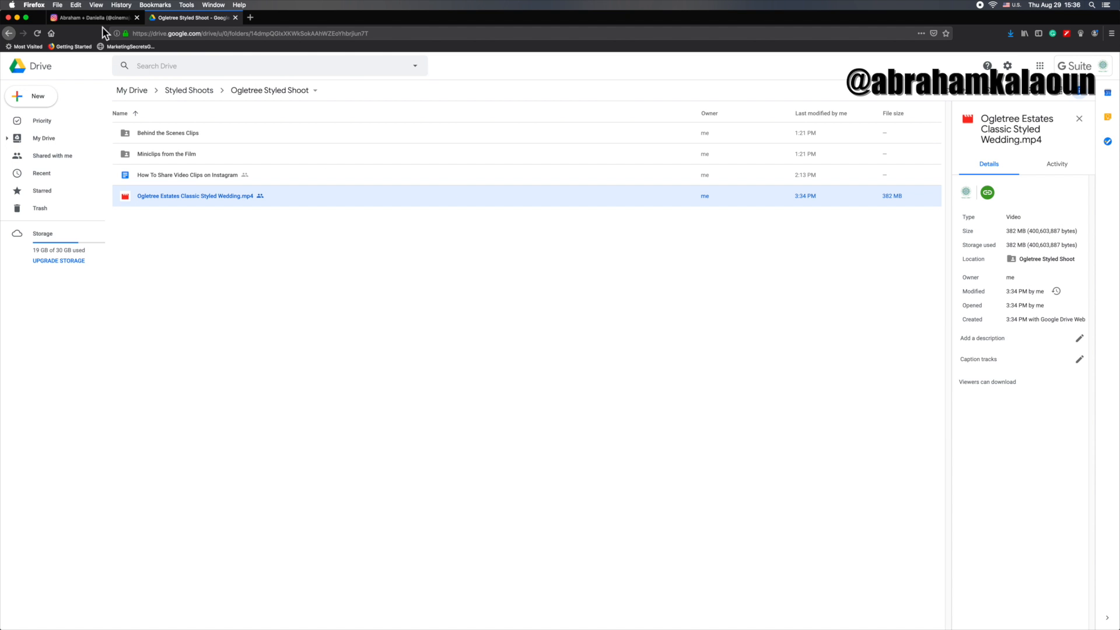
- Return to the cinemajubilee Instagram profile page with its posts grid
click(92, 17)
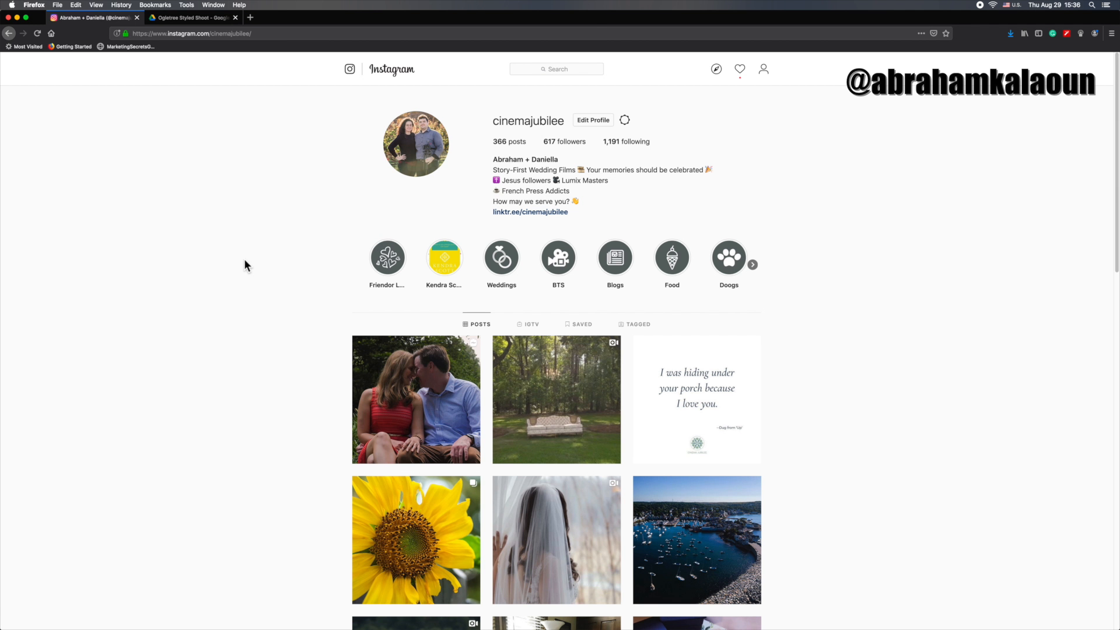
mouse_move(239, 272)
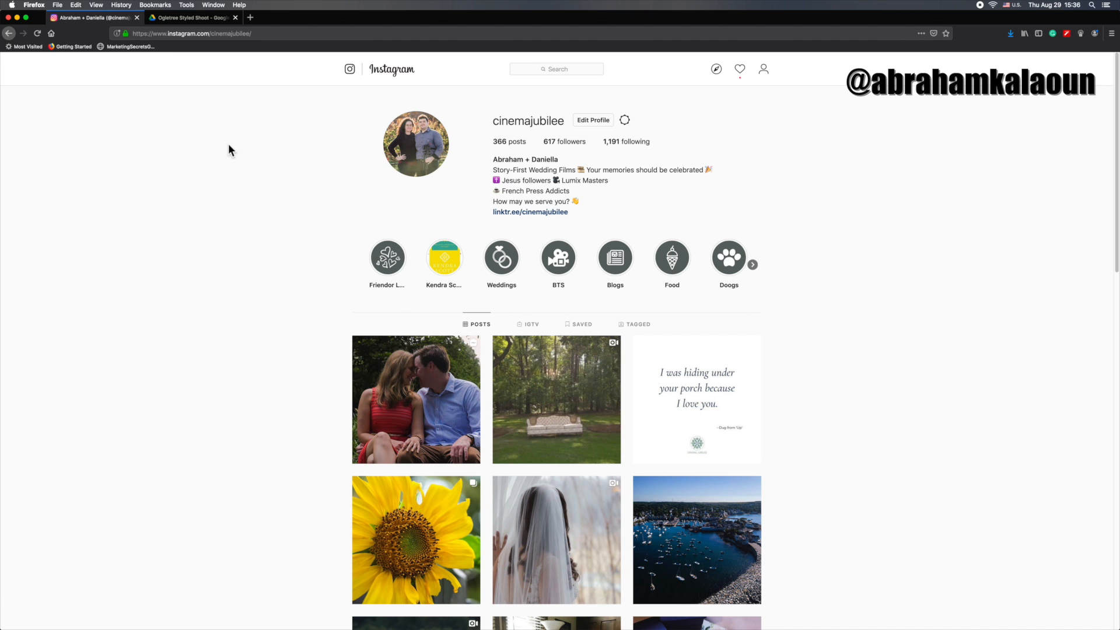
mouse_move(249, 160)
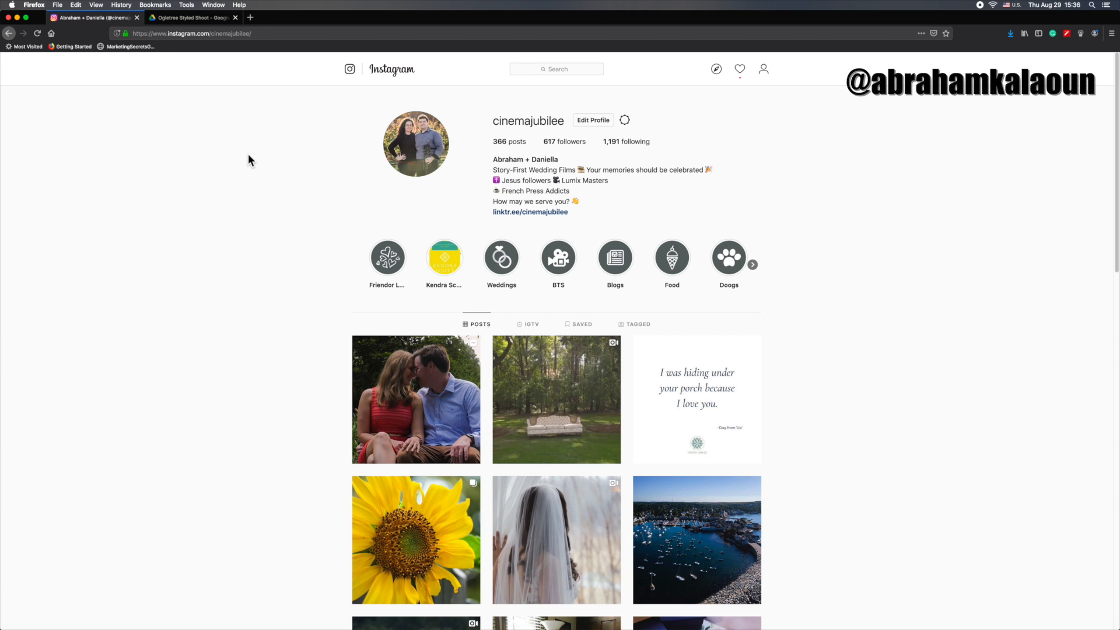
mouse_move(243, 163)
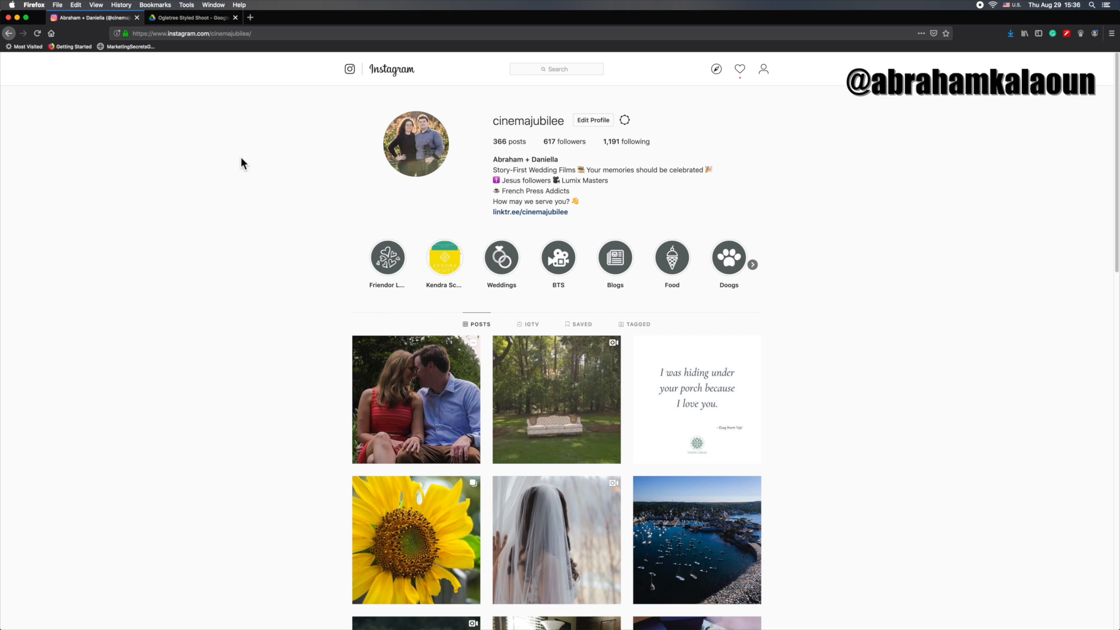
mouse_move(167, 200)
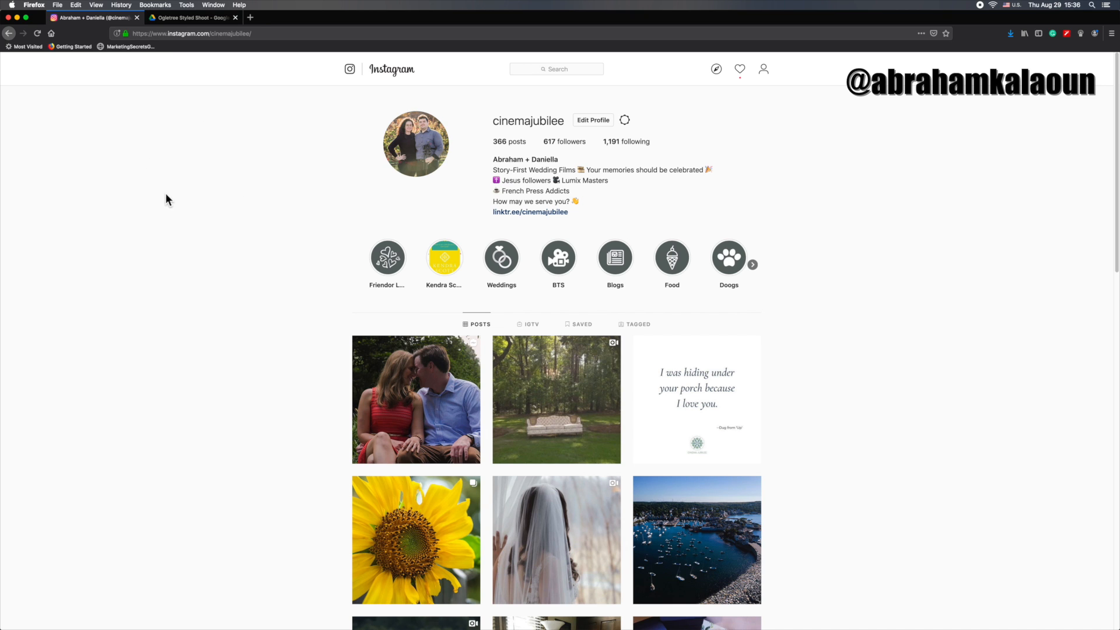
mouse_move(368, 280)
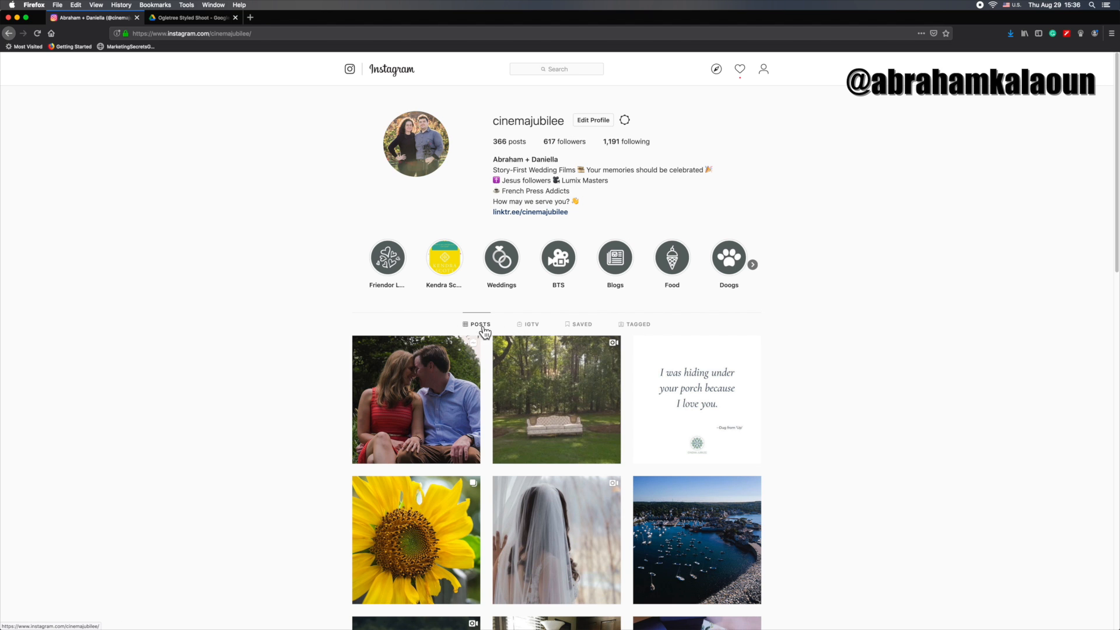
- Open the profile's IGTV tab and browse its wedding and travel videos
click(527, 324)
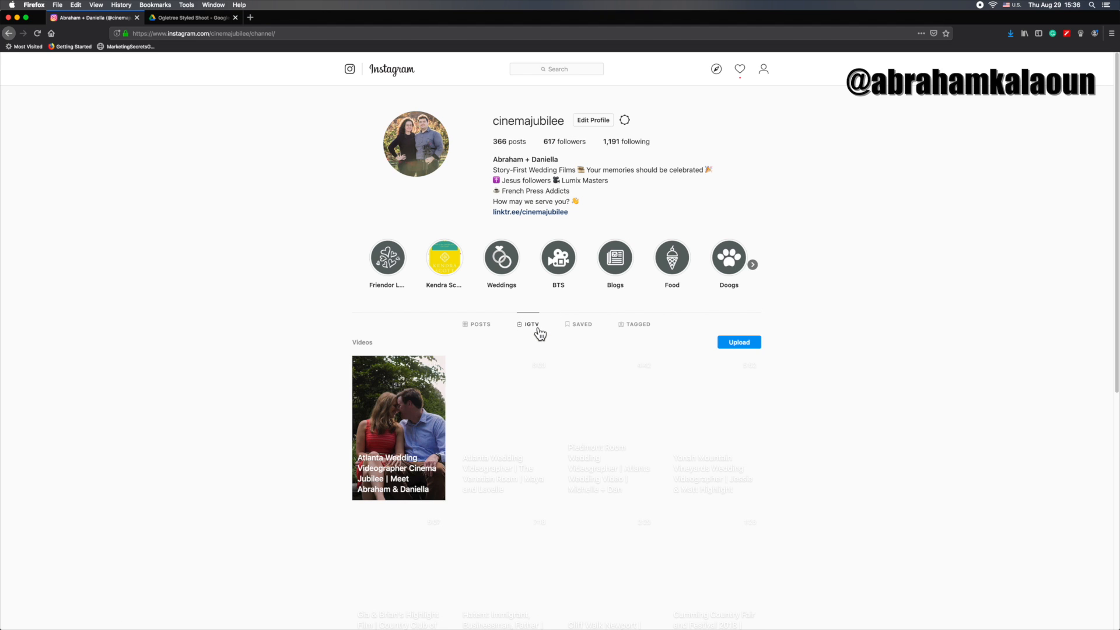
scroll(down, 3)
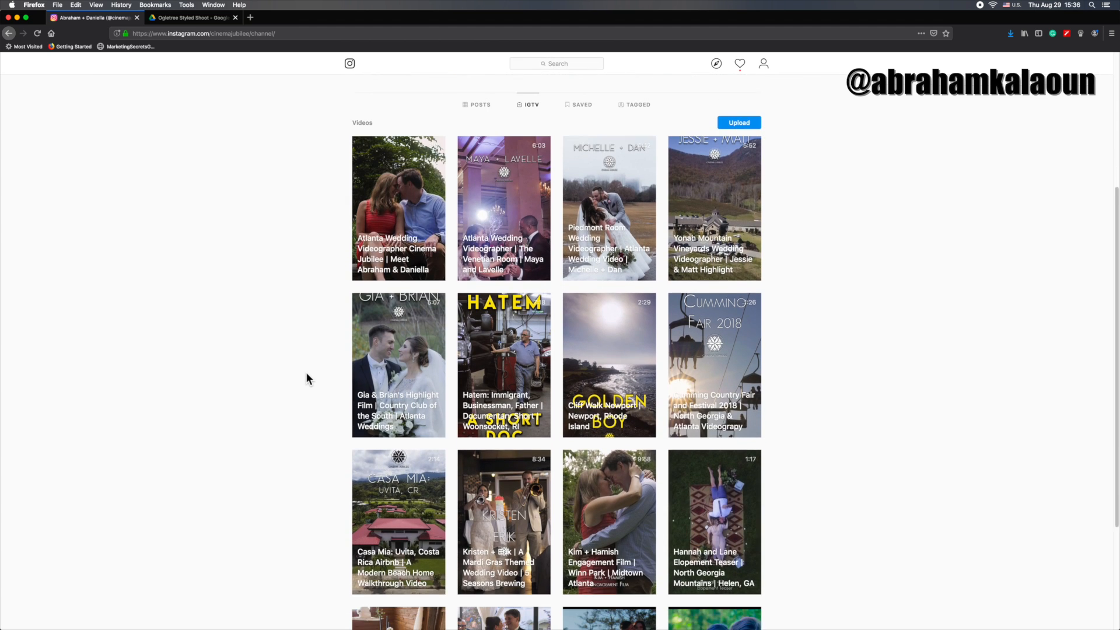
scroll(down, 3)
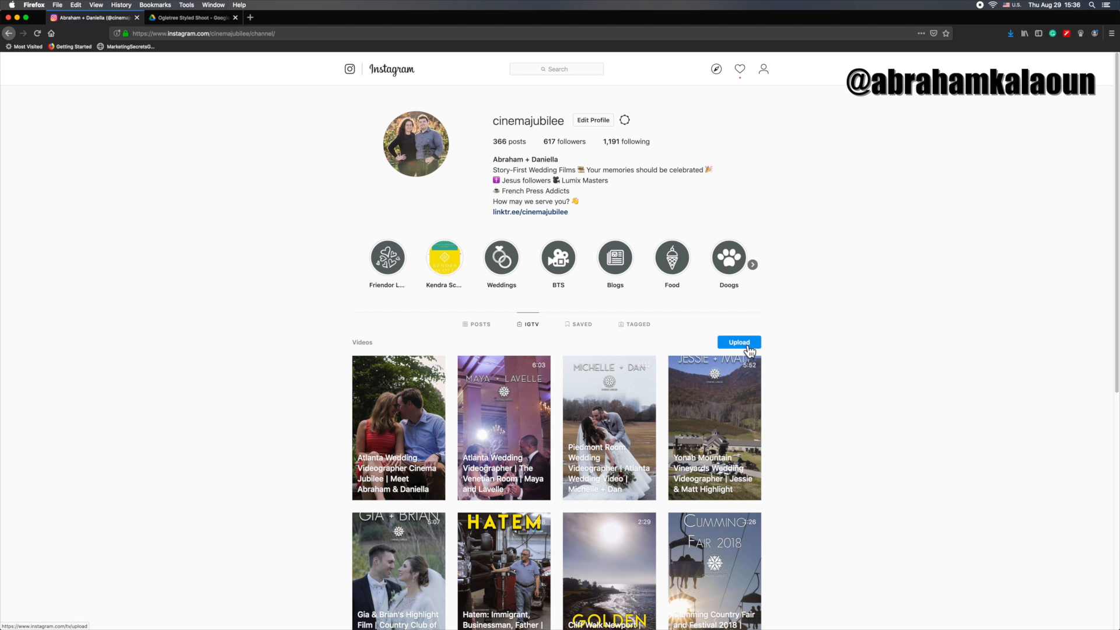
- Open the Add New IGTV Video page with the Upload button
click(738, 341)
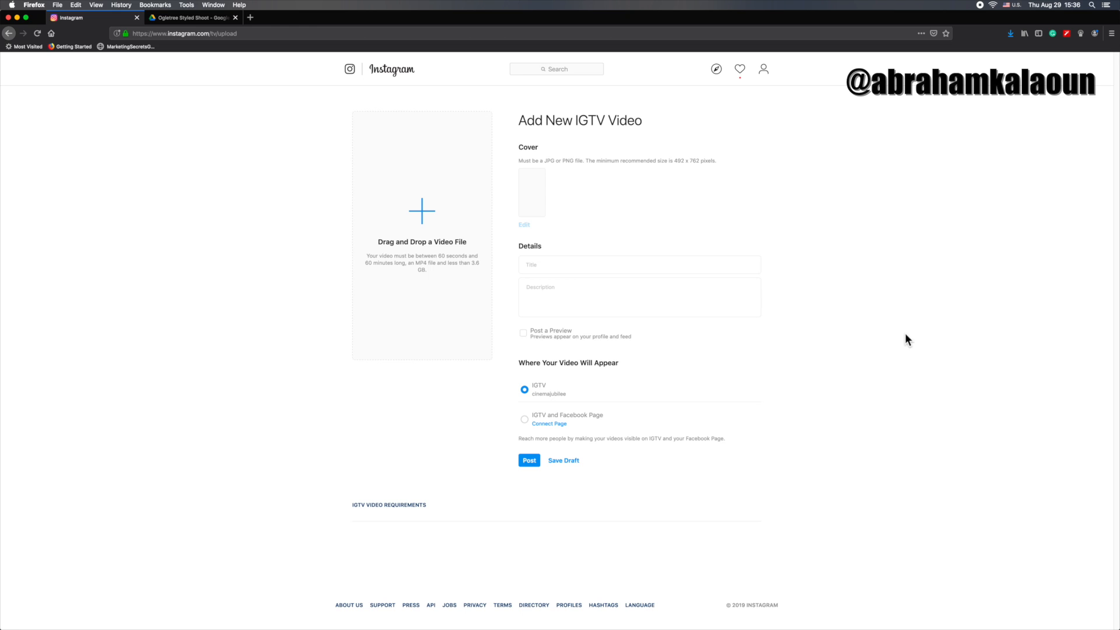
mouse_move(321, 241)
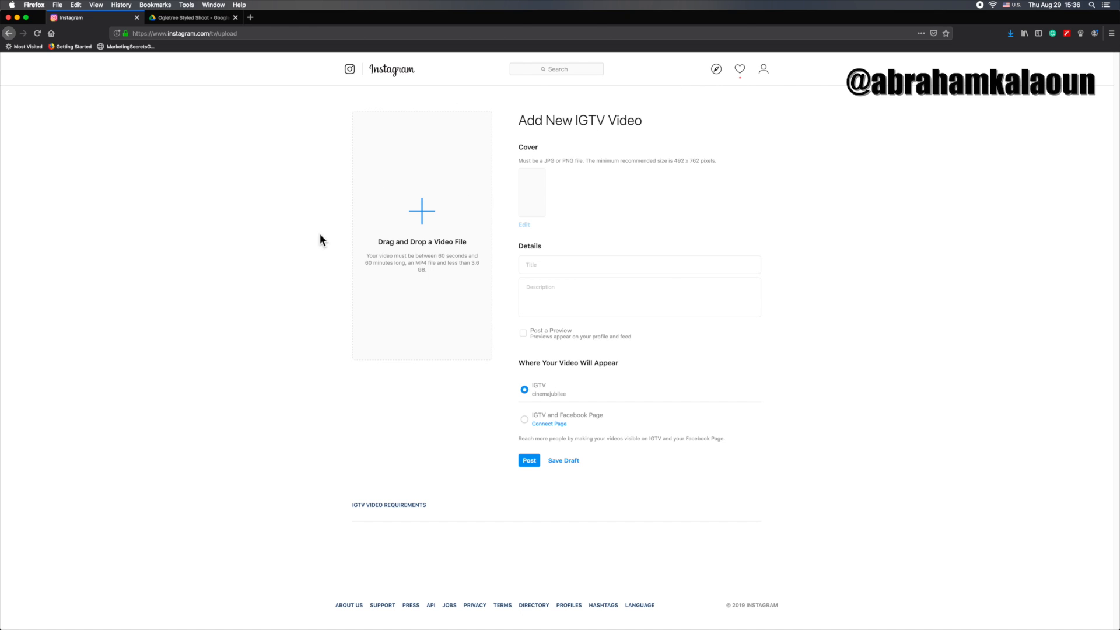
mouse_move(393, 222)
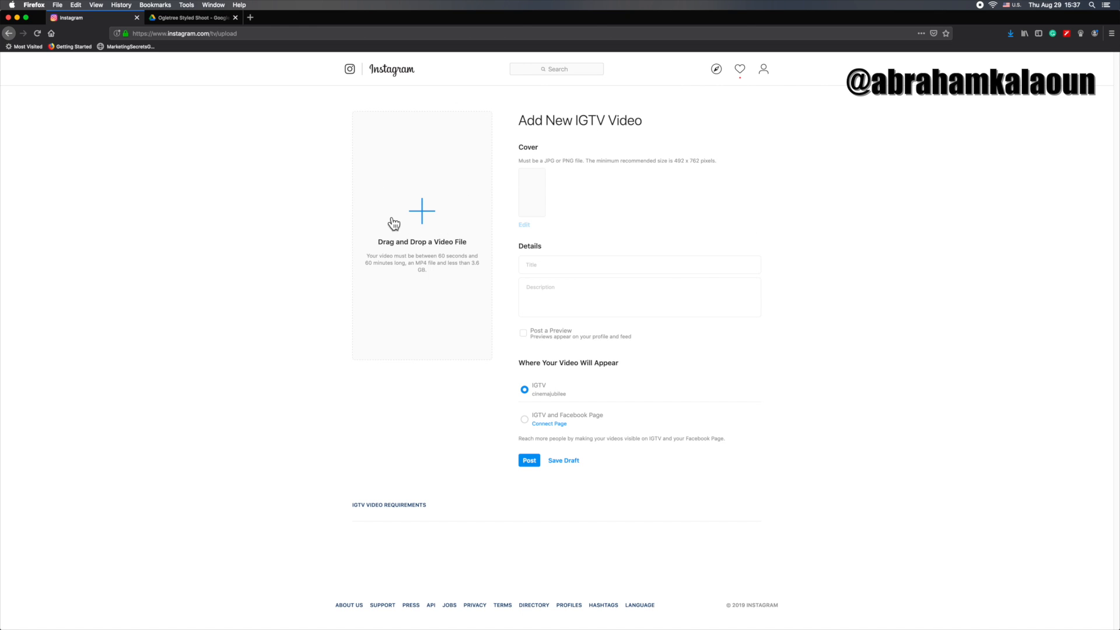
mouse_move(533, 206)
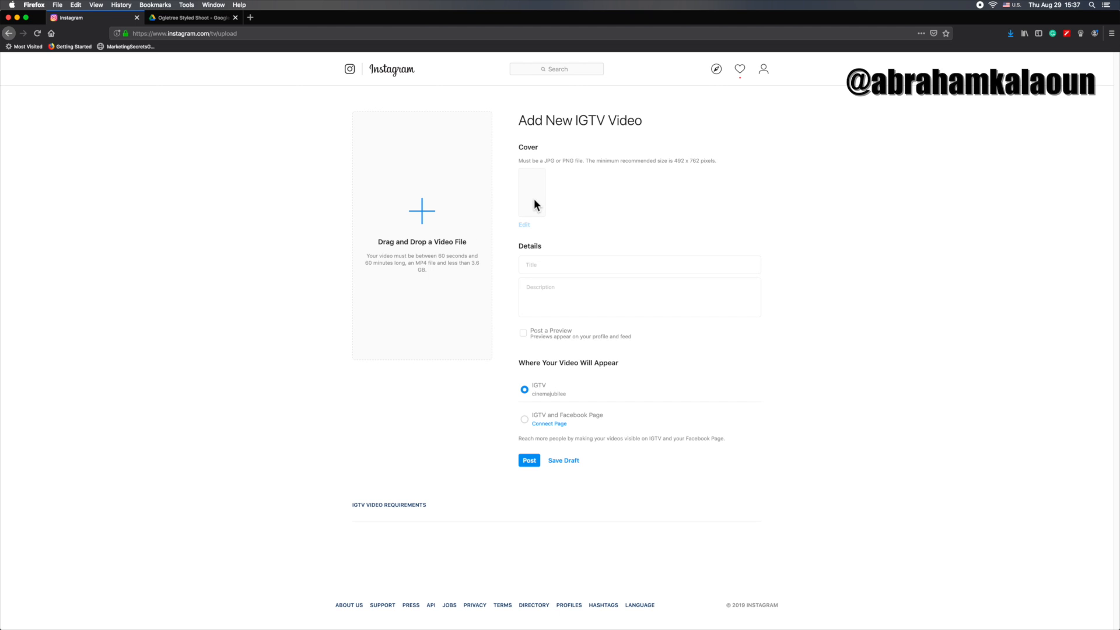
mouse_move(459, 229)
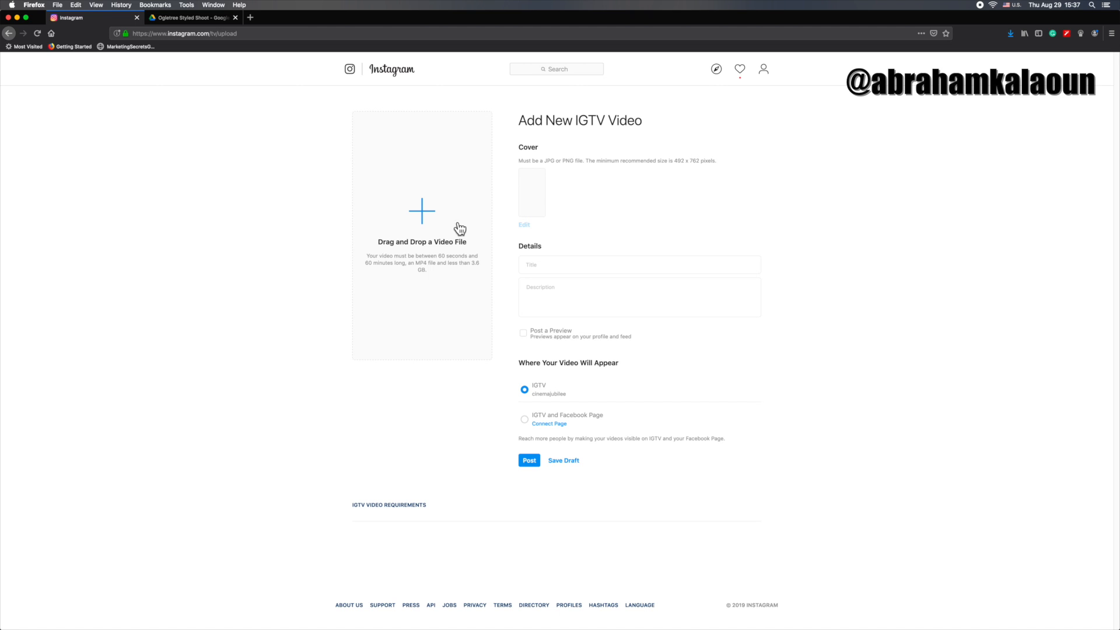
- Upload the Ogletree wedding mp4 from Downloads into the IGTV form
click(421, 222)
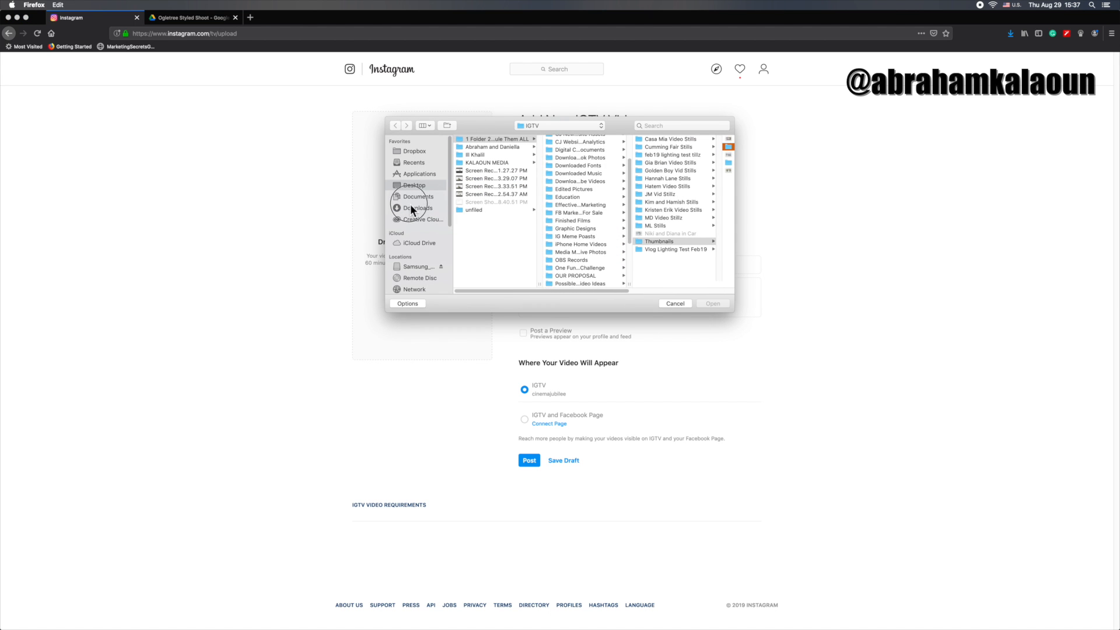
click(417, 207)
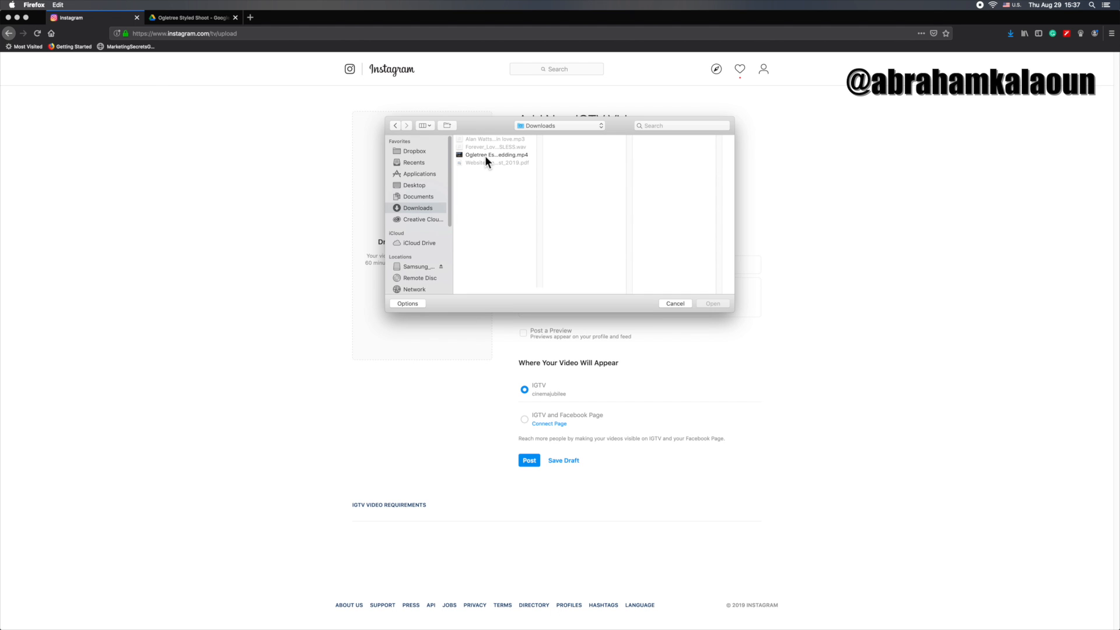
click(494, 154)
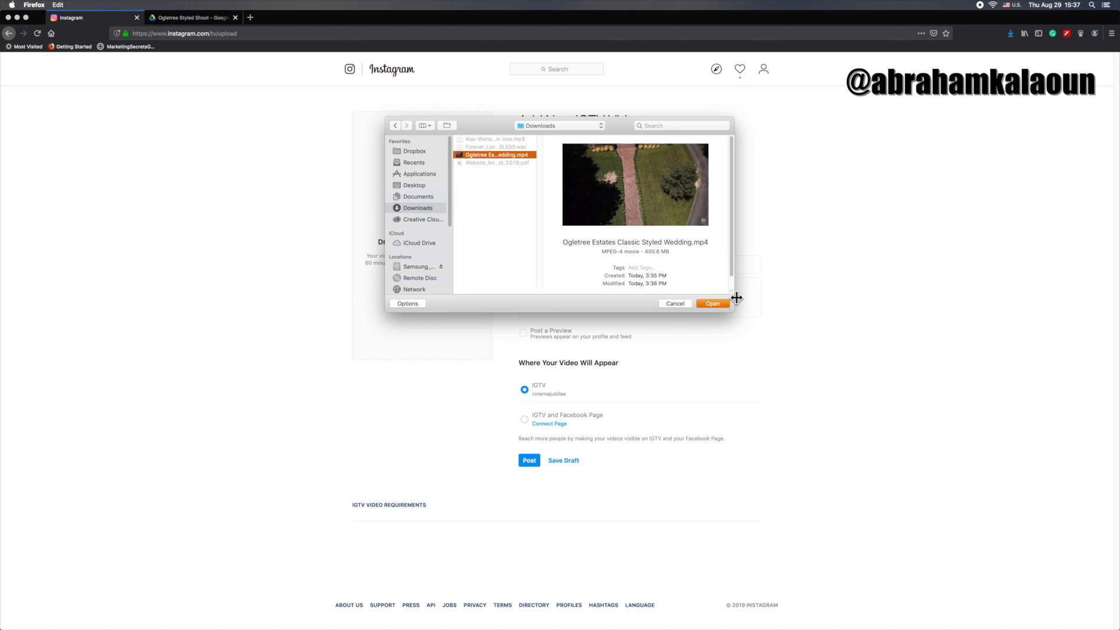
click(712, 302)
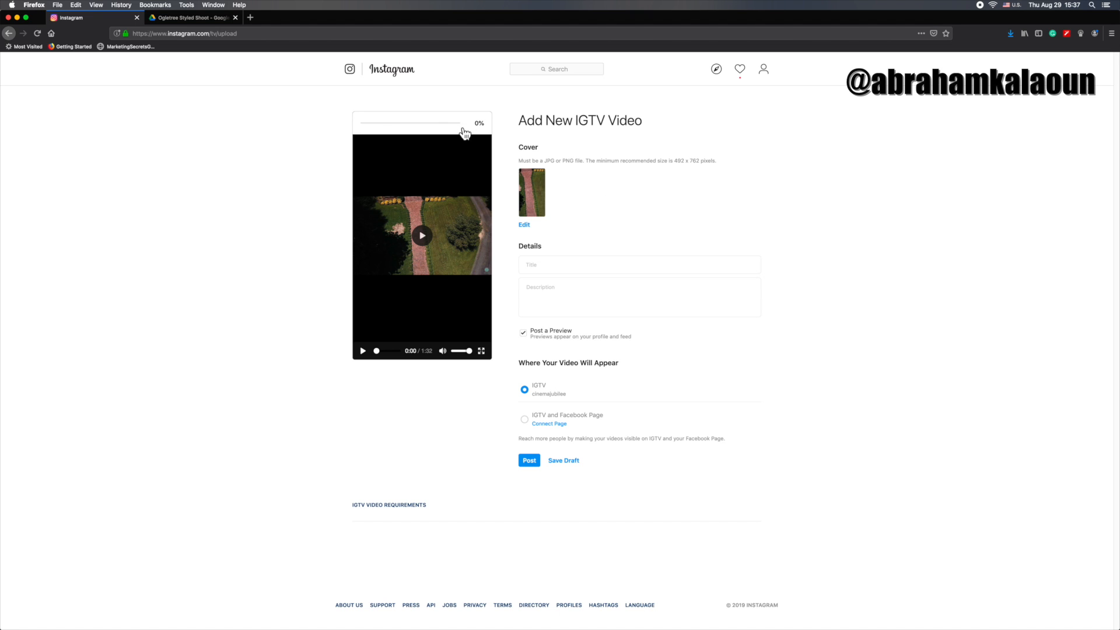
mouse_move(484, 130)
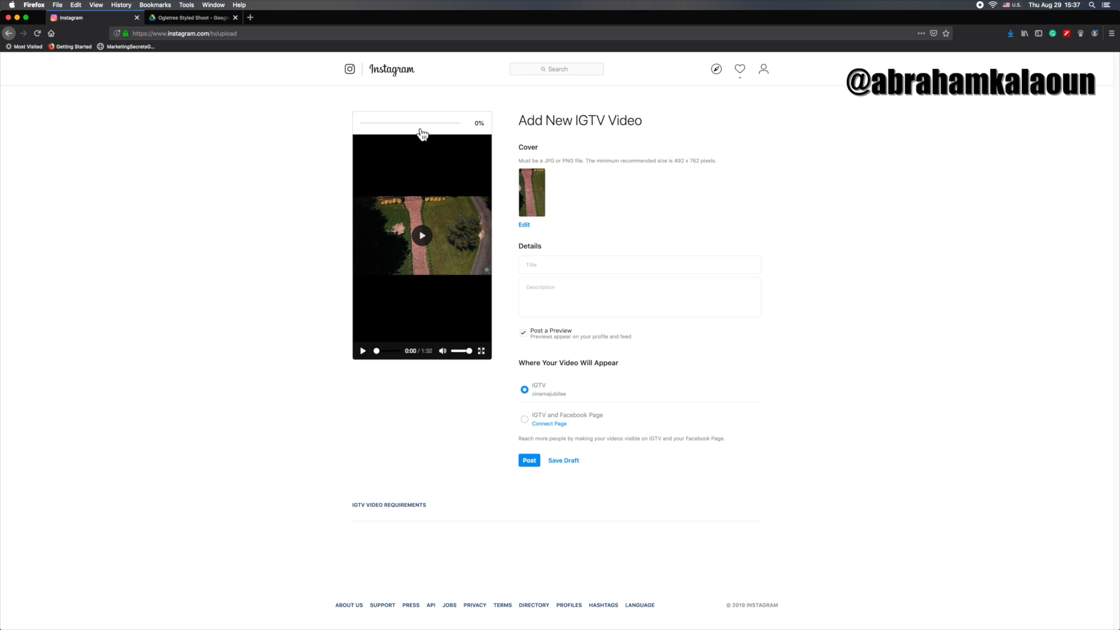
mouse_move(455, 134)
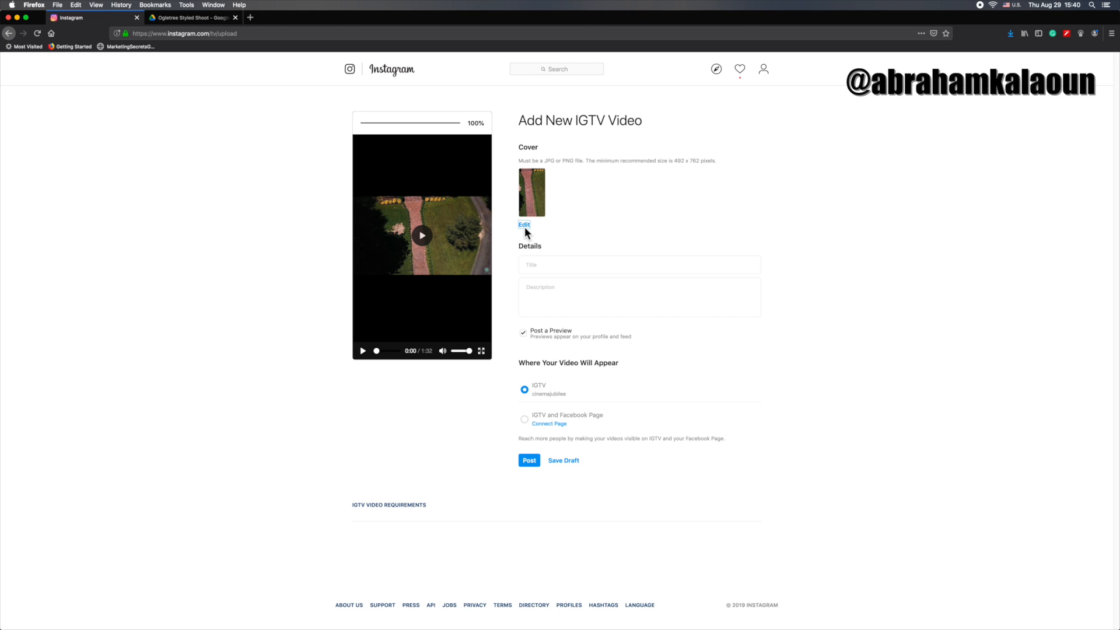
mouse_move(510, 152)
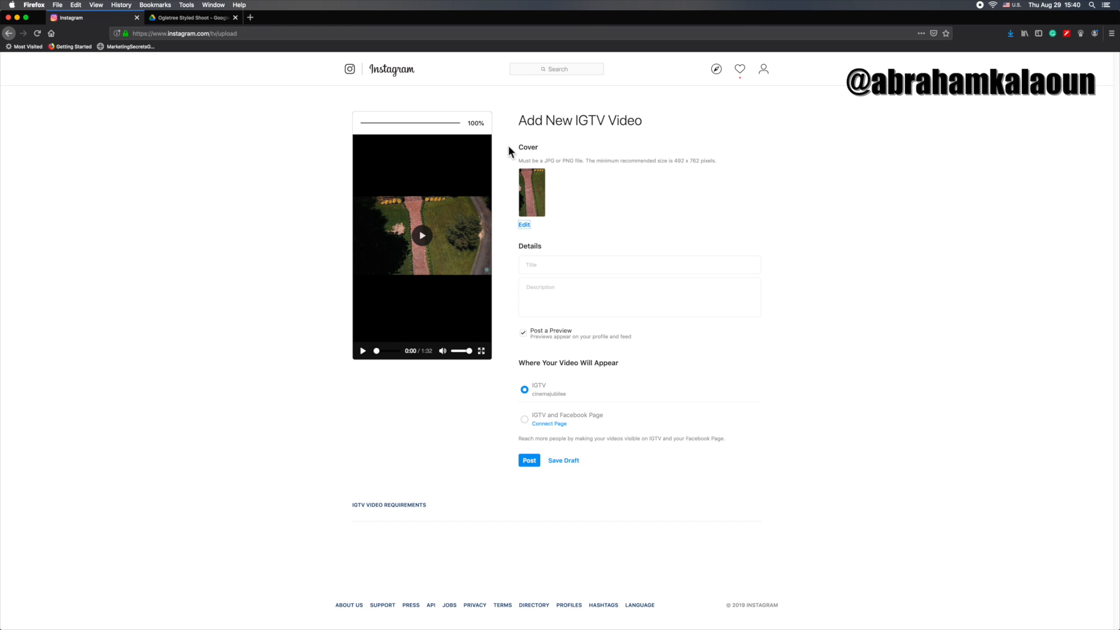
mouse_move(525, 239)
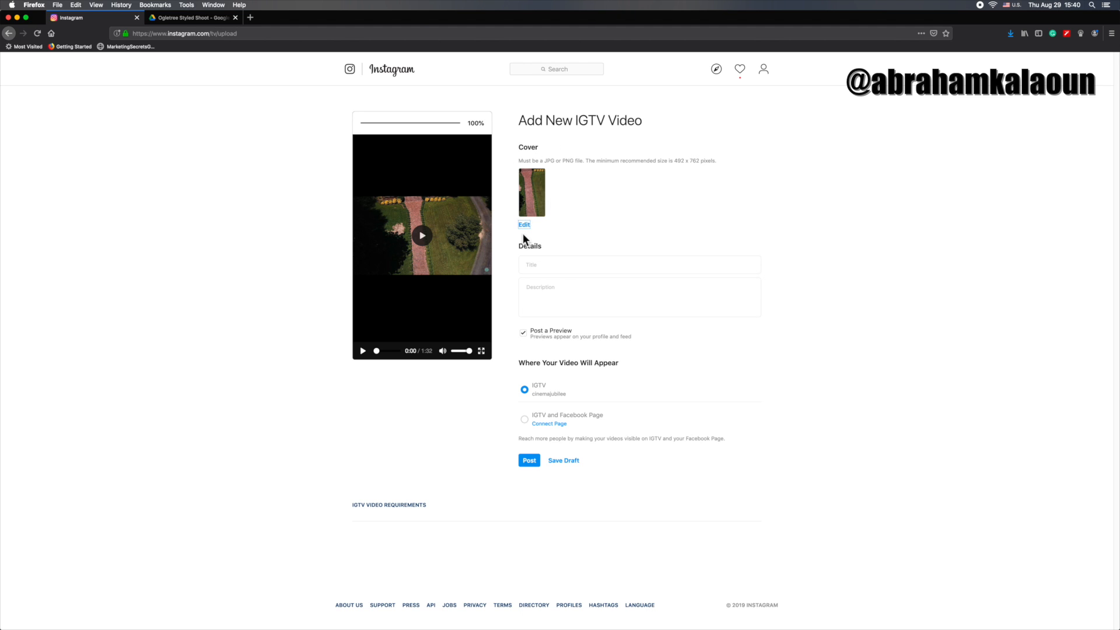
- Set Ogletree Estates IGTV TB.jpg from Downloads as the IGTV cover image
click(525, 225)
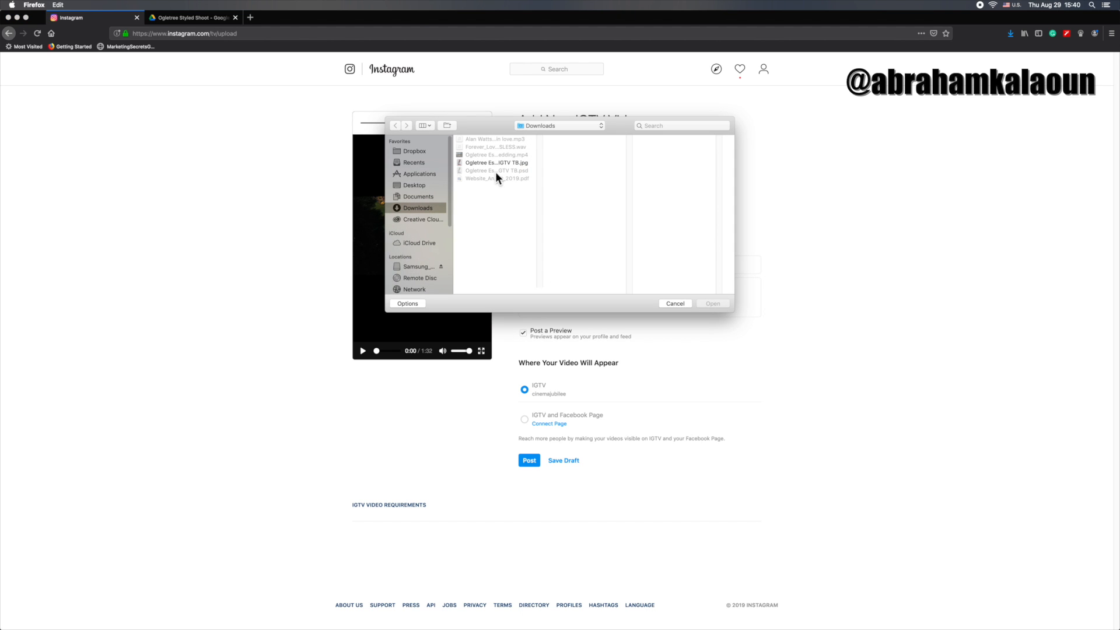
click(496, 162)
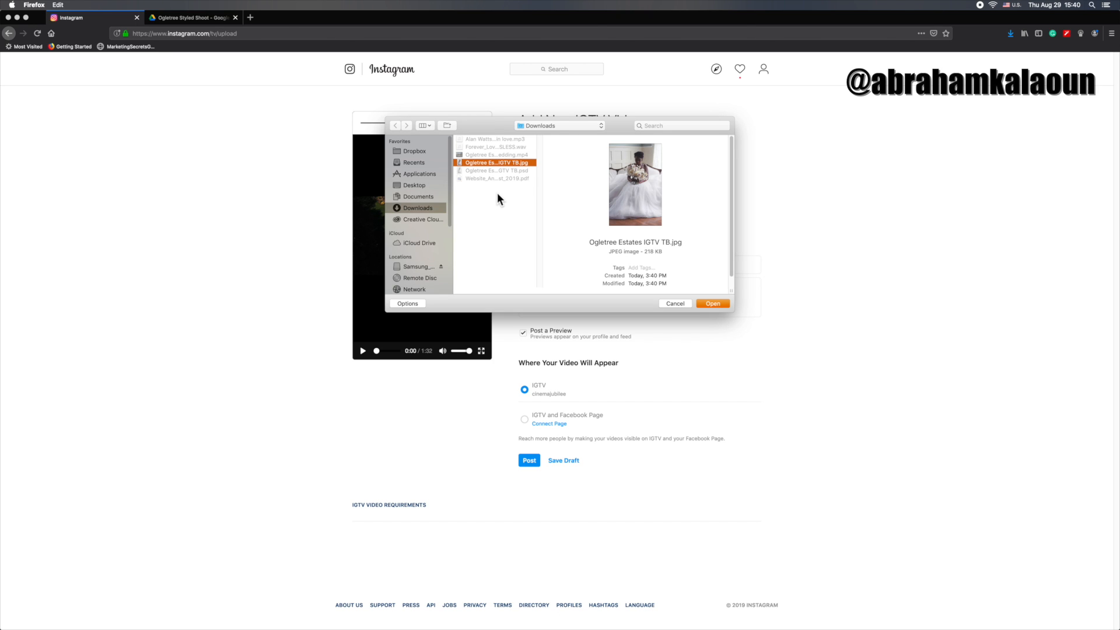
mouse_move(500, 200)
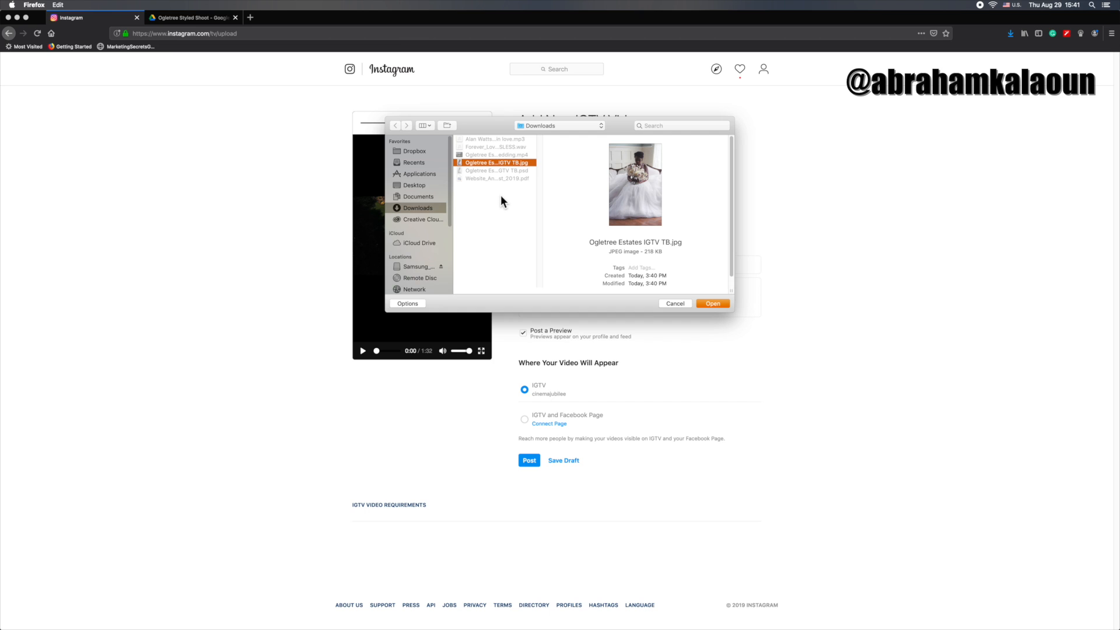
mouse_move(496, 224)
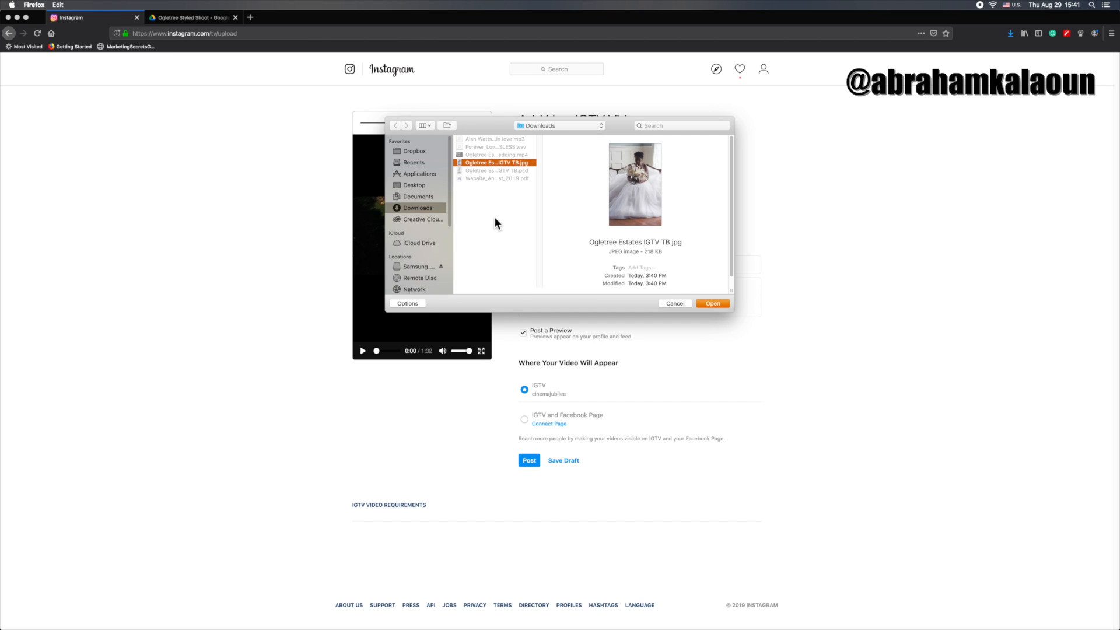
mouse_move(461, 168)
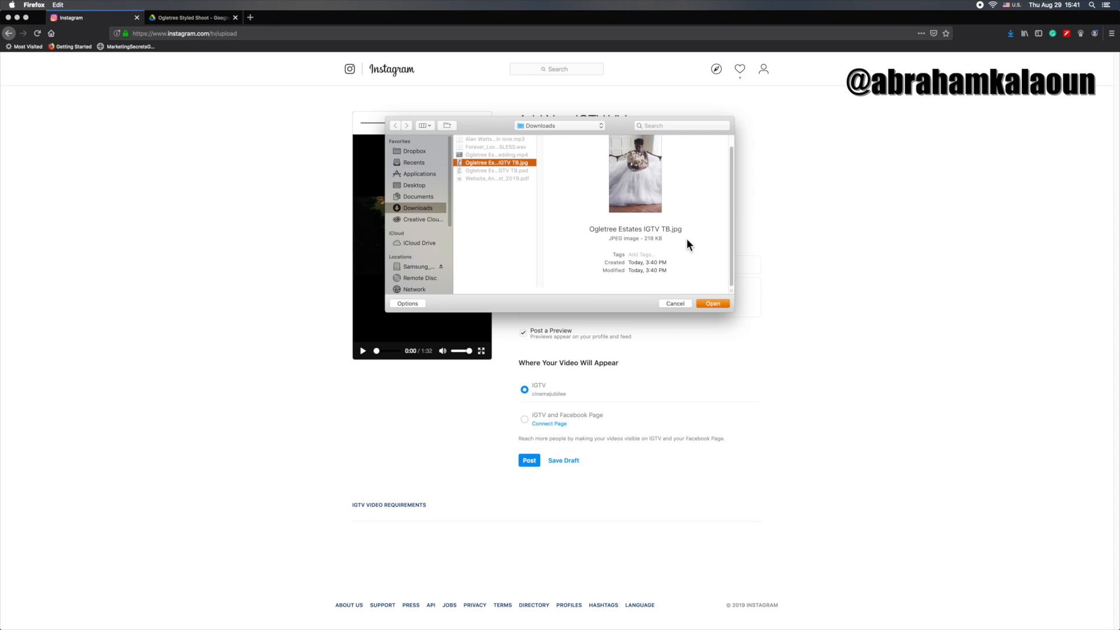
click(712, 302)
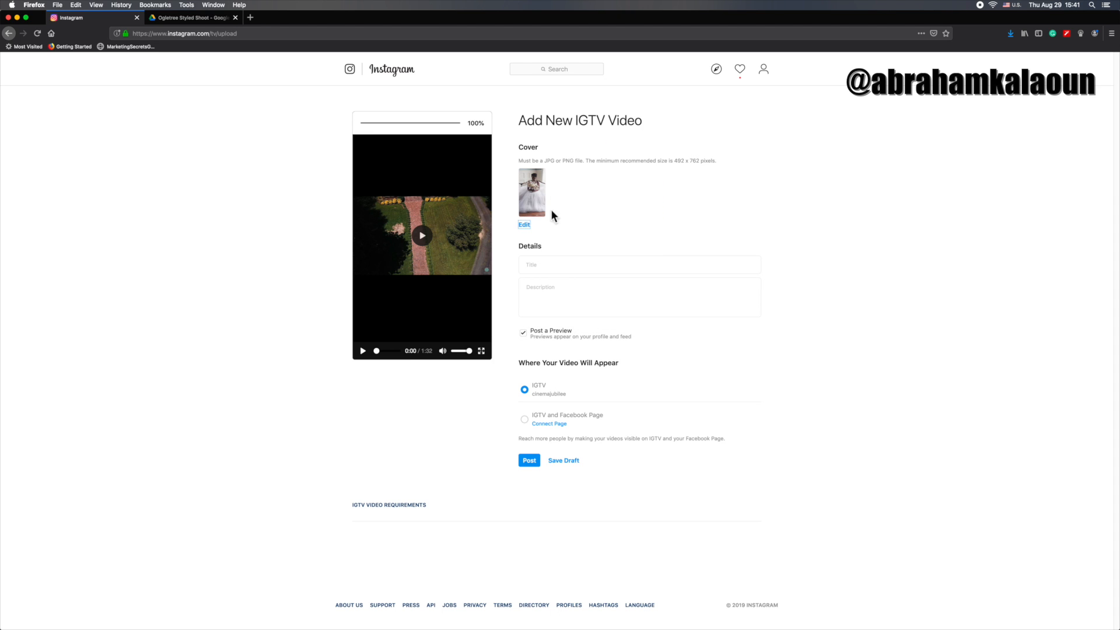
mouse_move(550, 270)
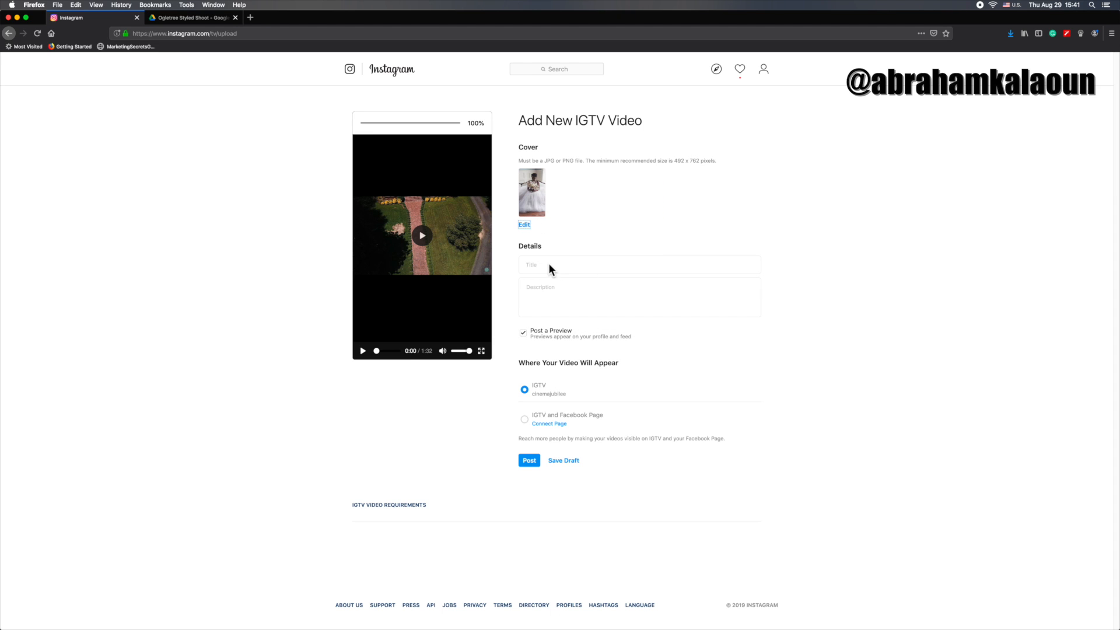
- Replace 'Videographer' in the title with 'Classic Styled Wedding' and bring up YouTube
click(289, 17)
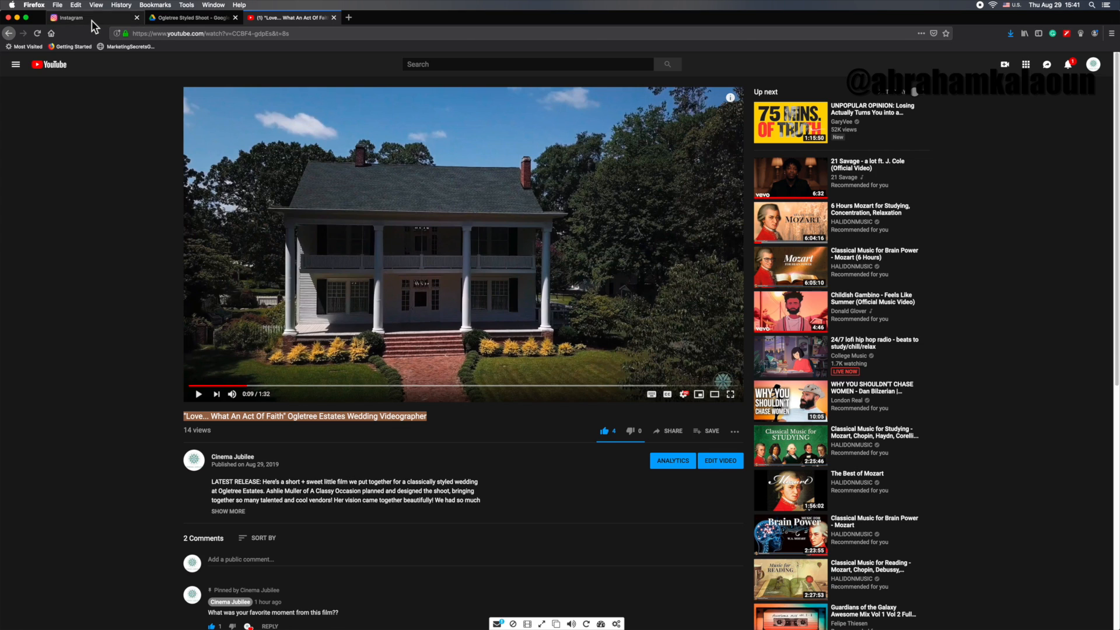
click(74, 17)
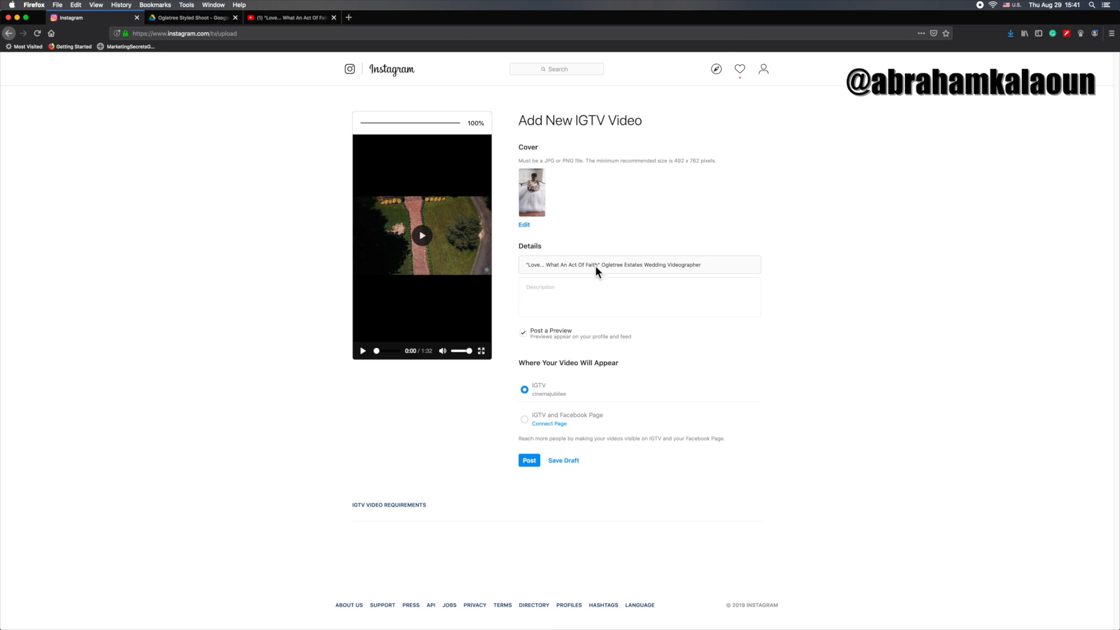
click(639, 296)
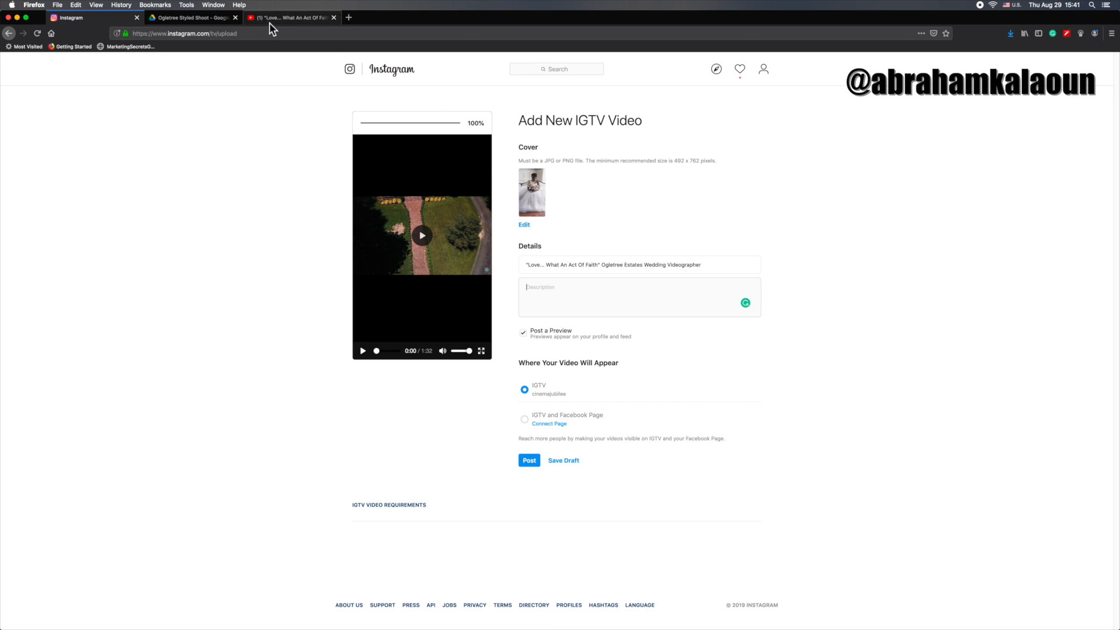
double_click(685, 265)
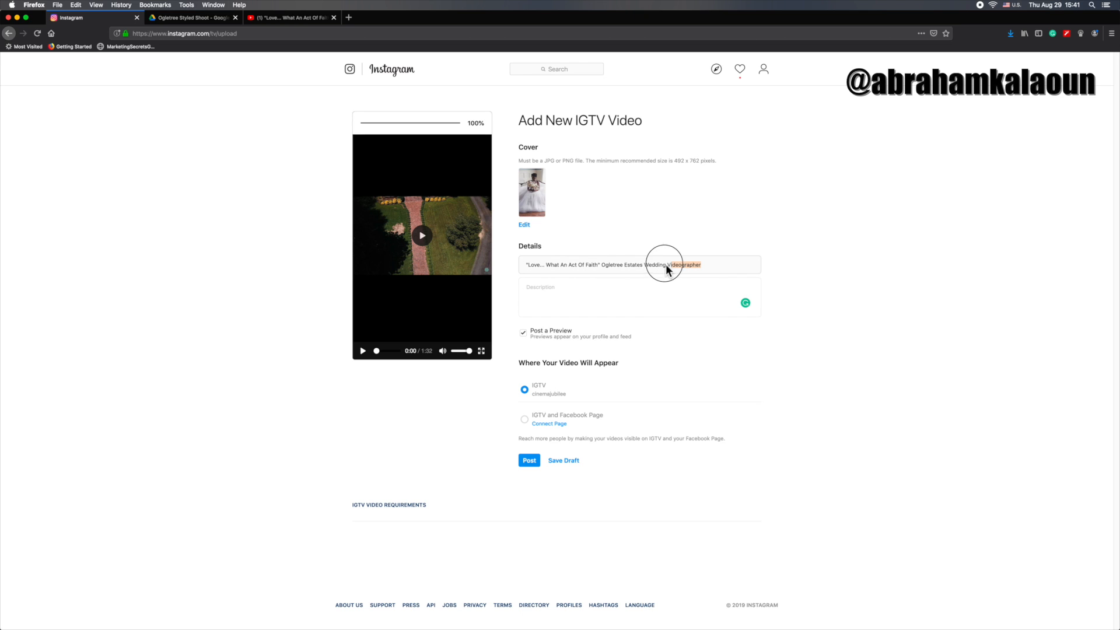
drag(668, 264, 611, 265)
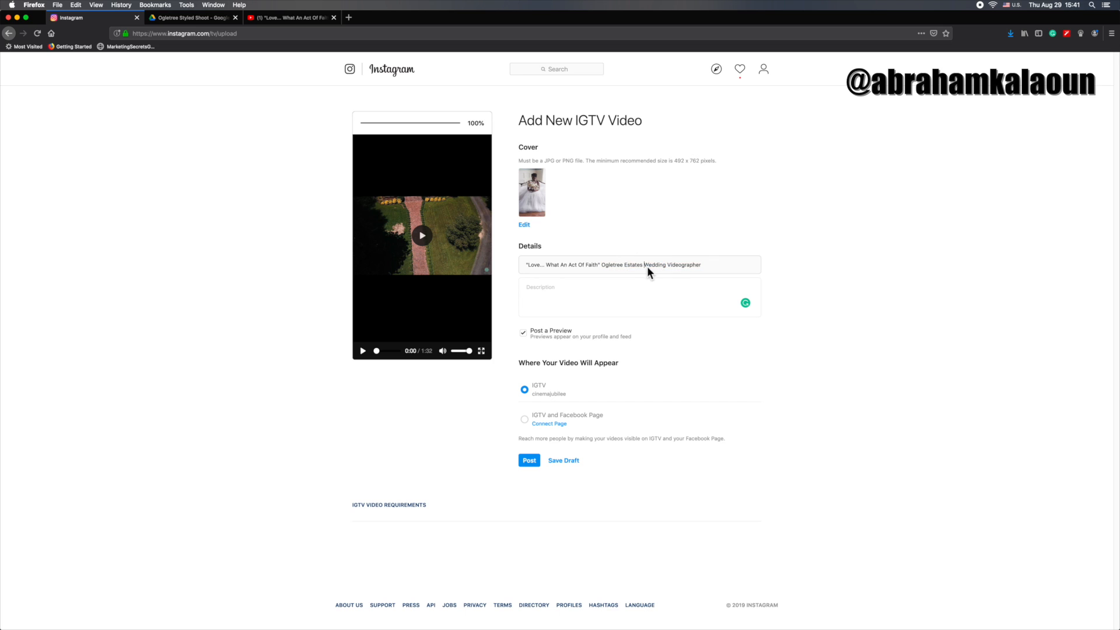
key(Backspace)
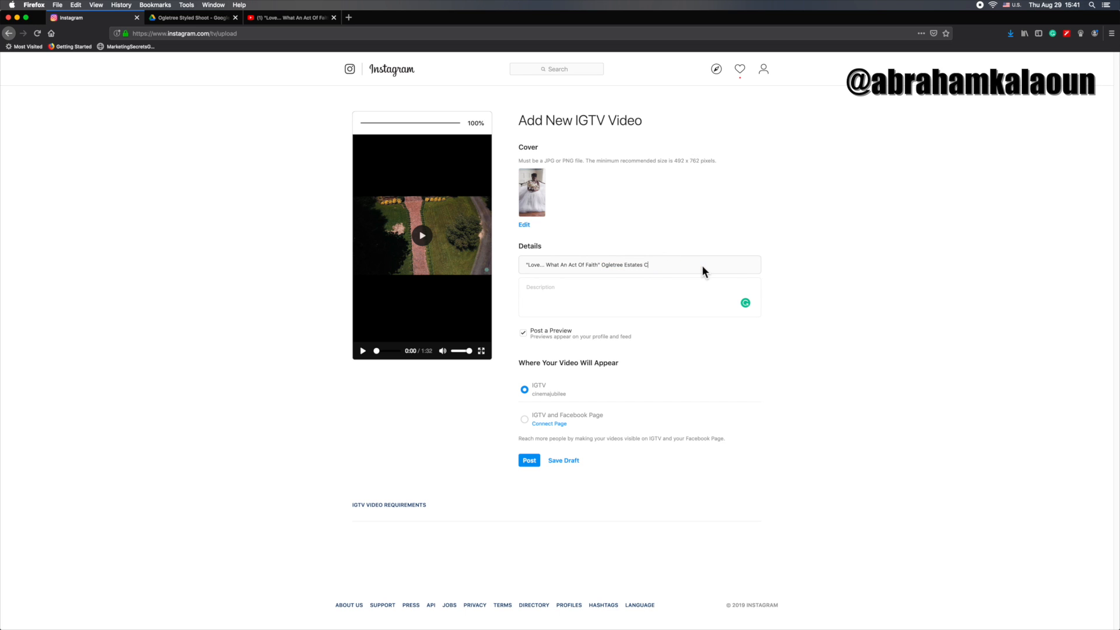
text(lassic Style)
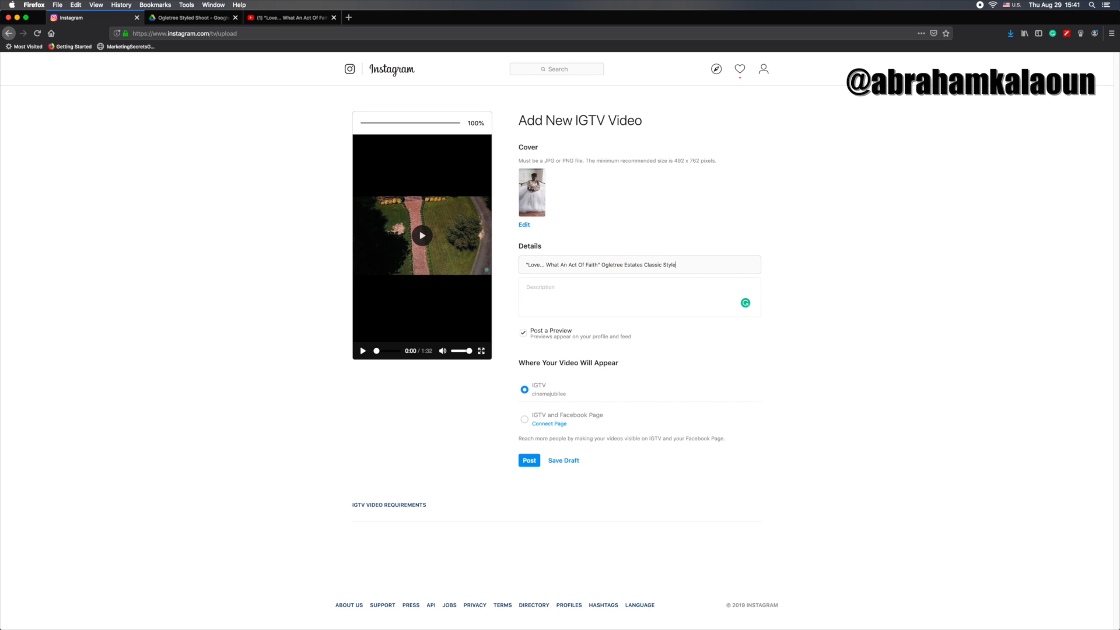
text(Wedding)
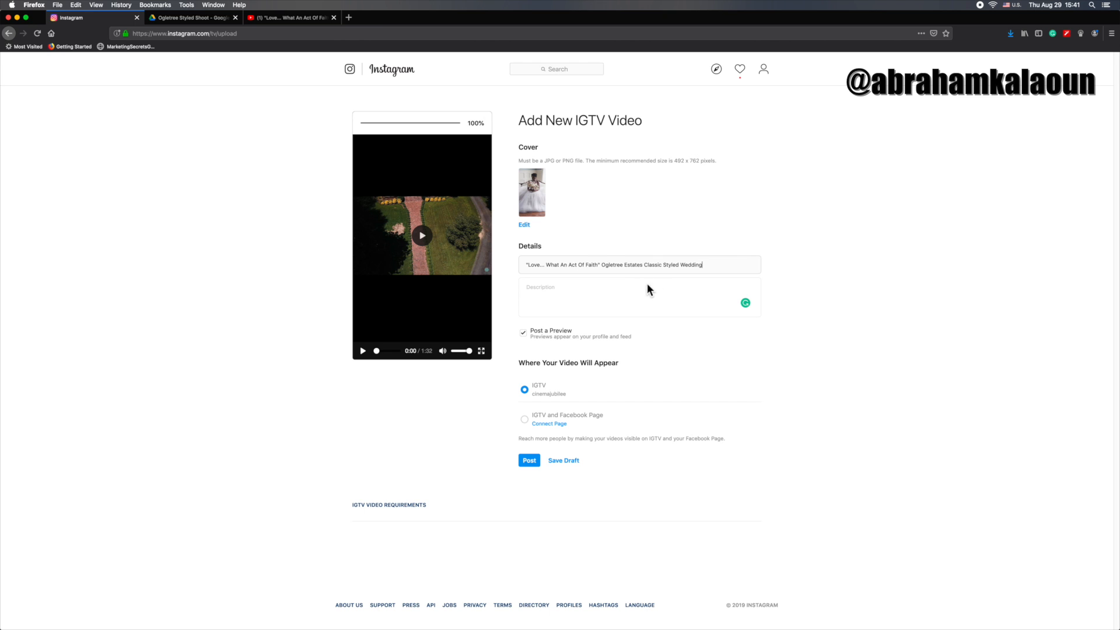
click(290, 17)
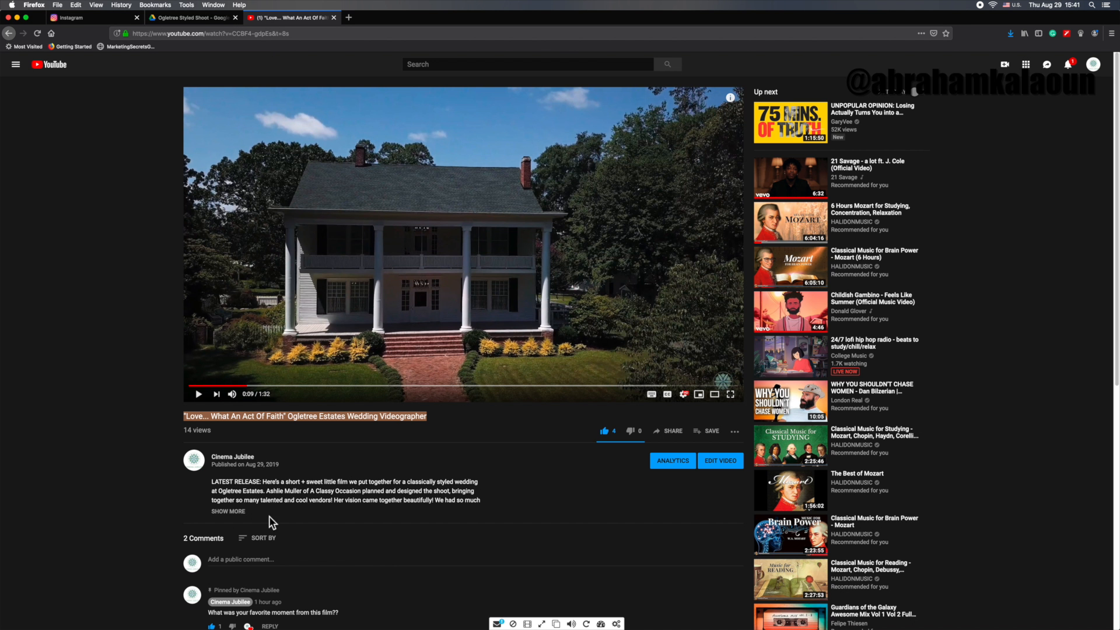
- Expand and copy the YouTube film description with vendor credits, then return to Instagram
click(229, 512)
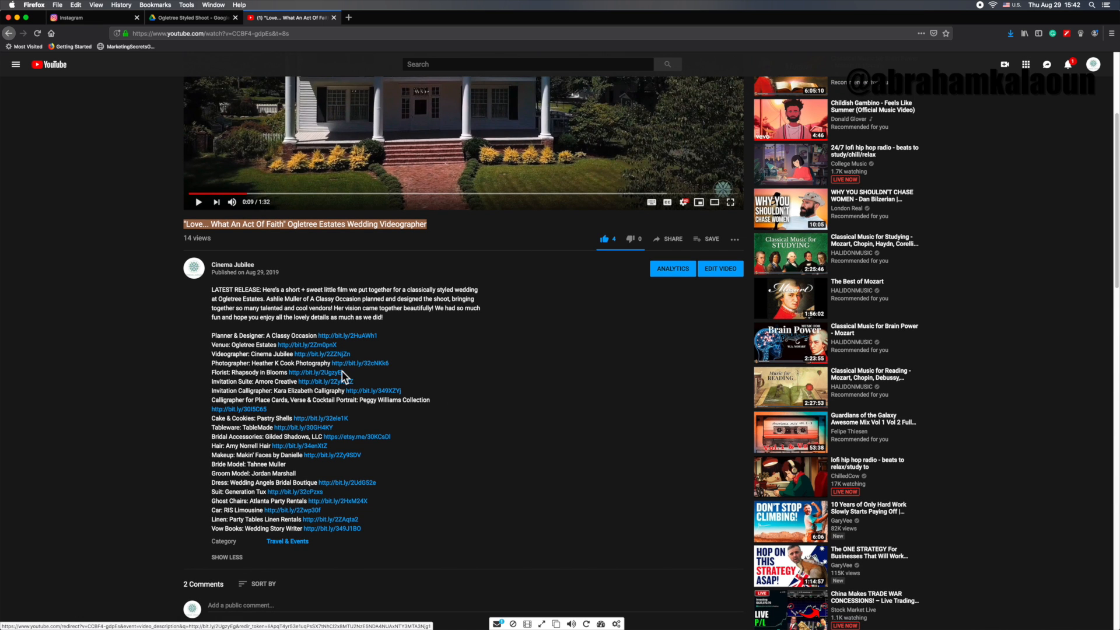
mouse_move(301, 349)
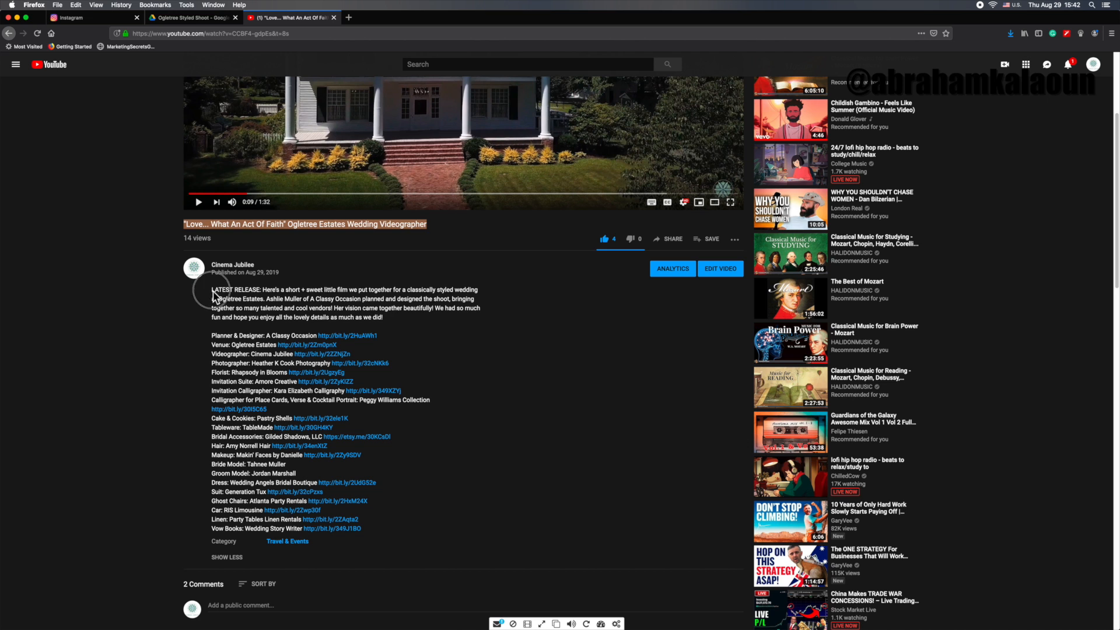
drag(214, 289, 379, 520)
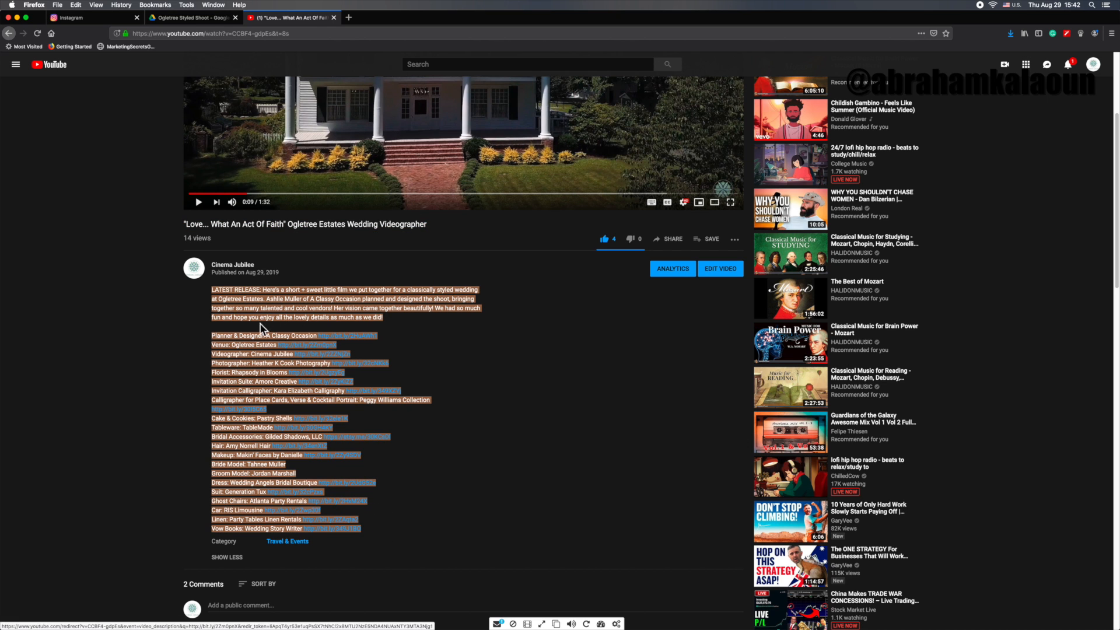
mouse_move(270, 86)
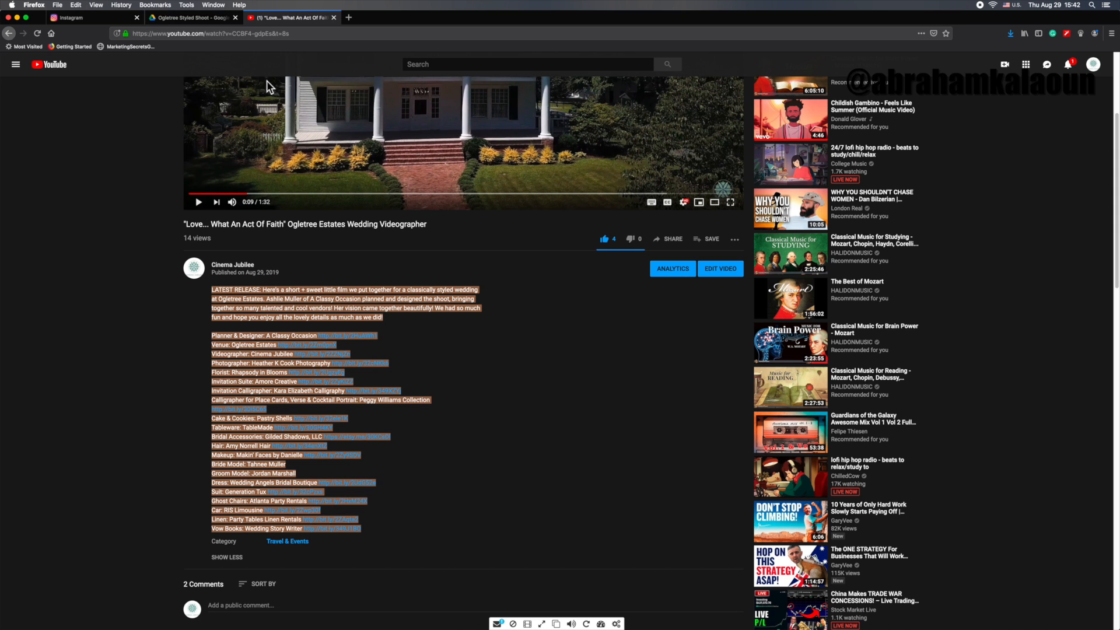
click(86, 16)
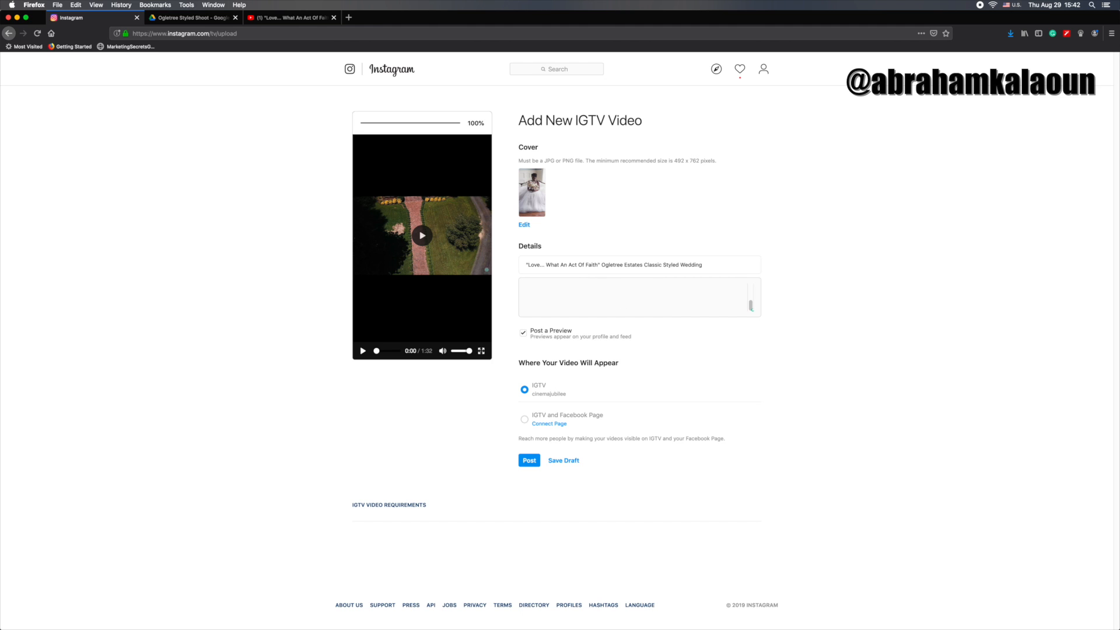
- Add hashtags like #destinationweddingvideo and #luxuryweddings, then turn off the feed preview
text(#destinationweddingvideo #elopementvideo #luxuryweddings #weddingsofinstagram #huffpostido #radstorytellers #generationtux #styledwedding #weddingflorals #ogletreeestates #weddinginspo #gettingmarried #engaged #atlantaweddingphotographer)
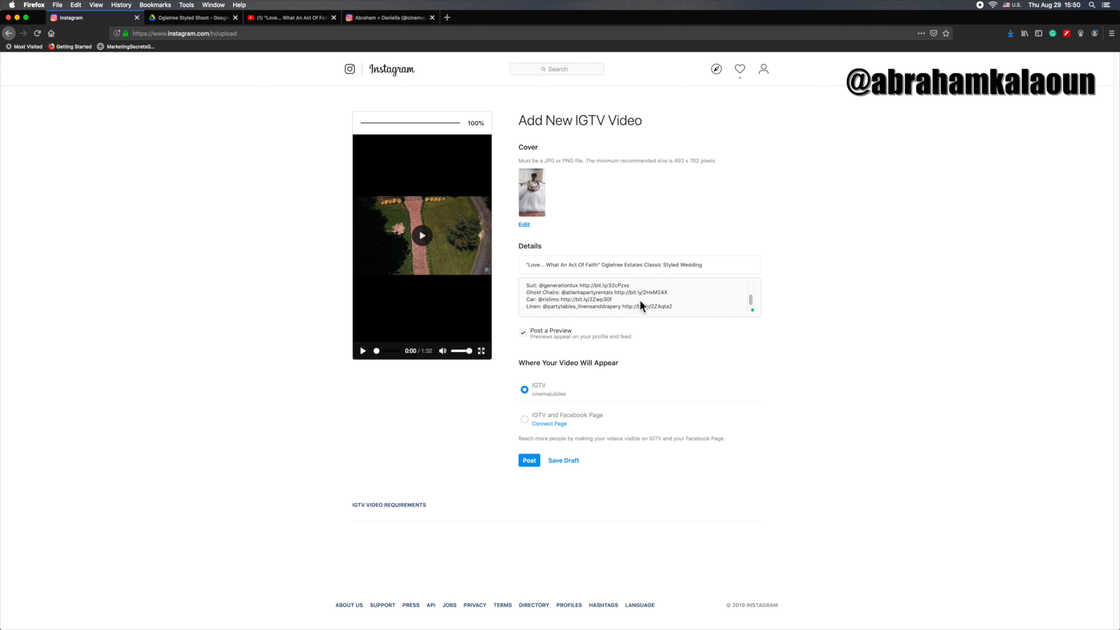
mouse_move(623, 304)
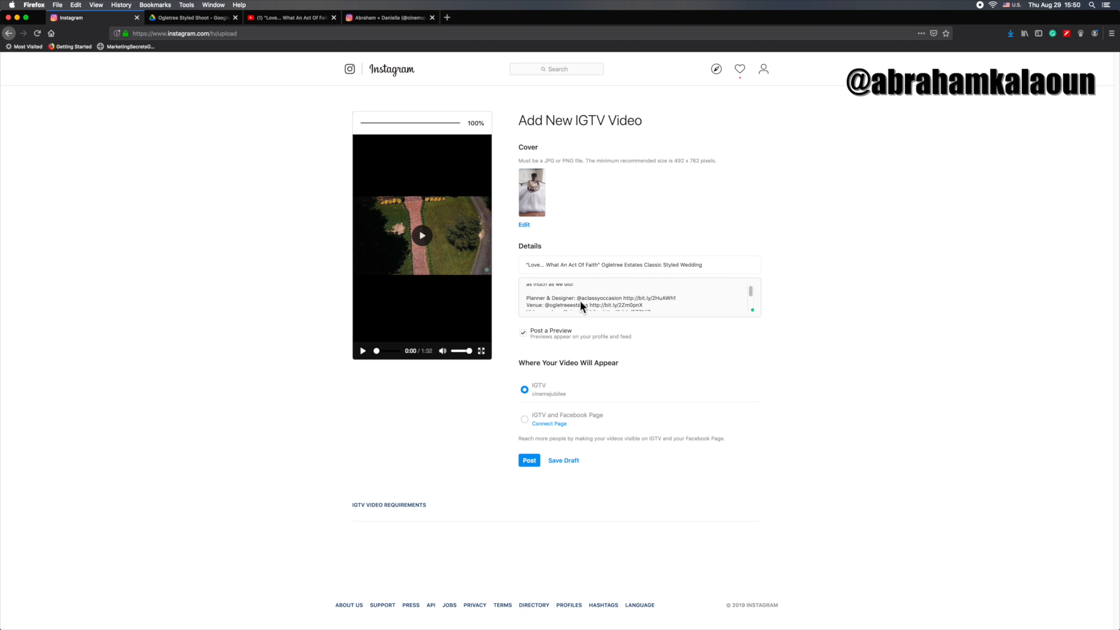
mouse_move(624, 306)
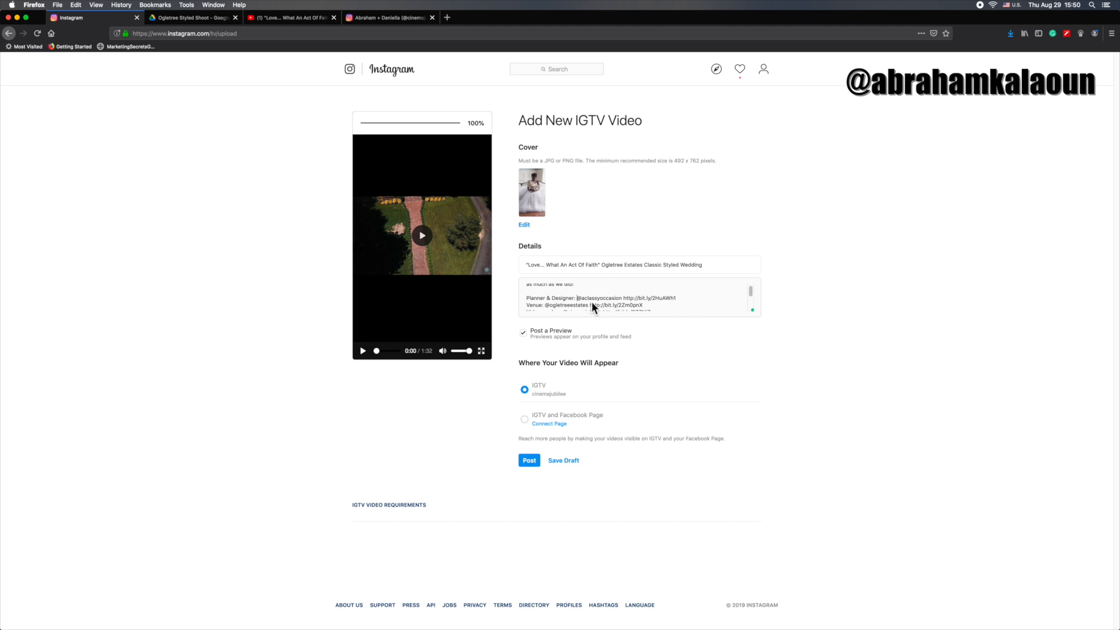
mouse_move(616, 308)
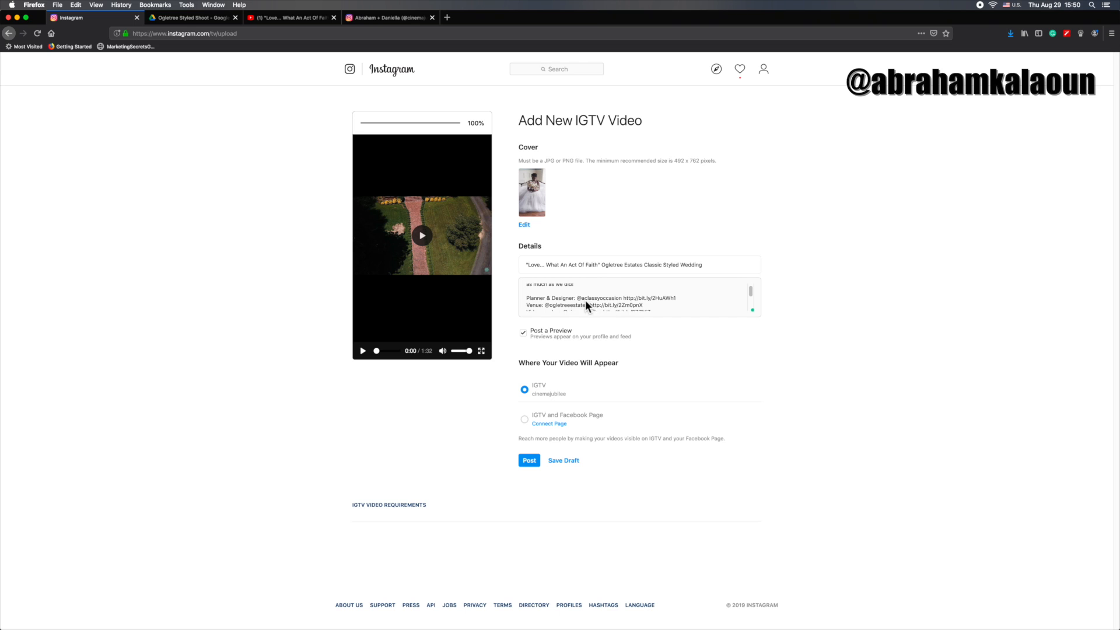
scroll(down, 3)
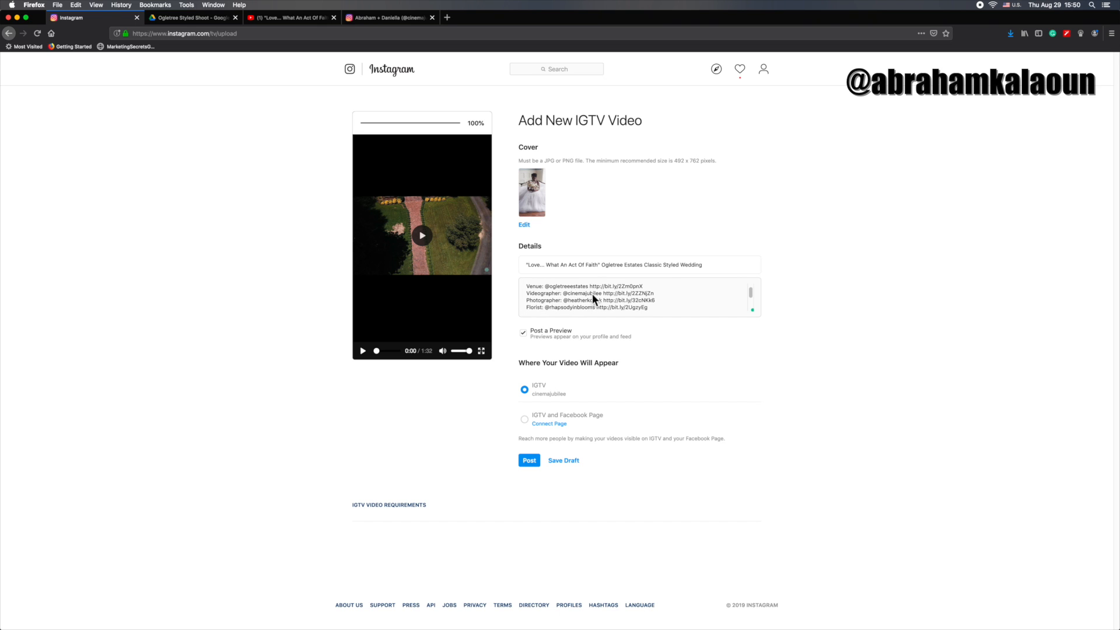
mouse_move(563, 293)
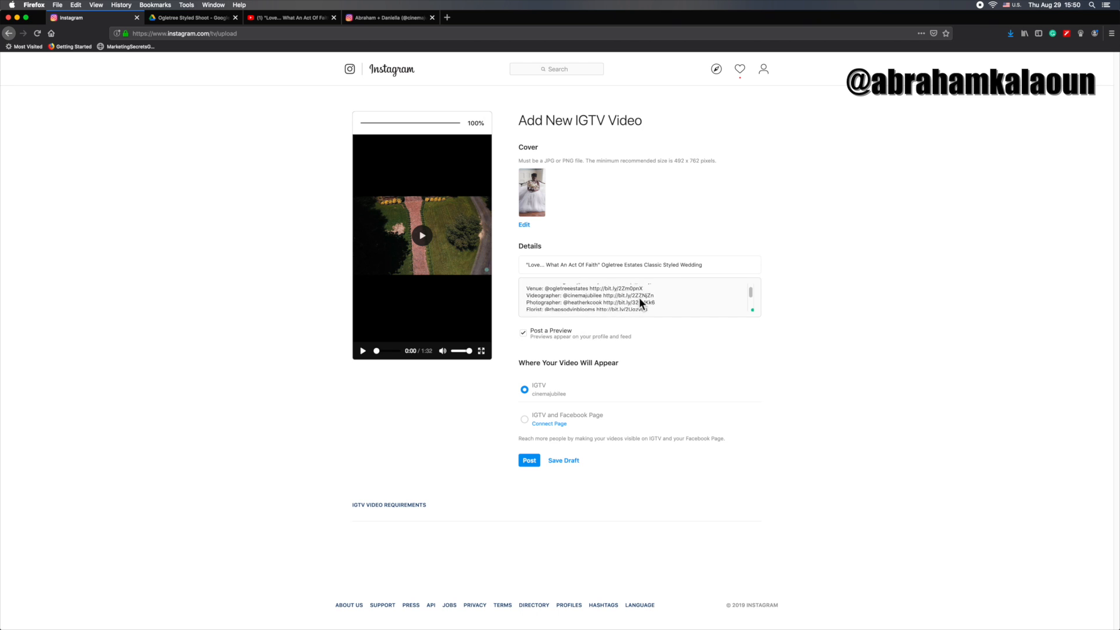
scroll(down, 3)
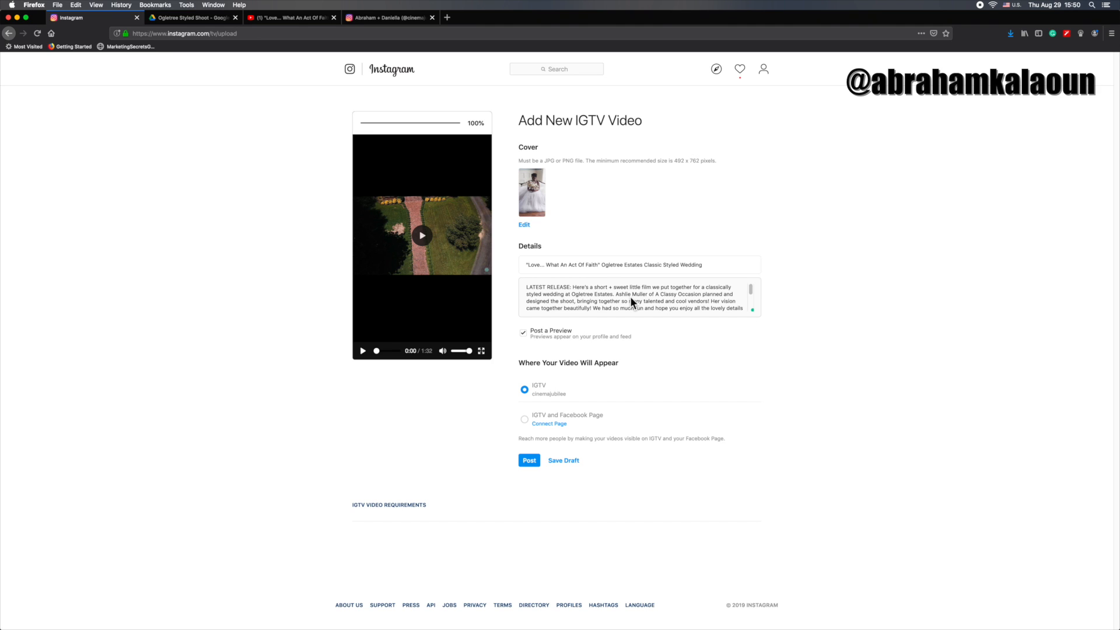
click(523, 334)
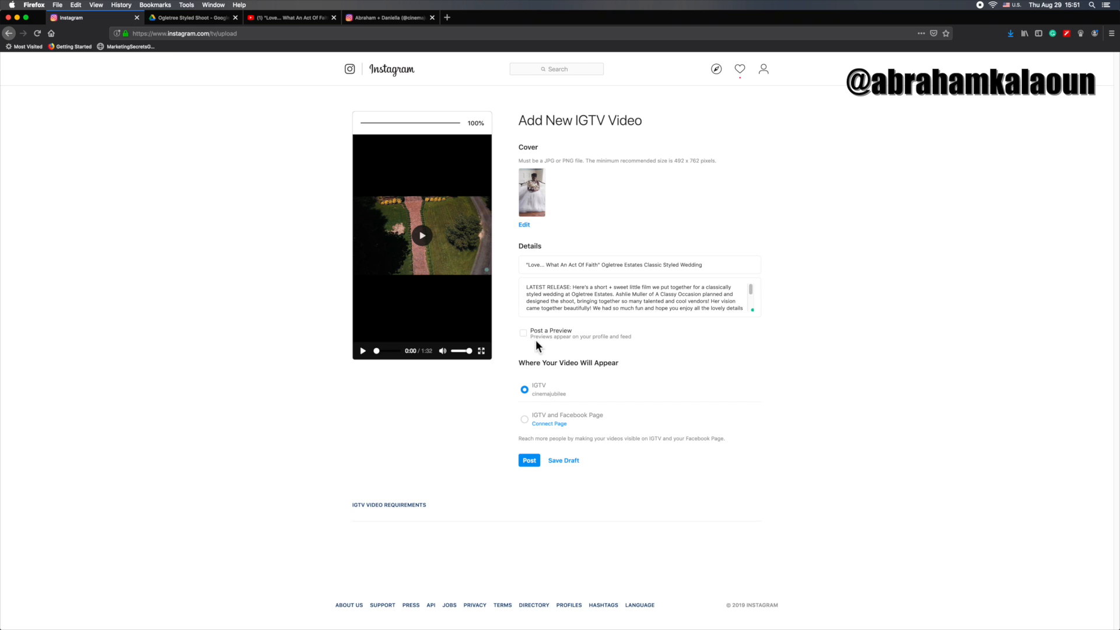
mouse_move(584, 347)
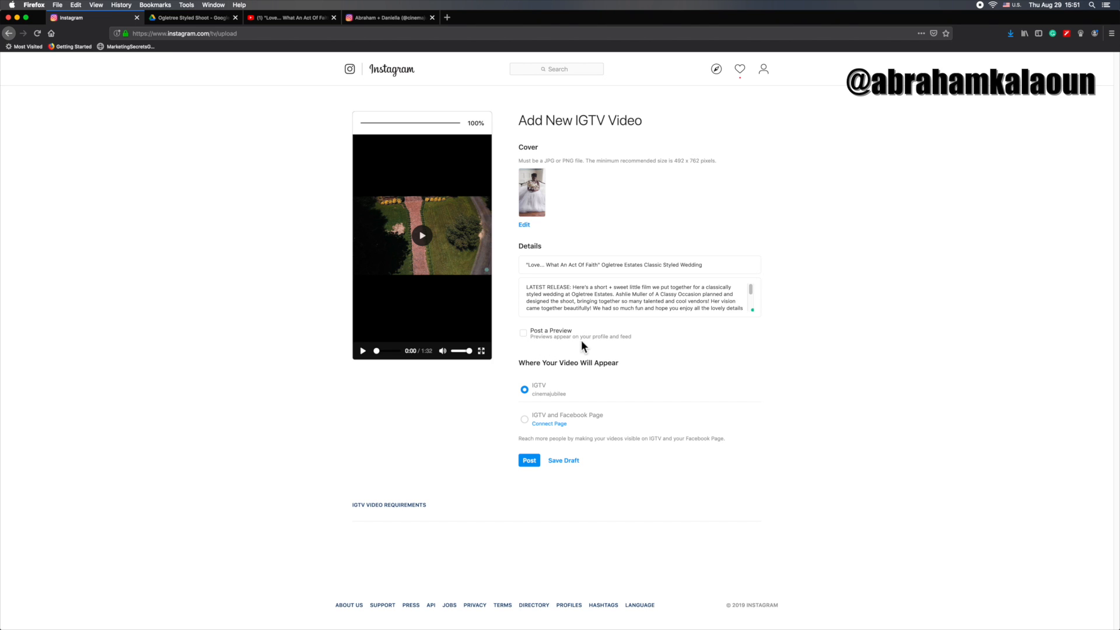
- Turn the profile-and-feed preview option back on in the IGTV form
click(523, 332)
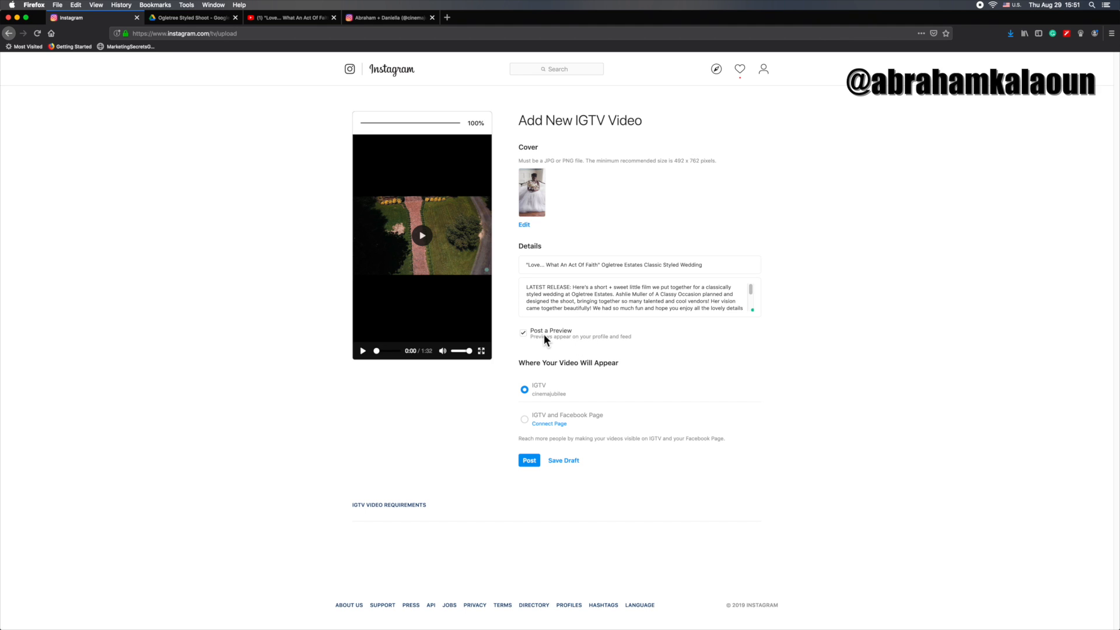
mouse_move(531, 204)
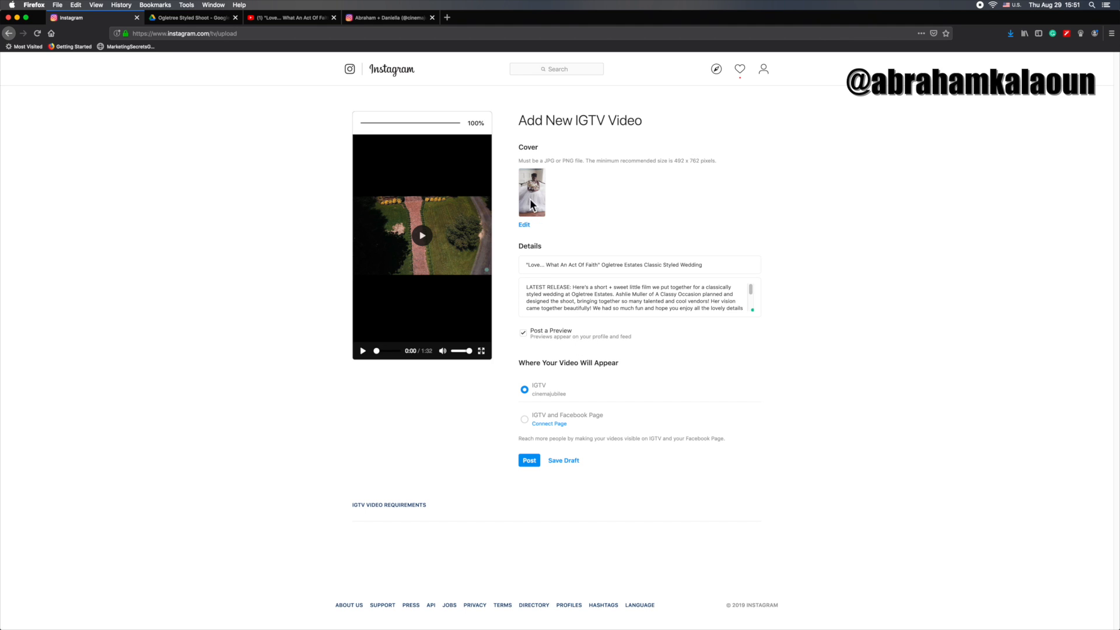
mouse_move(526, 209)
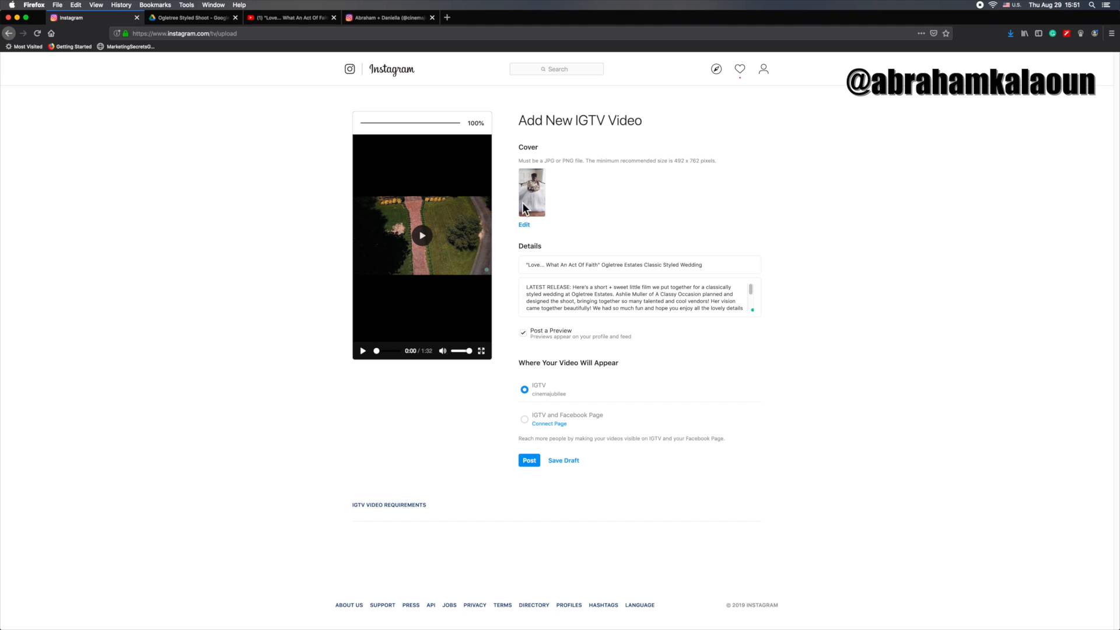
mouse_move(536, 202)
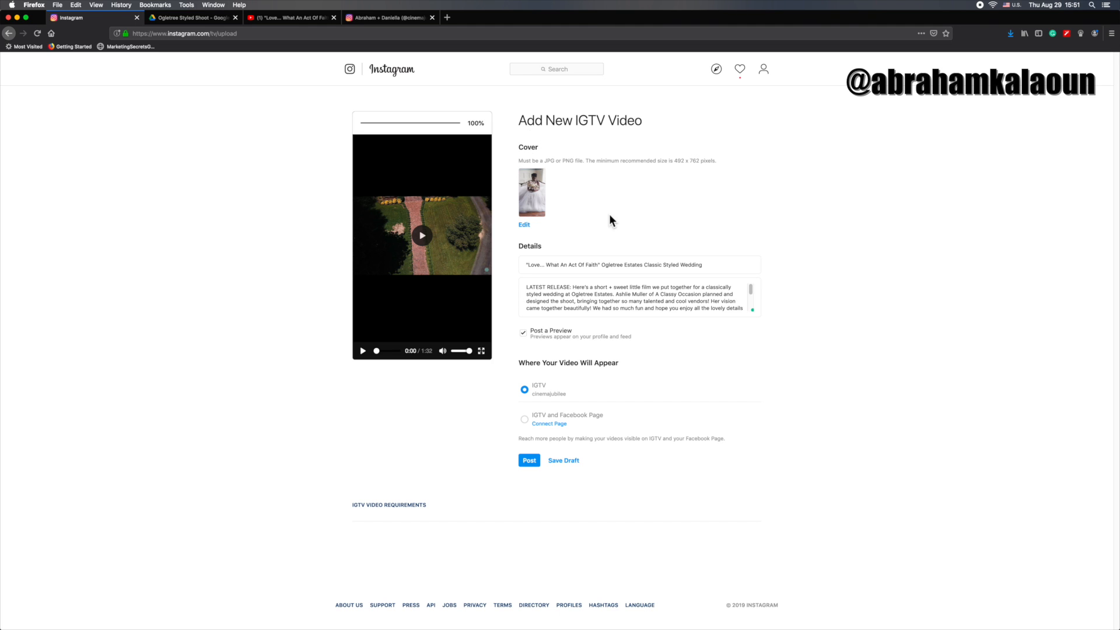
mouse_move(559, 370)
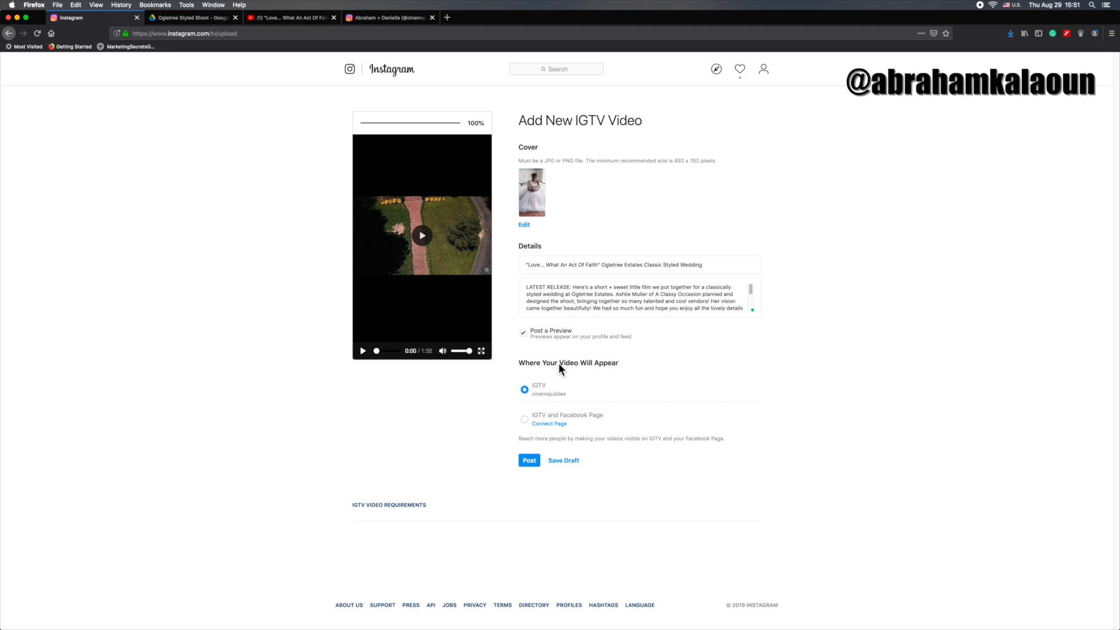
mouse_move(529, 373)
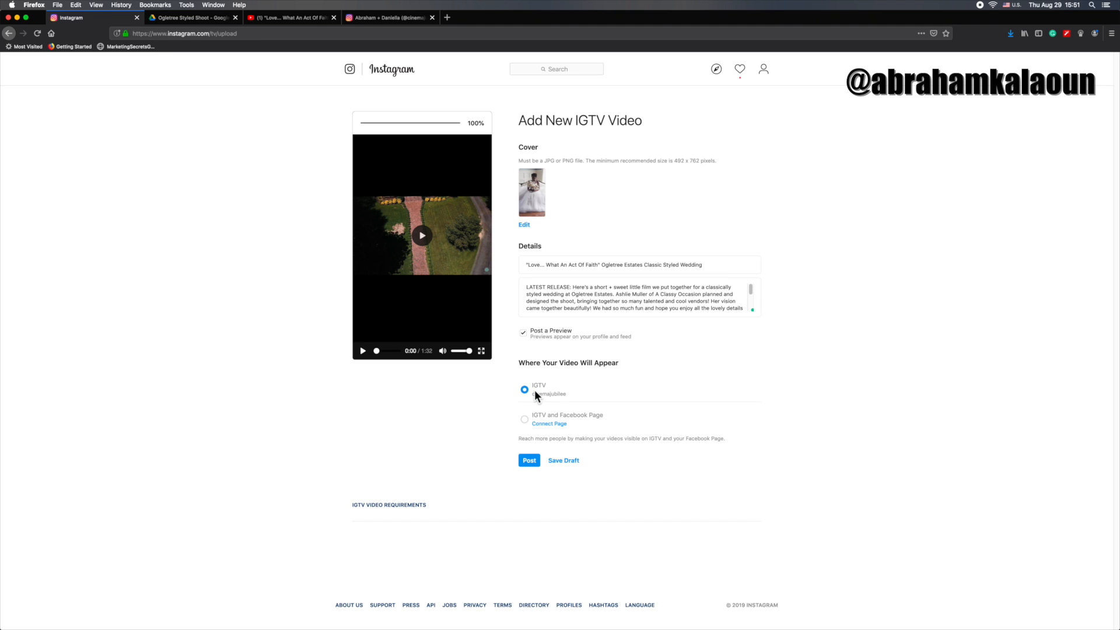
mouse_move(498, 392)
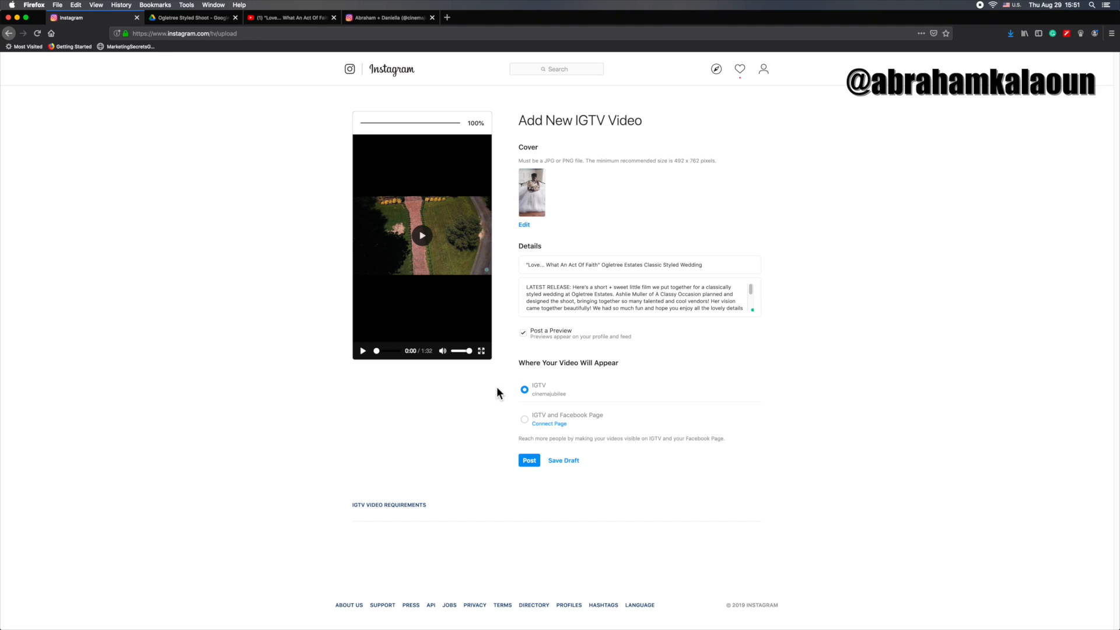
mouse_move(586, 146)
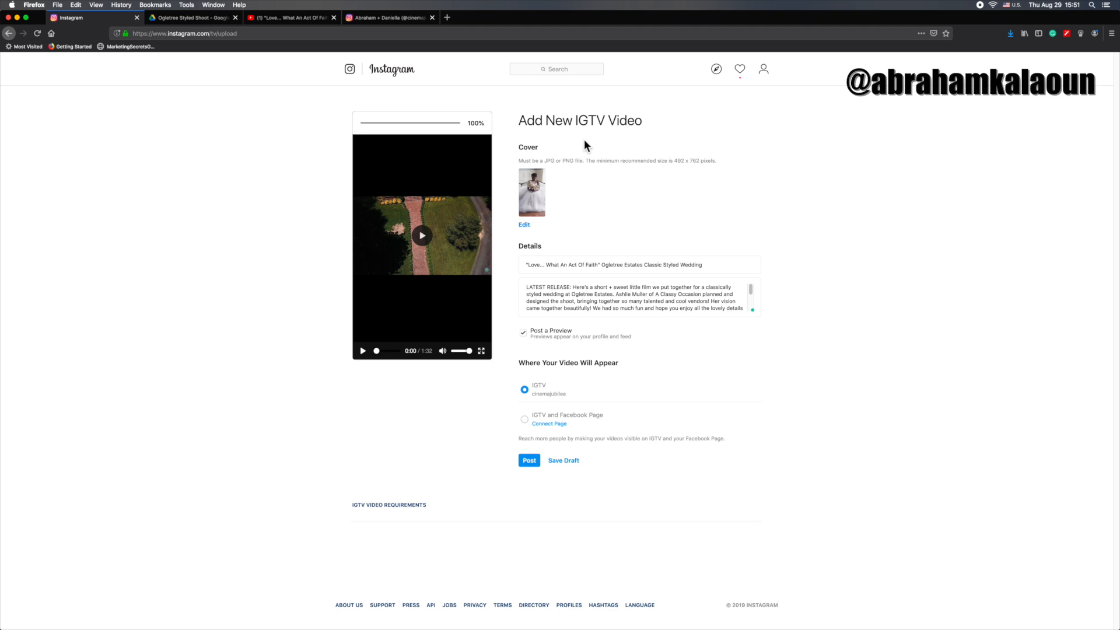
mouse_move(563, 200)
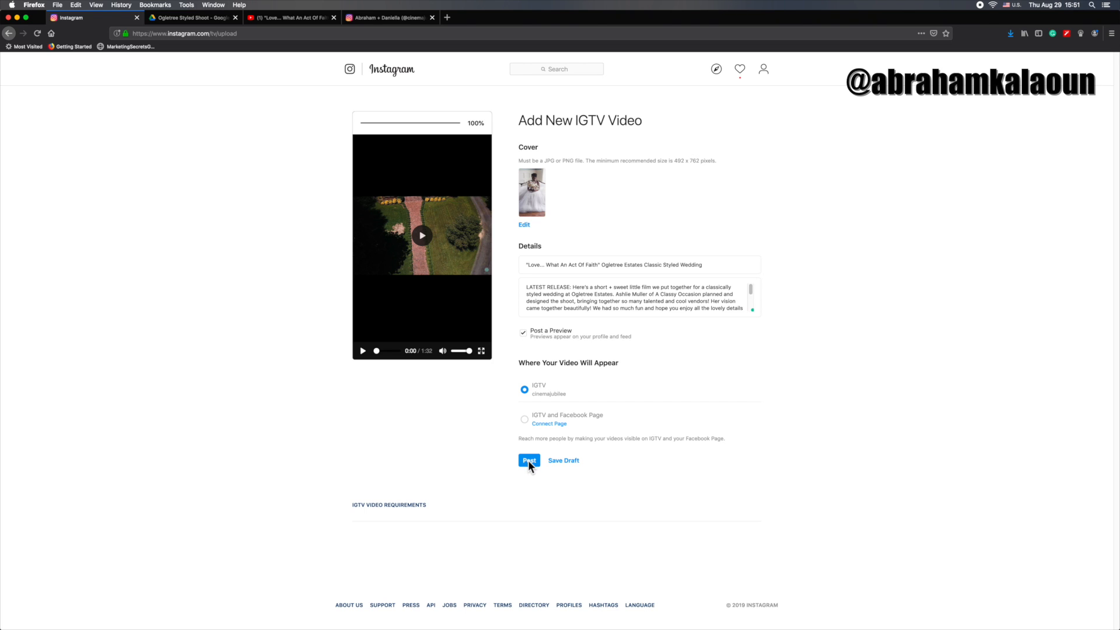
- Post the wedding video with its bride cover to IGTV
click(529, 460)
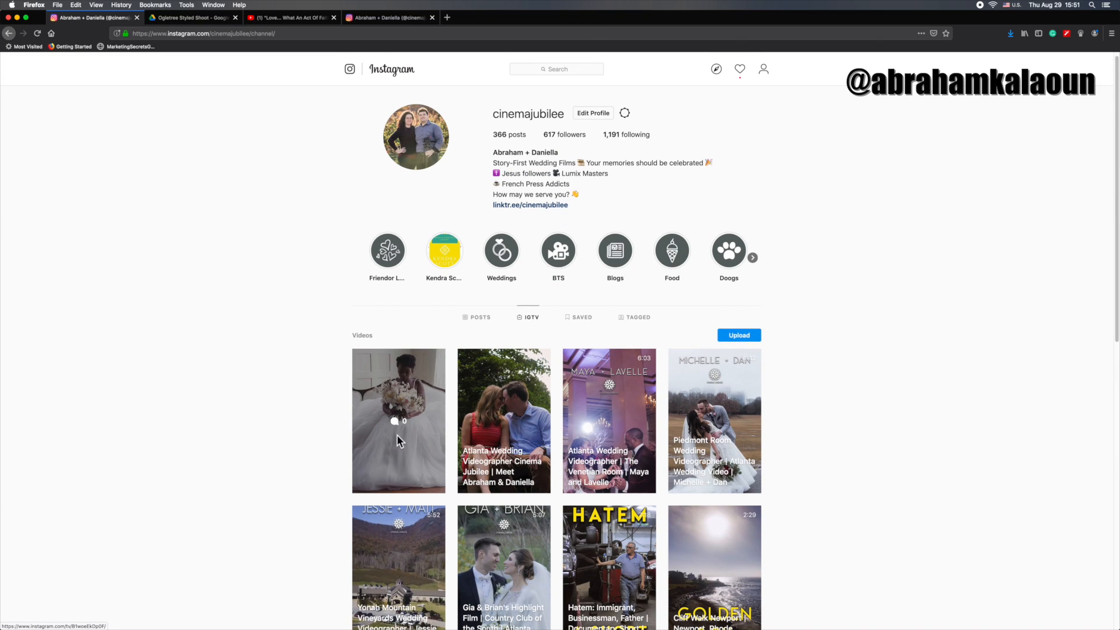
mouse_move(423, 395)
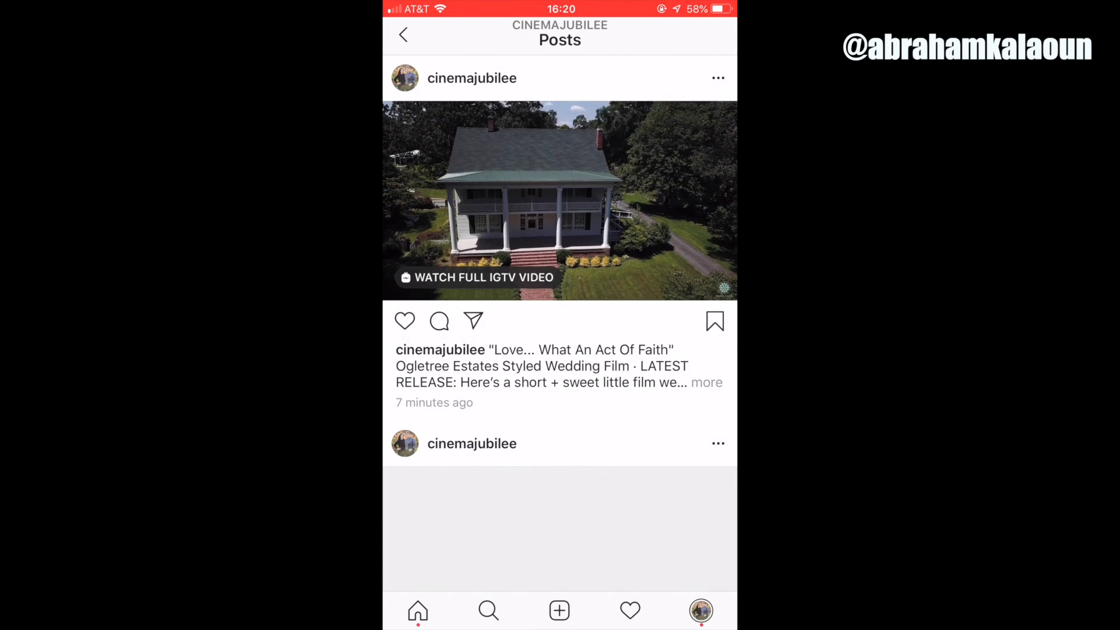
- Share the IGTV post to a story, link the wedding video, and search 'swip' GIFs
click(474, 321)
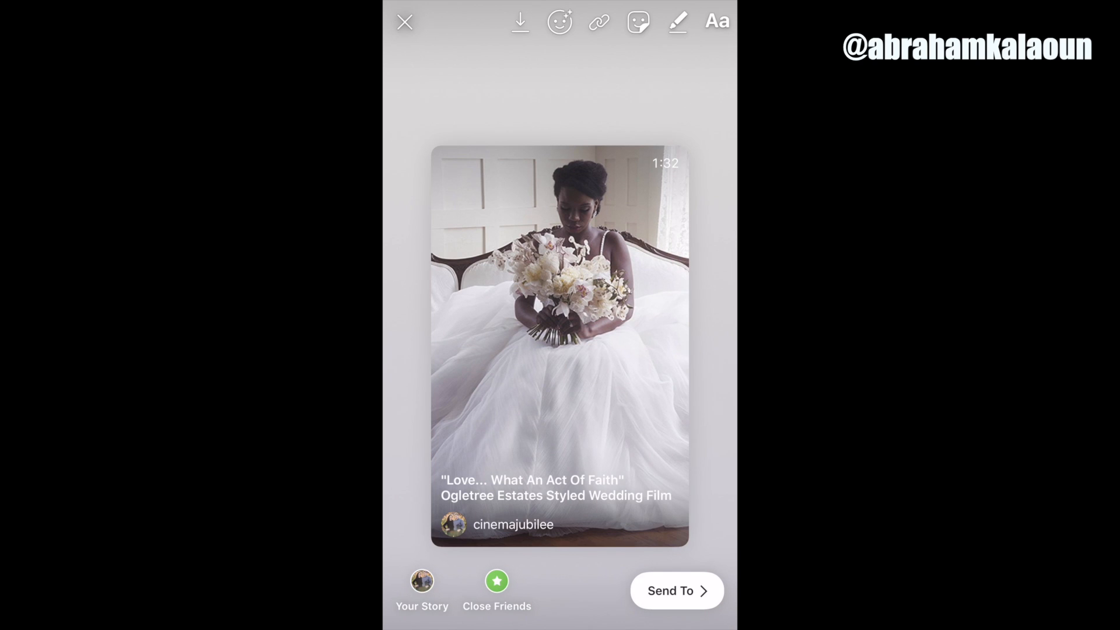
click(598, 21)
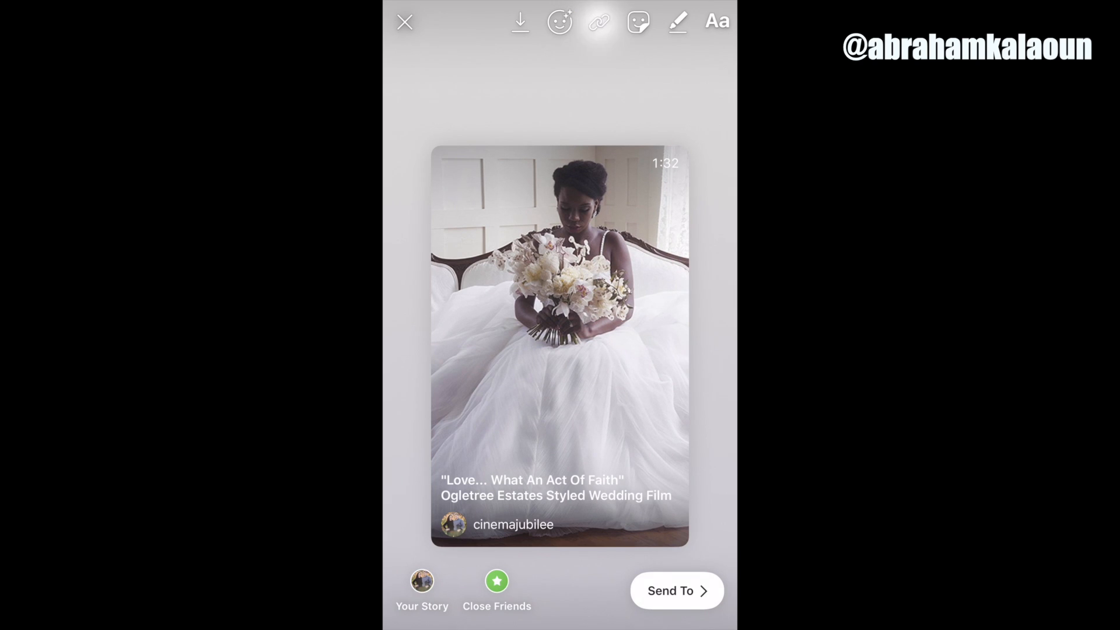
click(598, 22)
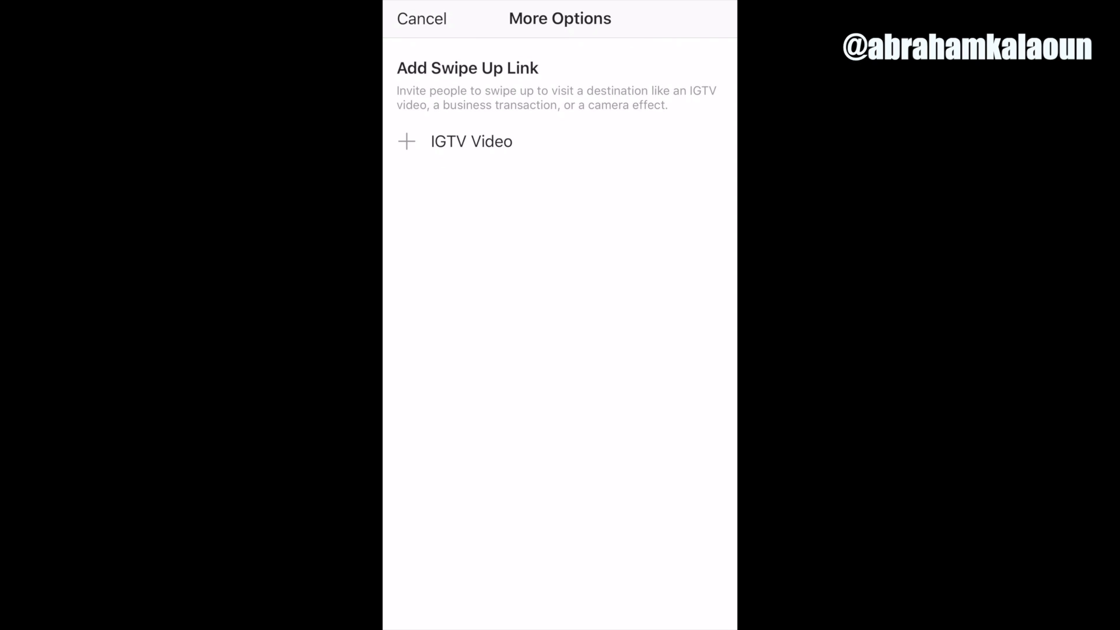
click(472, 141)
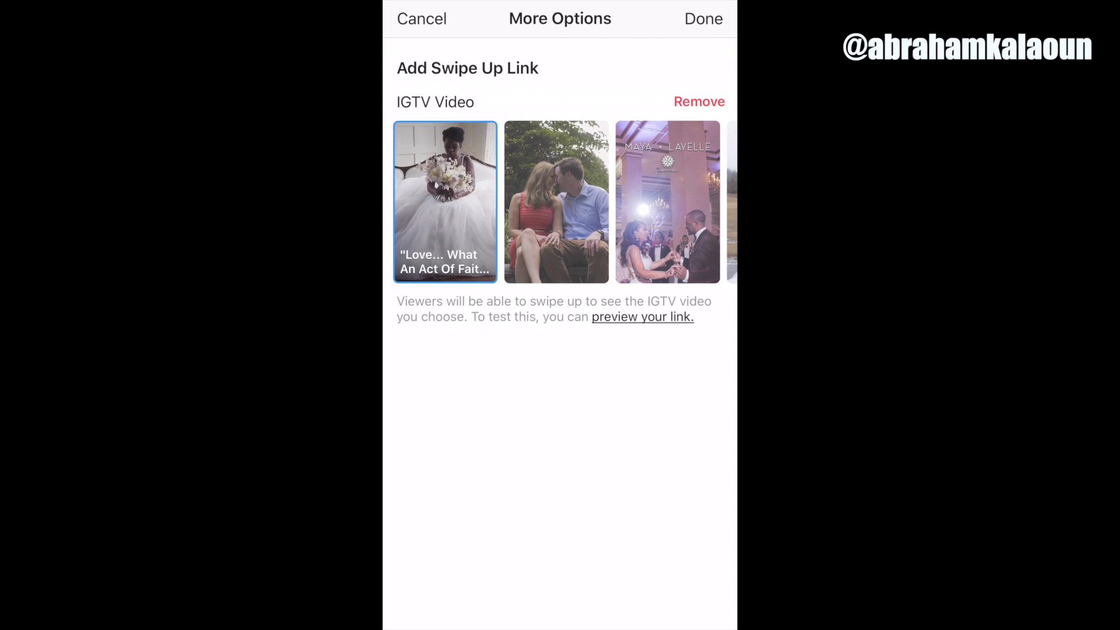
click(703, 19)
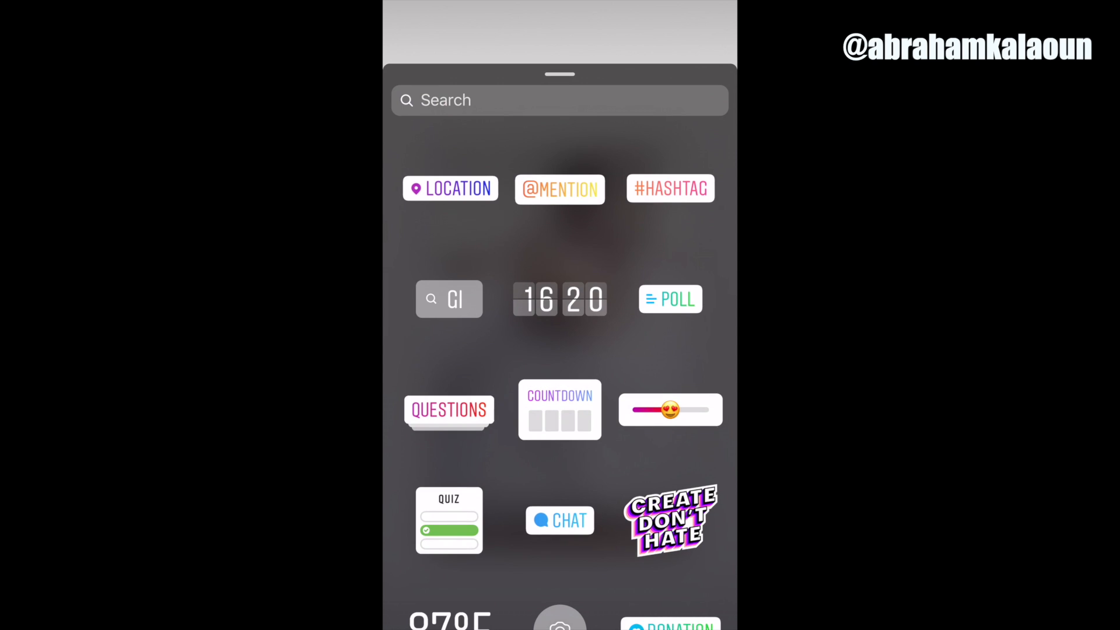
text(swip)
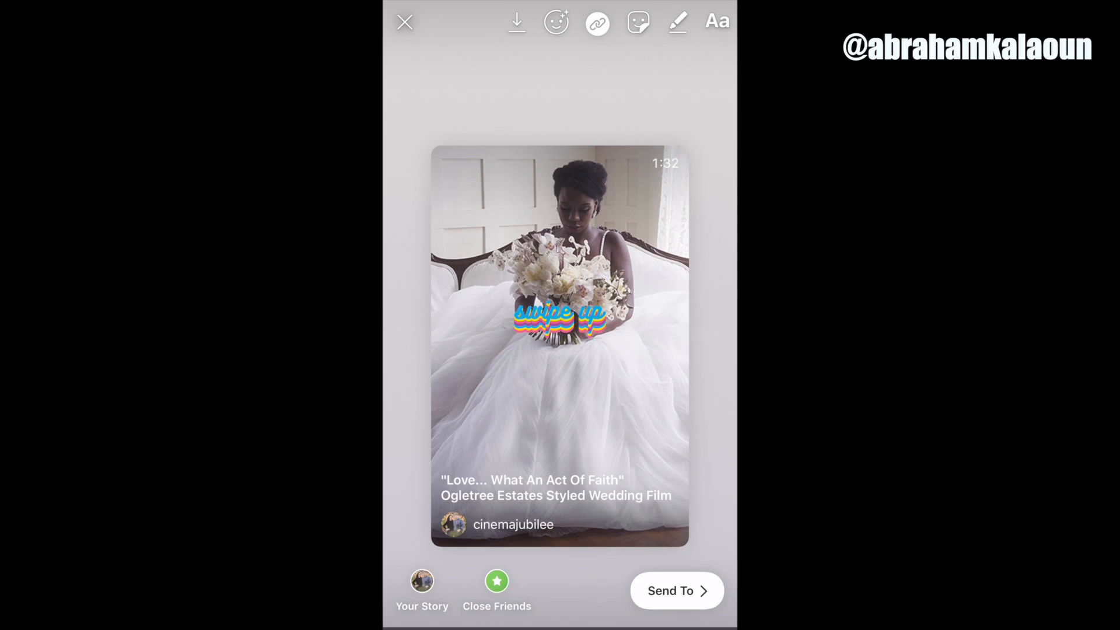
- Move the swipe-up GIF above the video card and finish the 'Latest Release!' caption
drag(560, 314, 561, 100)
text(Latest Release!)
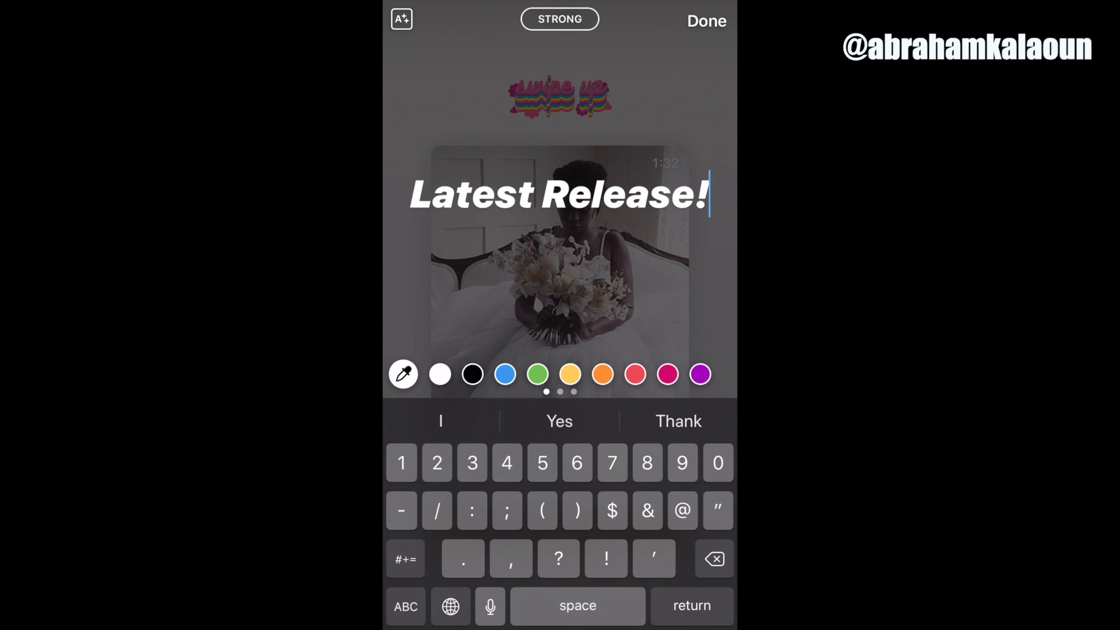
click(705, 21)
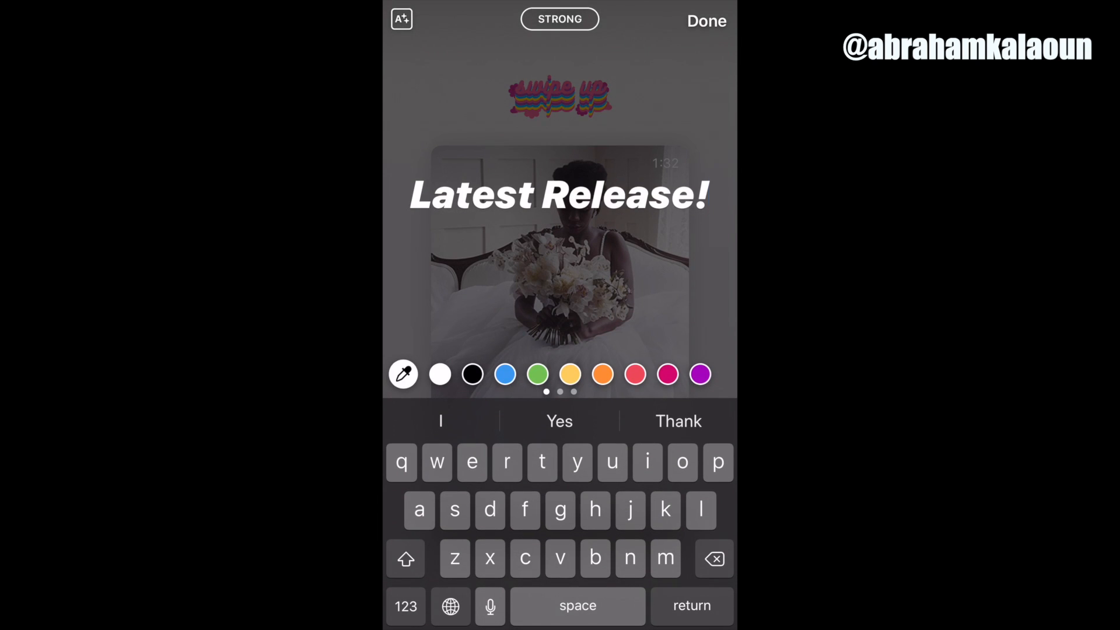
click(705, 21)
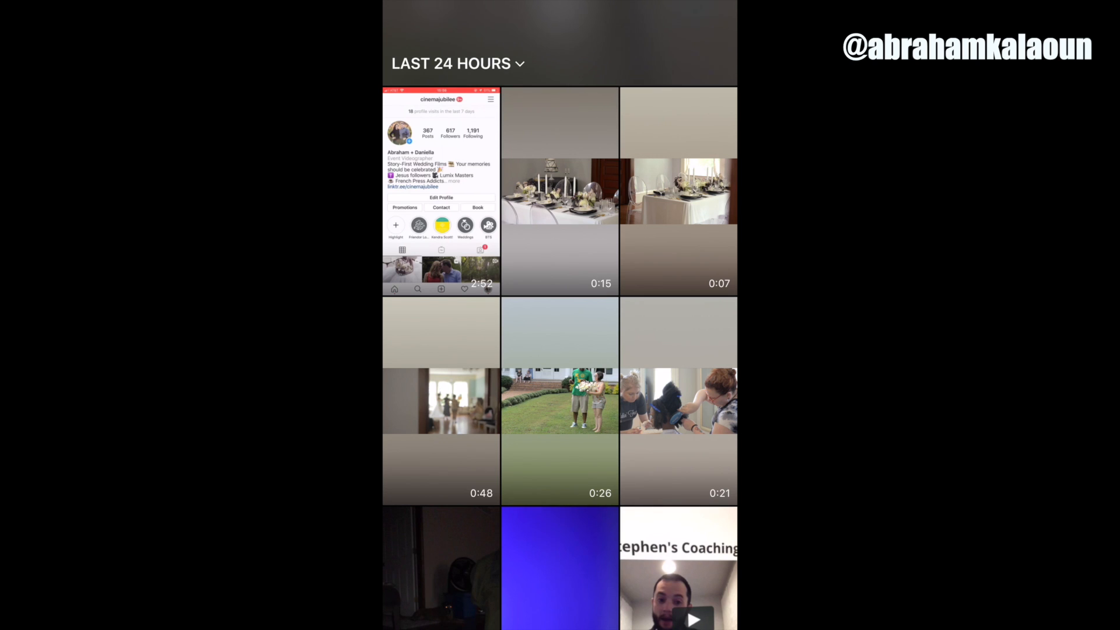
- Start a story from the champagne-table clip captioned 'Check out this miniclip!' and place an emoji slider
click(560, 191)
text(Check ou)
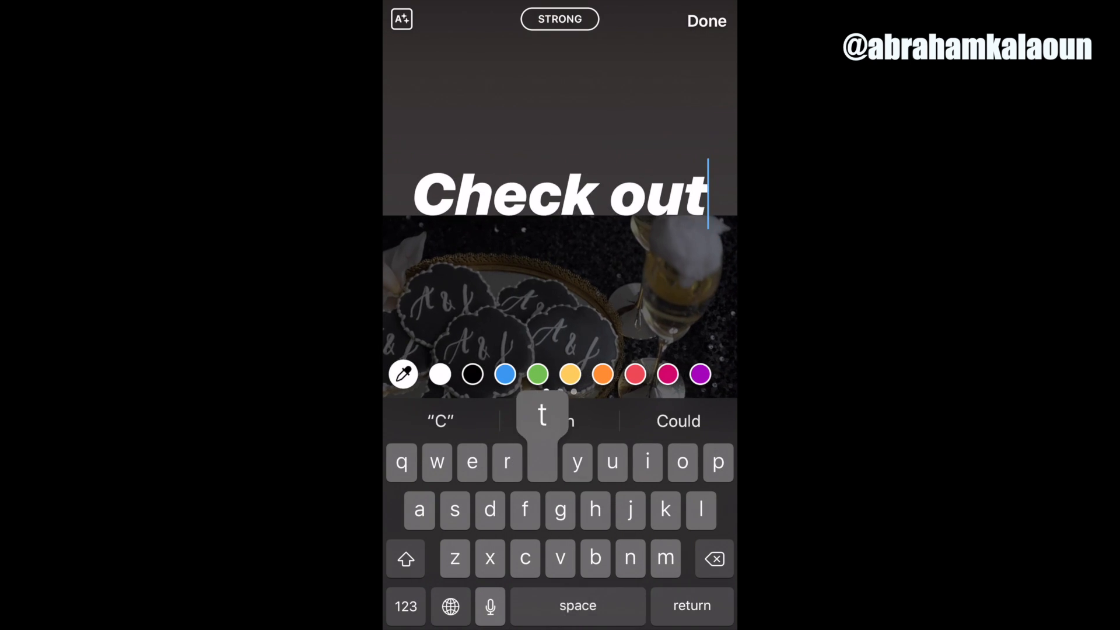
text(this minicl)
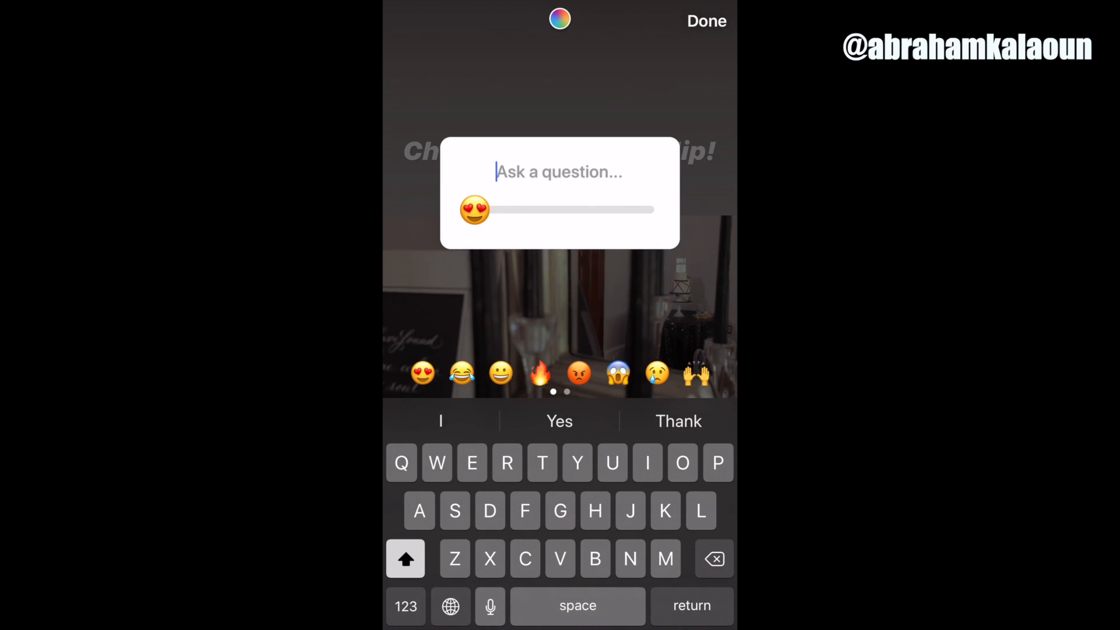
click(706, 21)
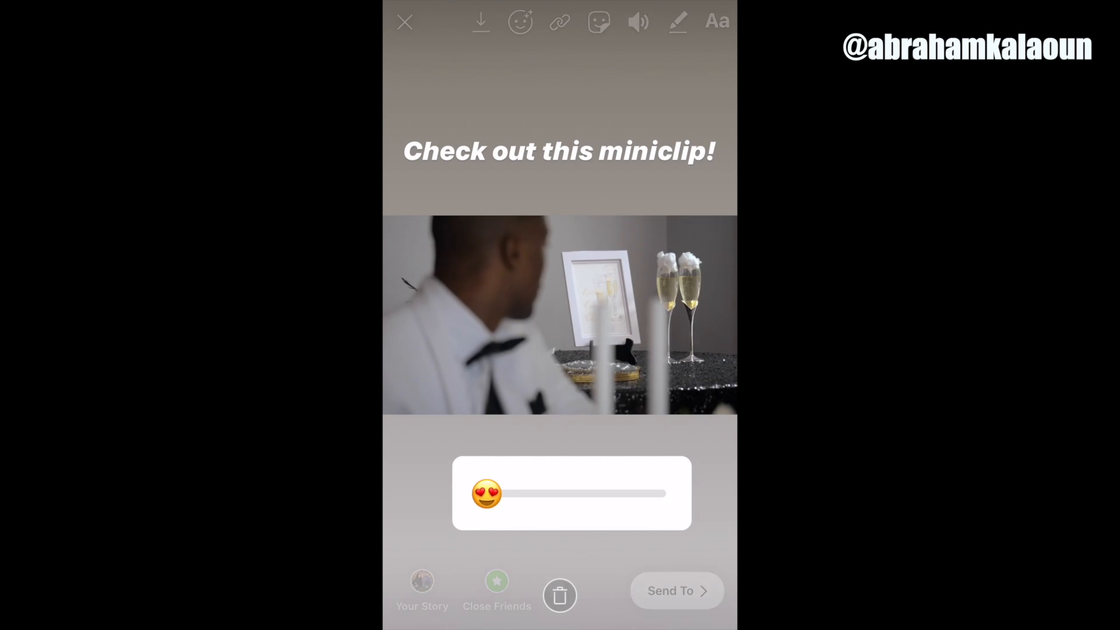
- Give the emoji slider the question 'How cool is the design here?' and share the story
click(572, 493)
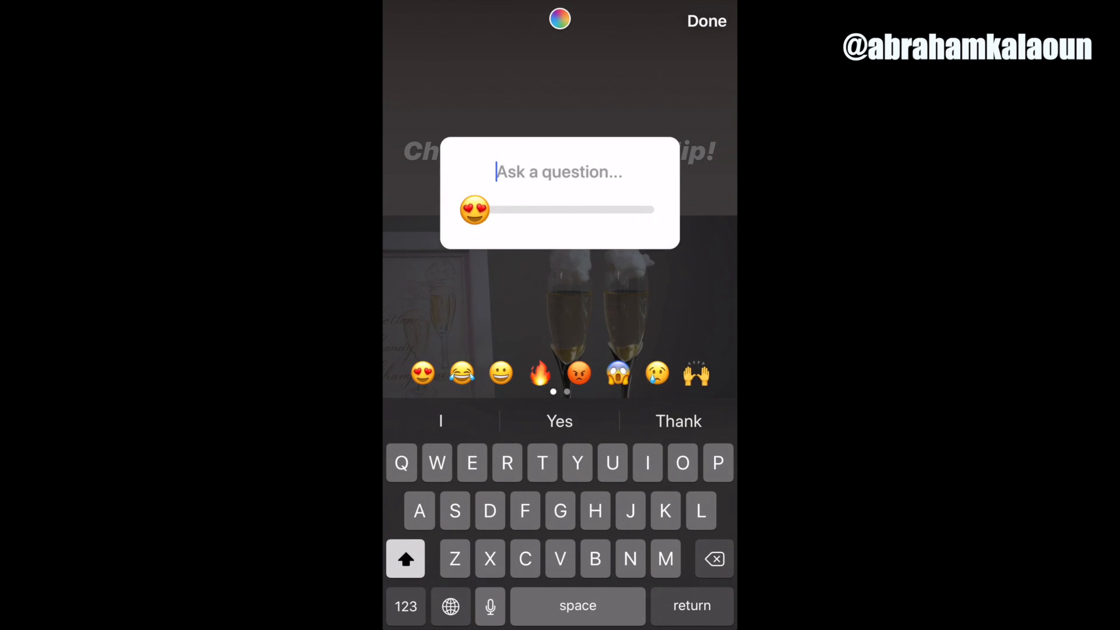
text(How cool is)
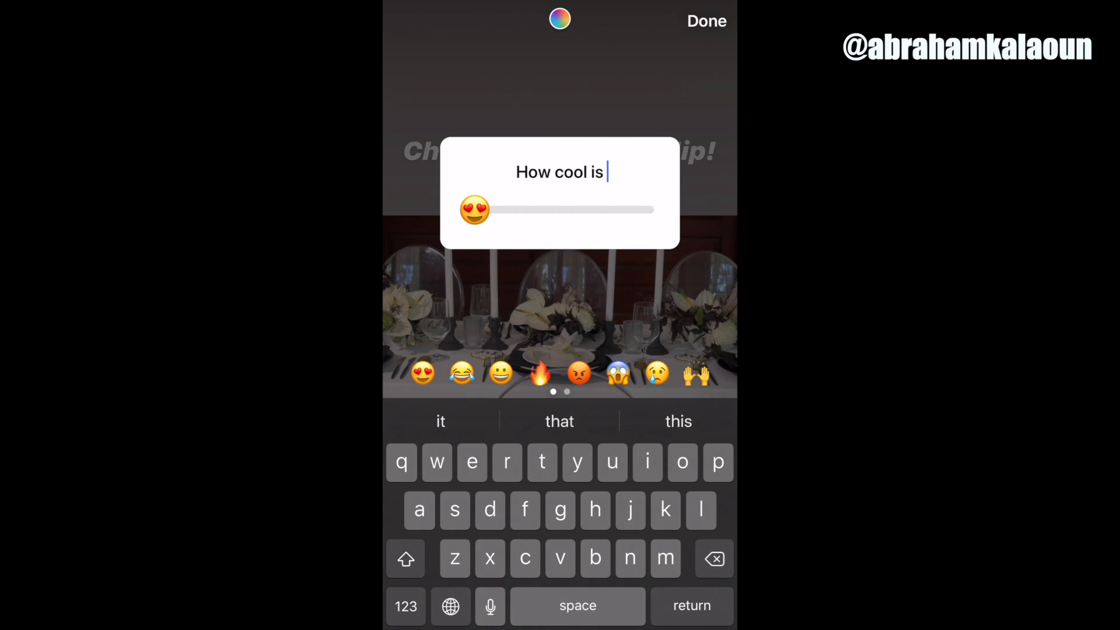
text(the de)
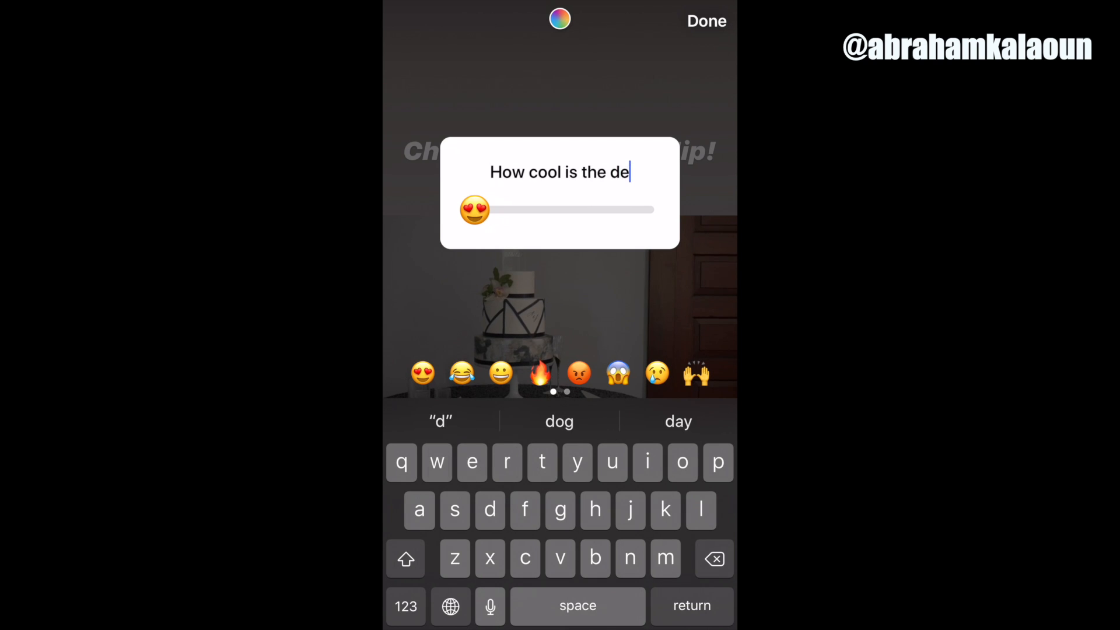
text(sign here?)
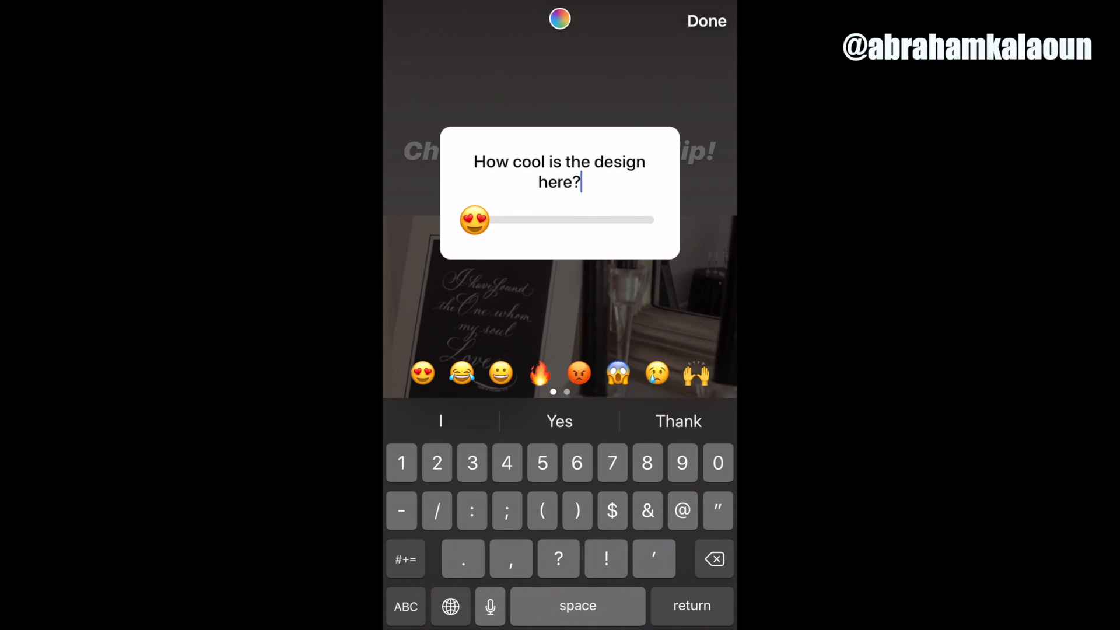
click(705, 21)
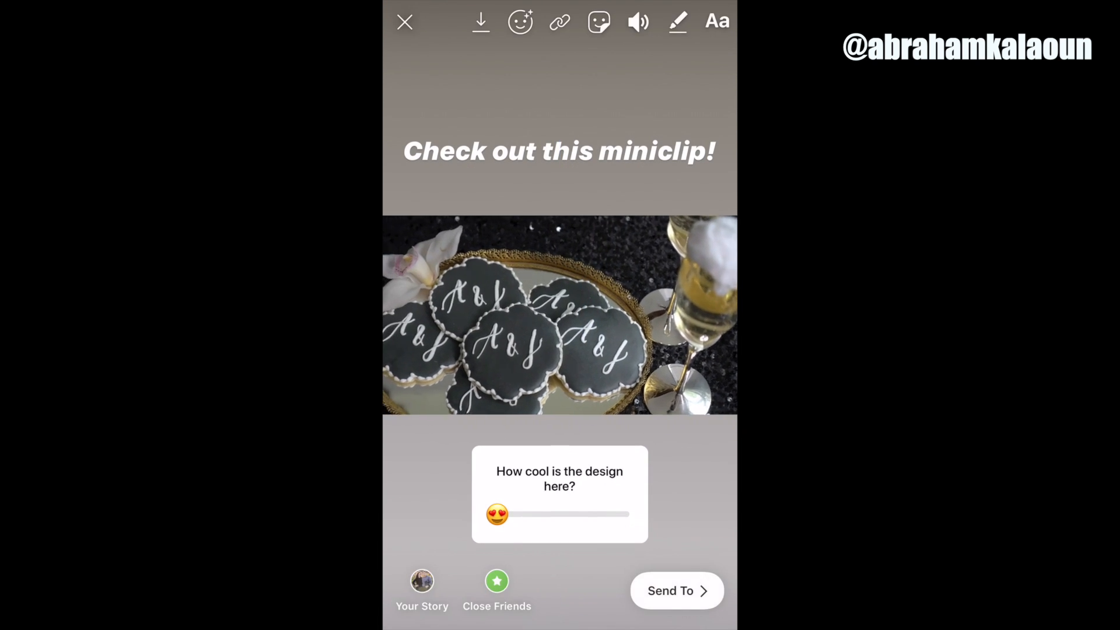
click(636, 21)
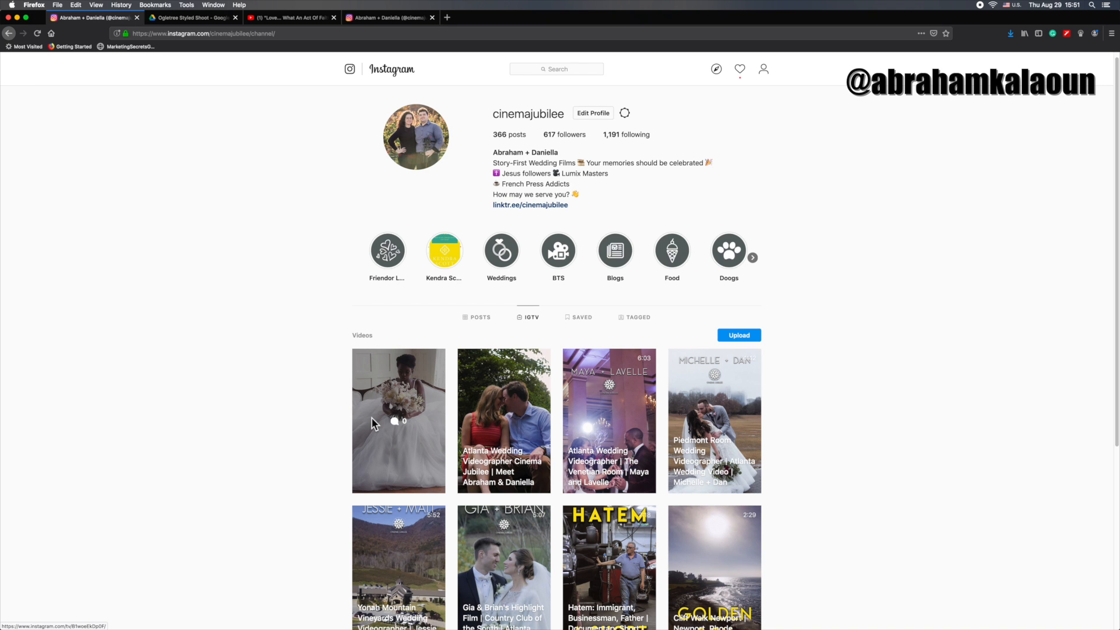
mouse_move(304, 403)
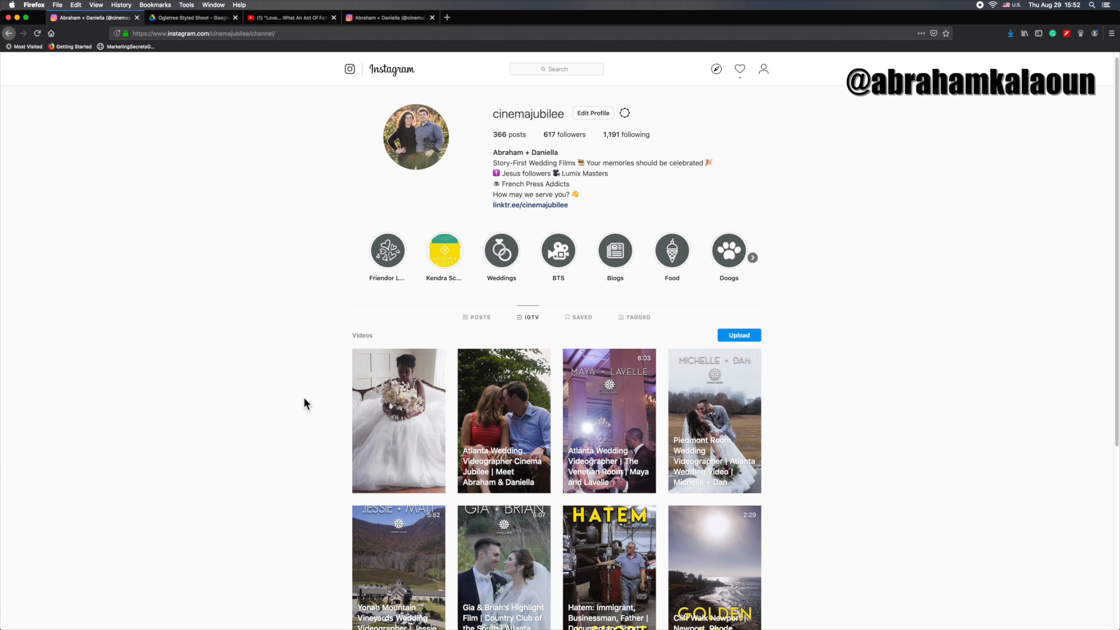
mouse_move(316, 402)
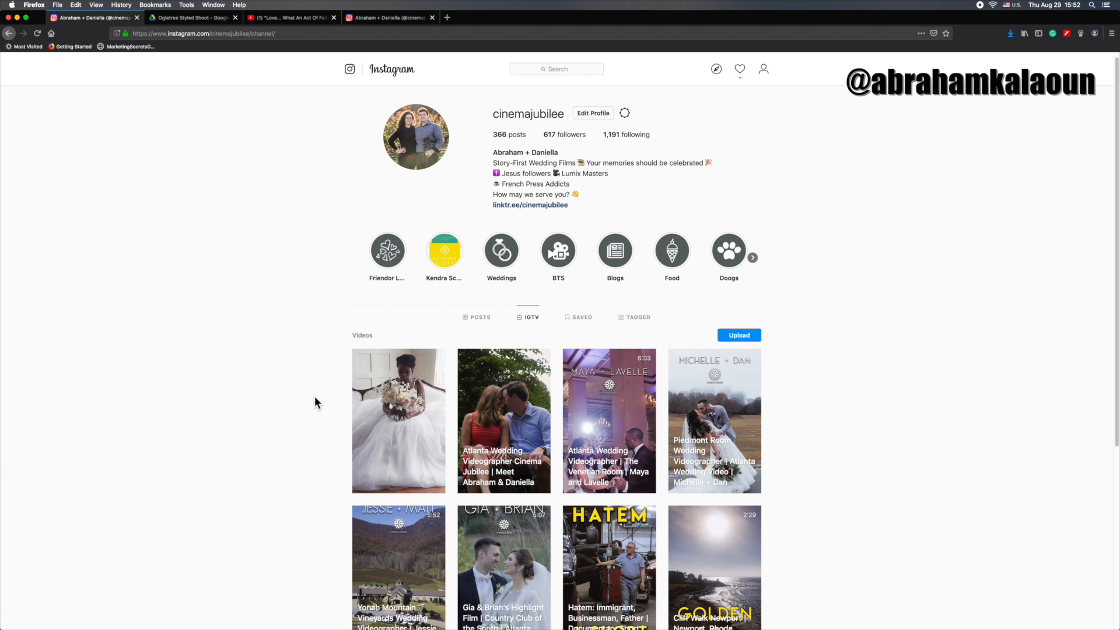